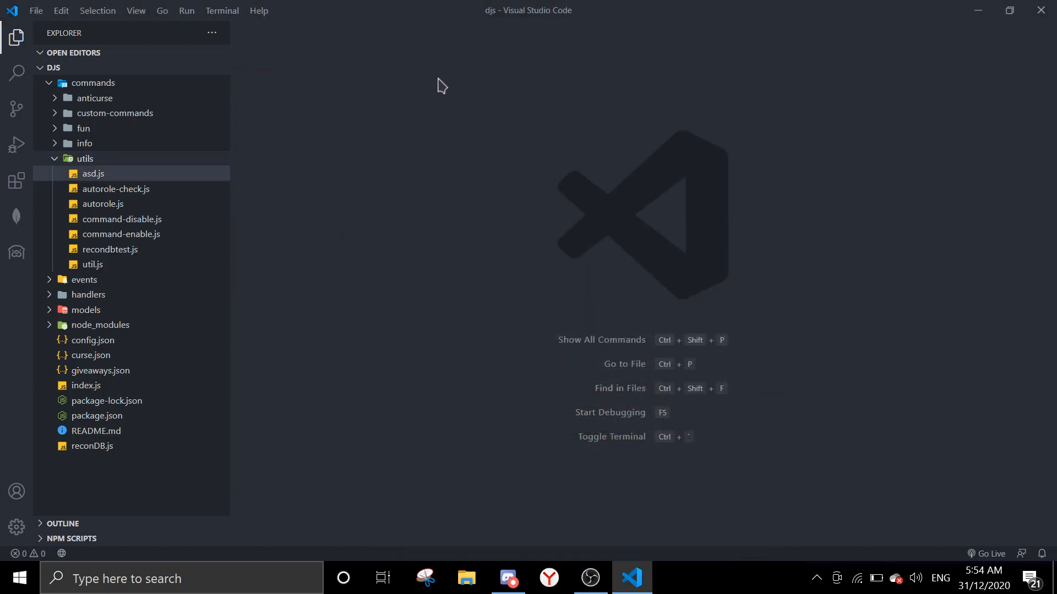
mouse_move(449, 82)
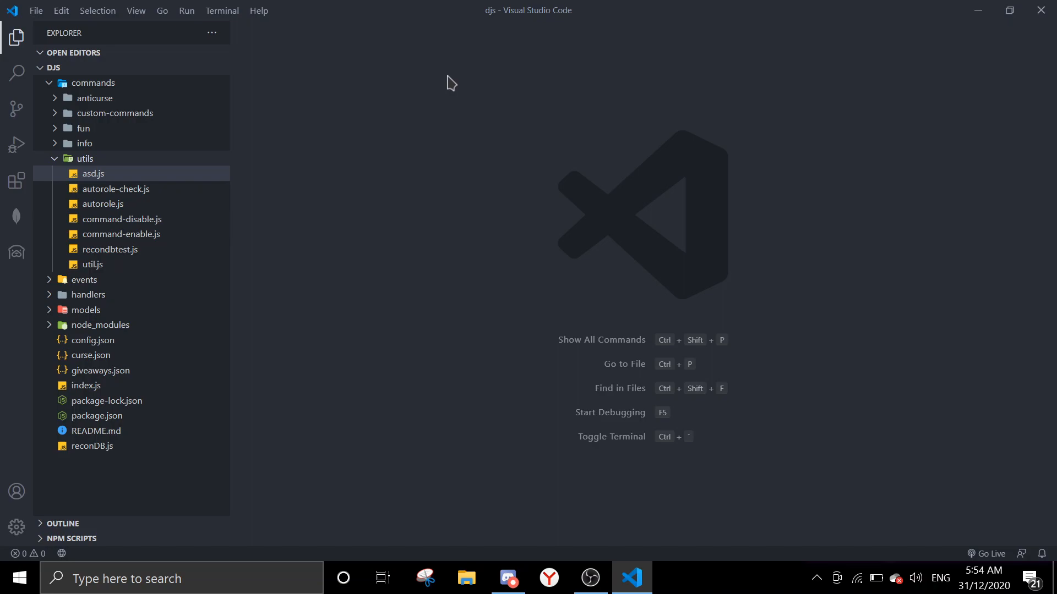
mouse_move(120, 152)
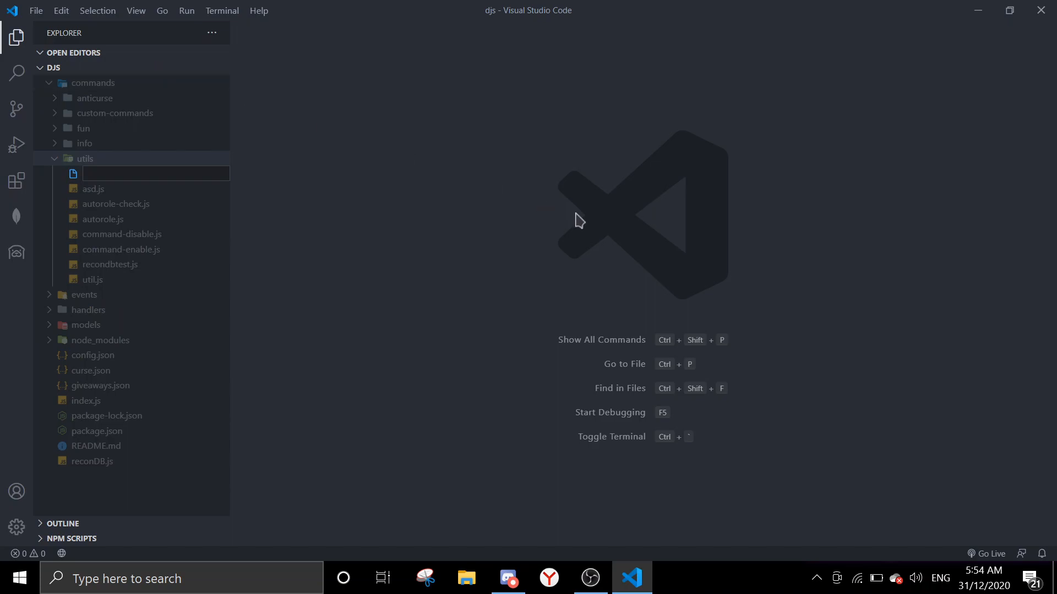
- Create announce.js in the utils folder, glance at the Discord server, then return to it
key(Enter)
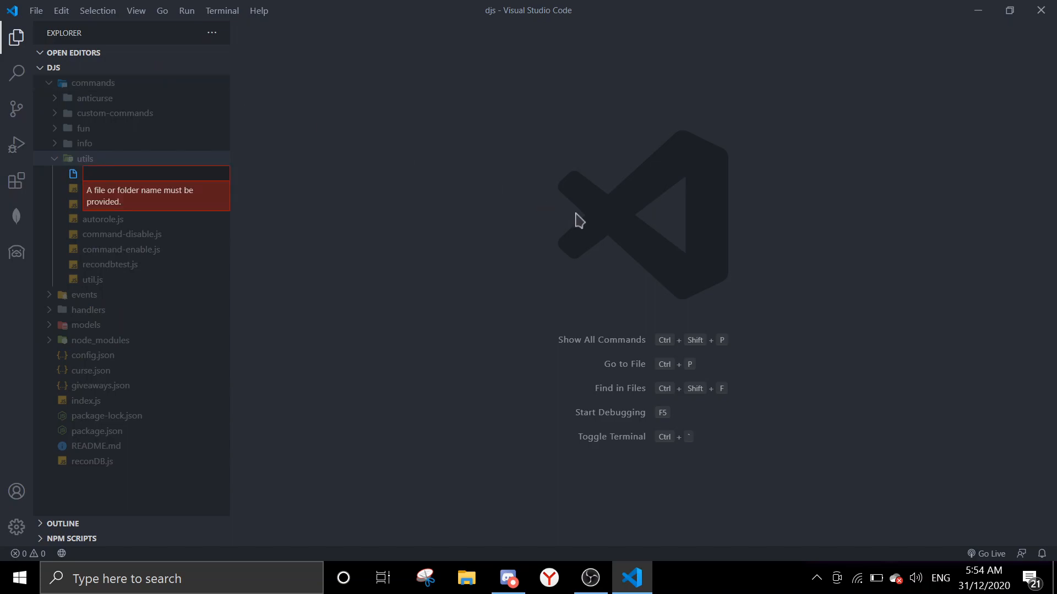
text(announce.js)
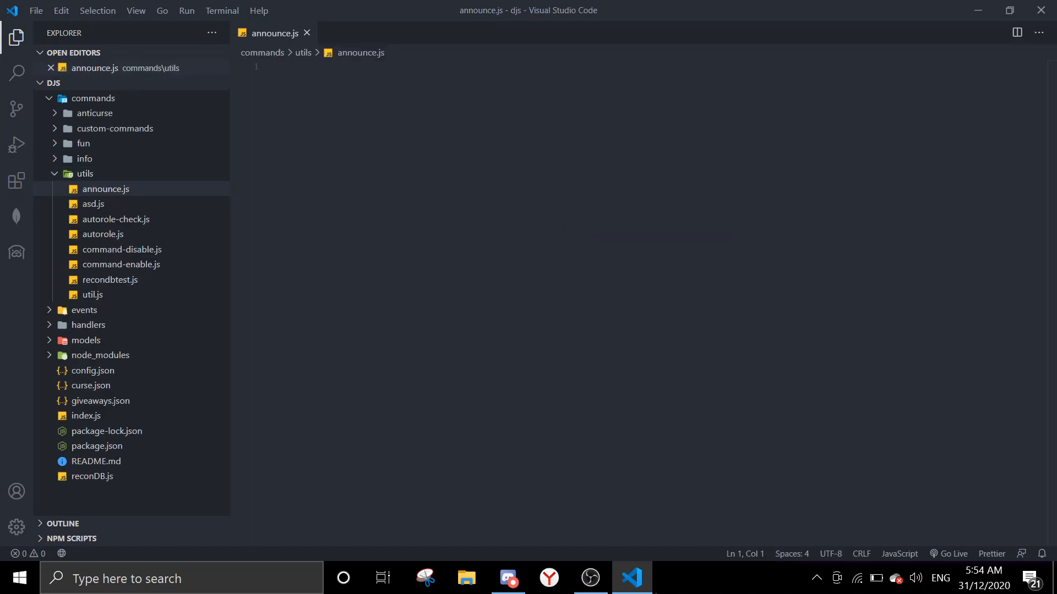
click(508, 578)
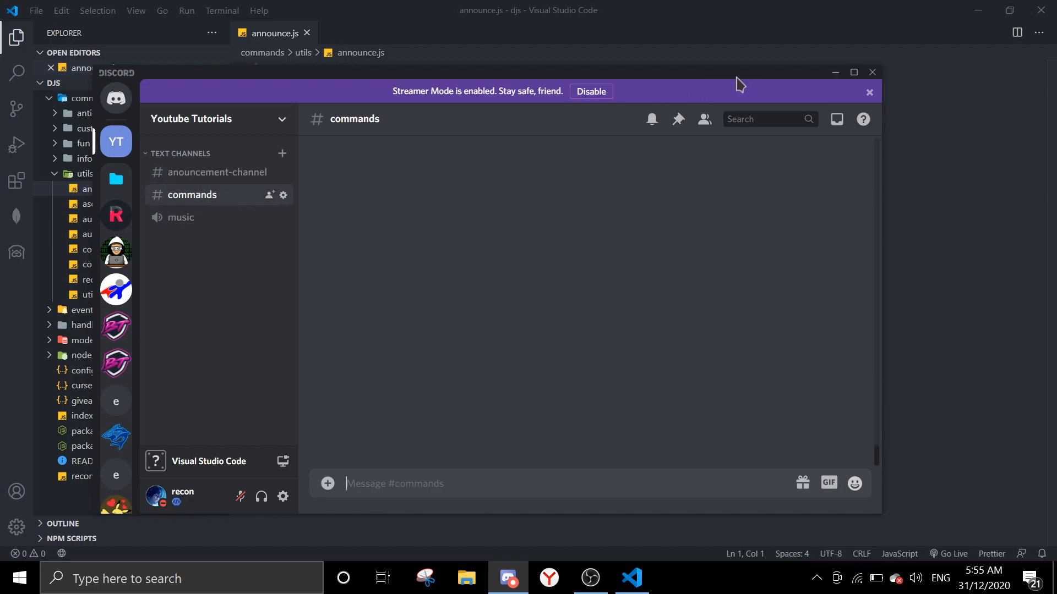
click(631, 577)
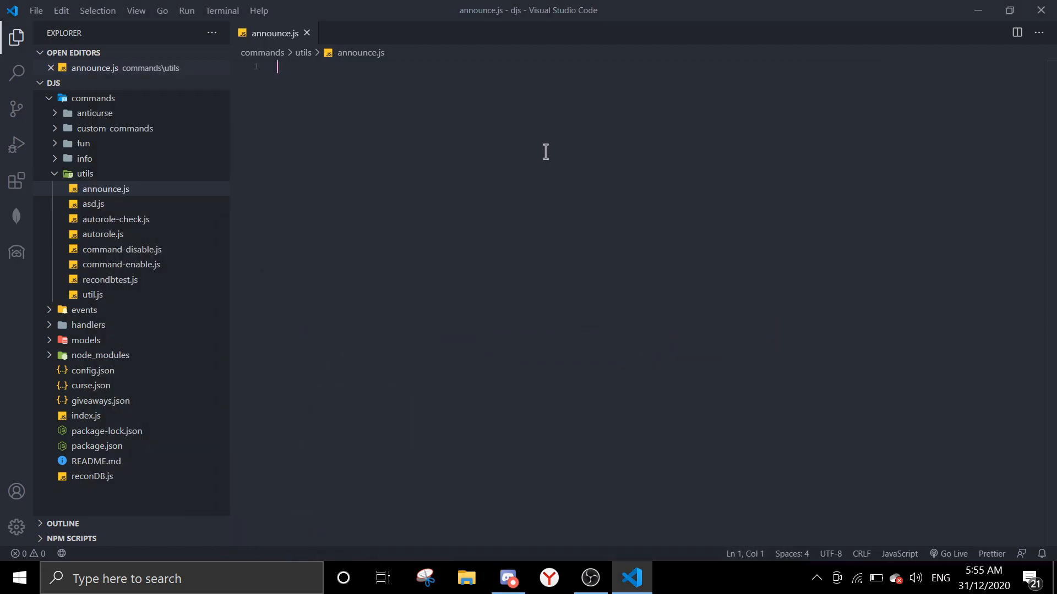
mouse_move(524, 140)
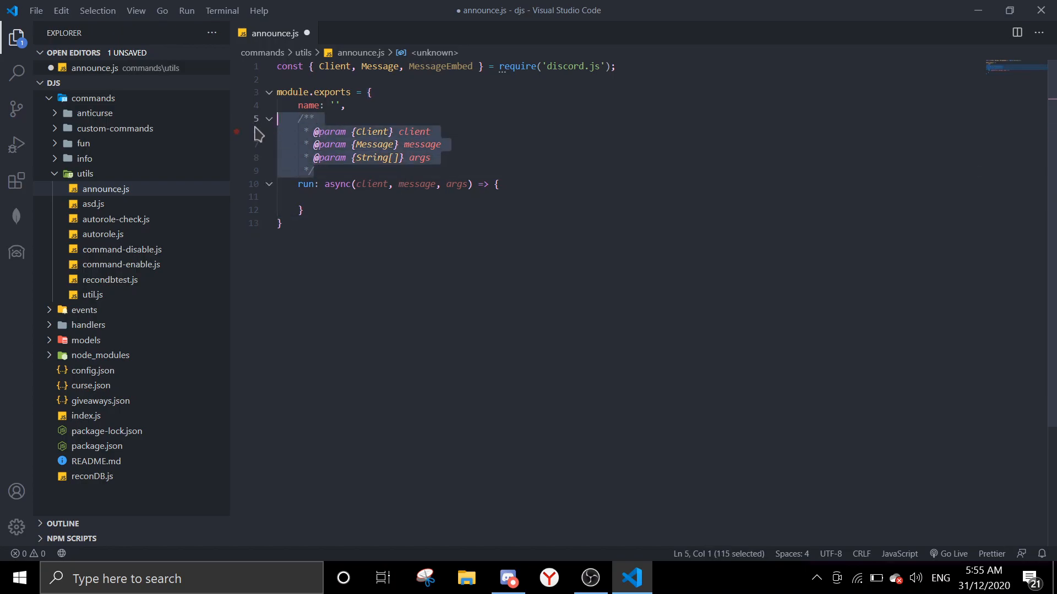
- Fill announce.js with the discord.js command boilerplate and delete the stray message test edits
click(427, 170)
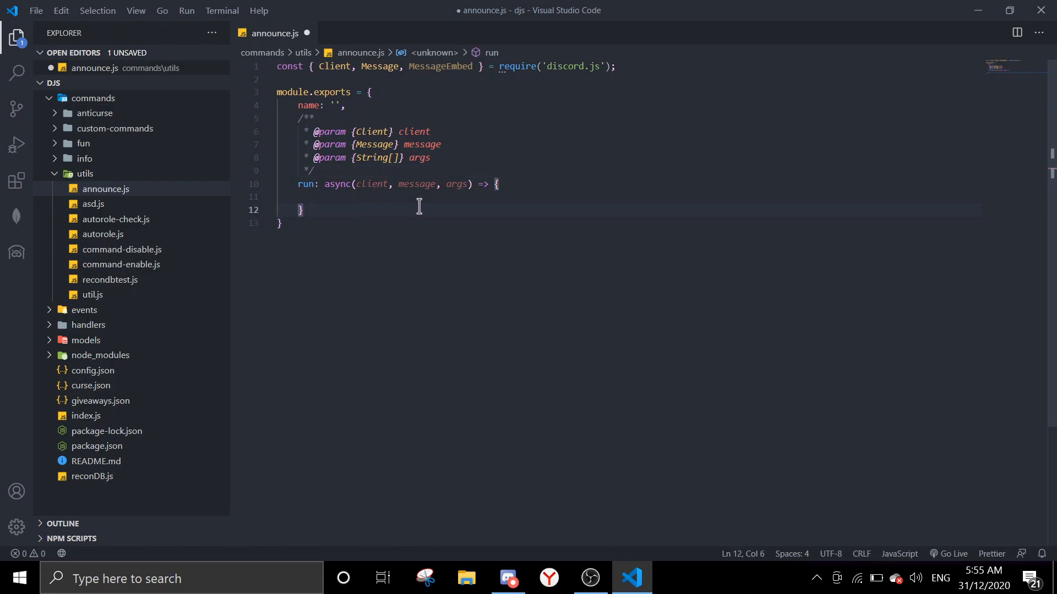
text(message)
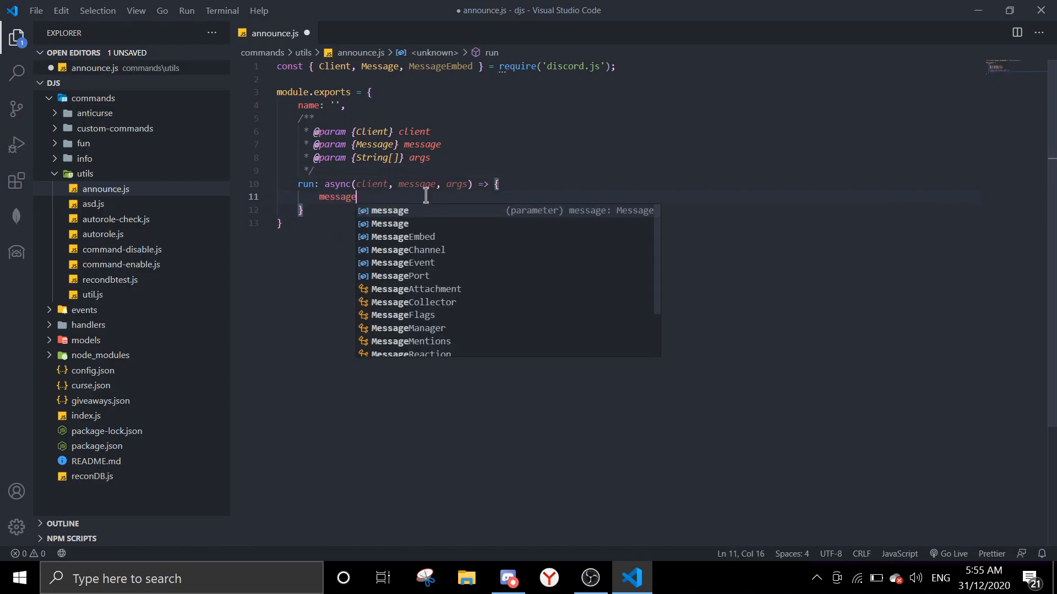
text(.)
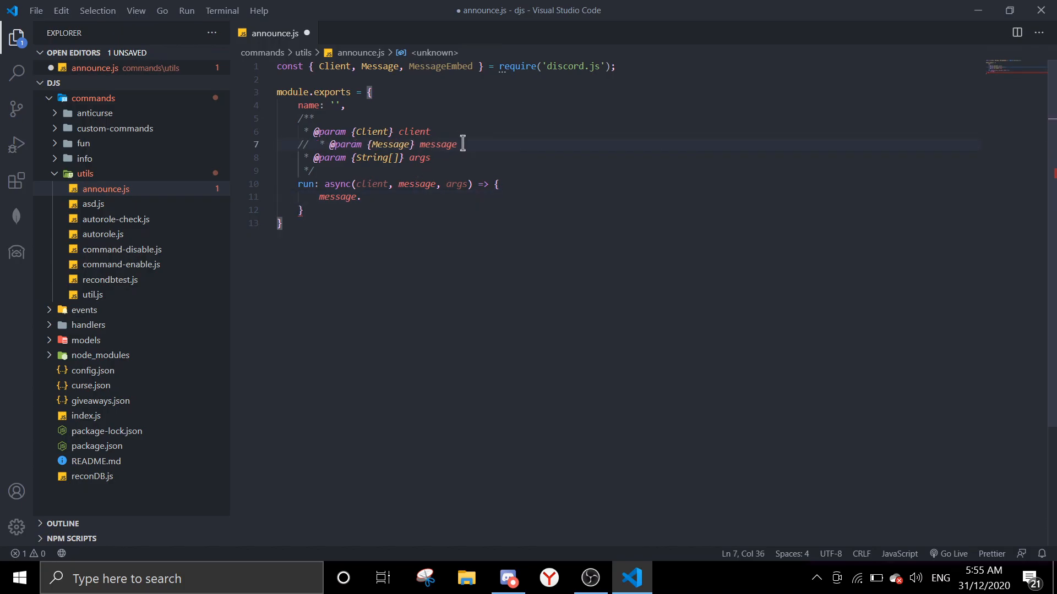
click(328, 144)
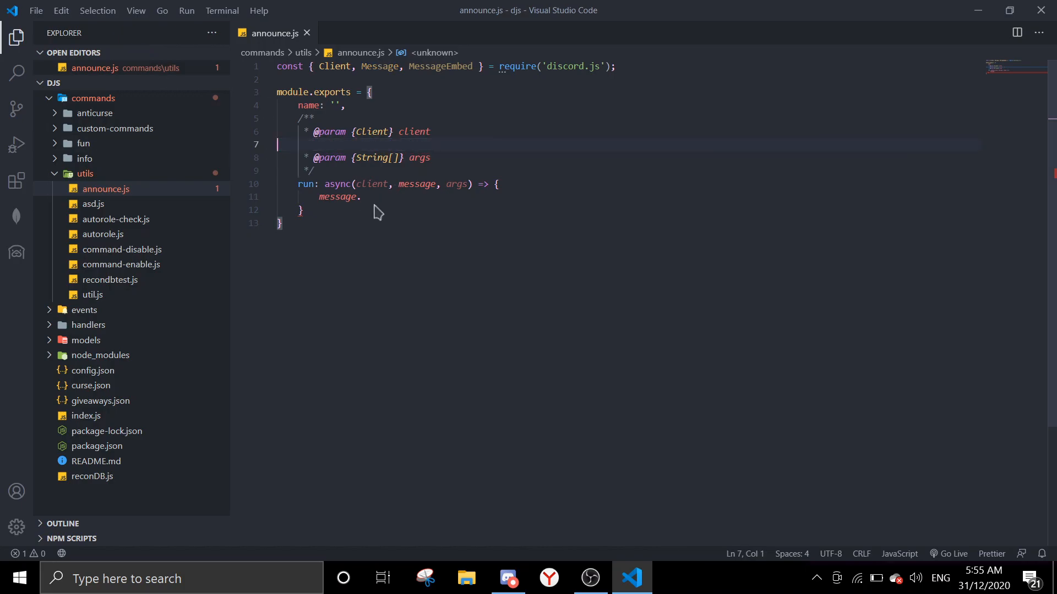
click(360, 197)
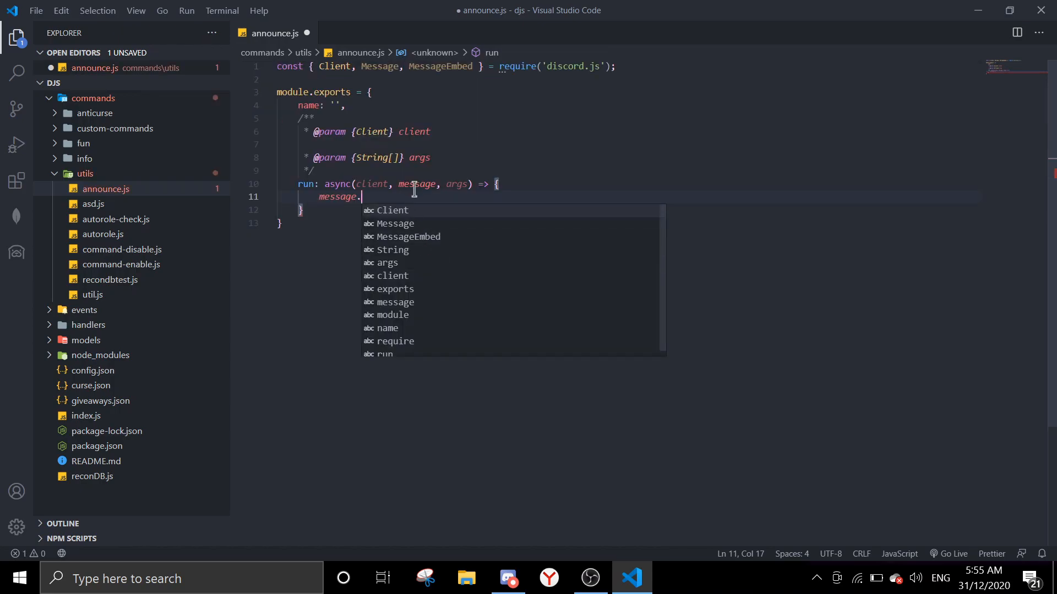
text(@param {Message} message)
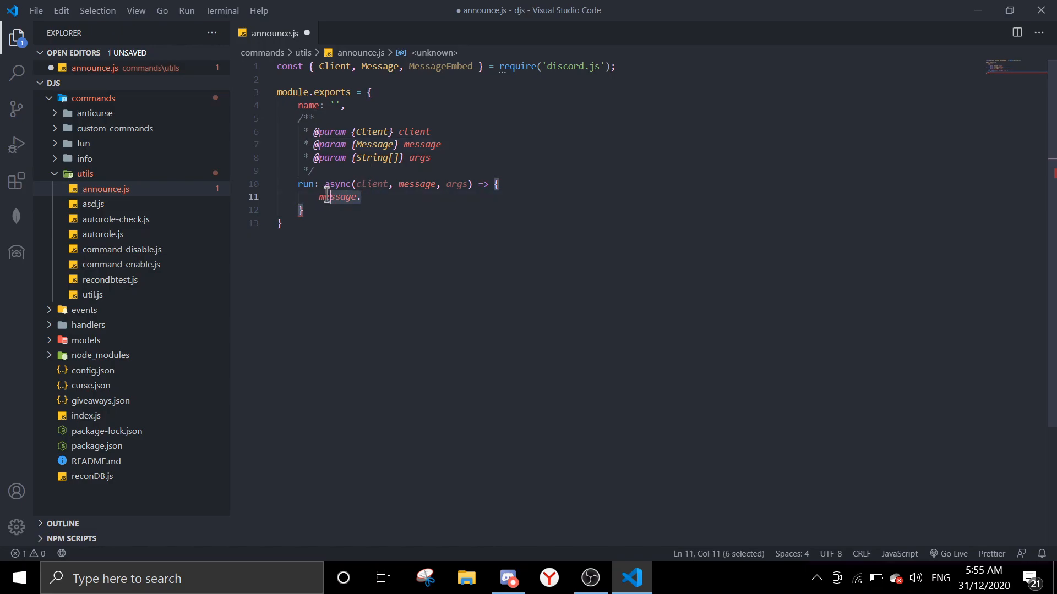
key(Delete)
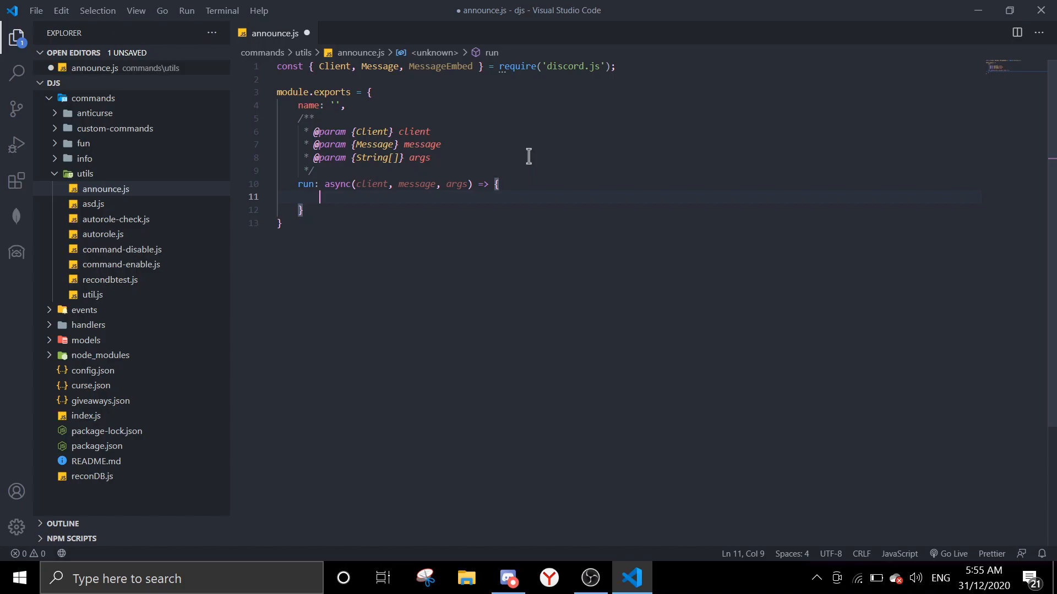
- Set name to 'announce' and reply 'You do not have permission to use this command' without MANAGE_MESSAGES
click(336, 105)
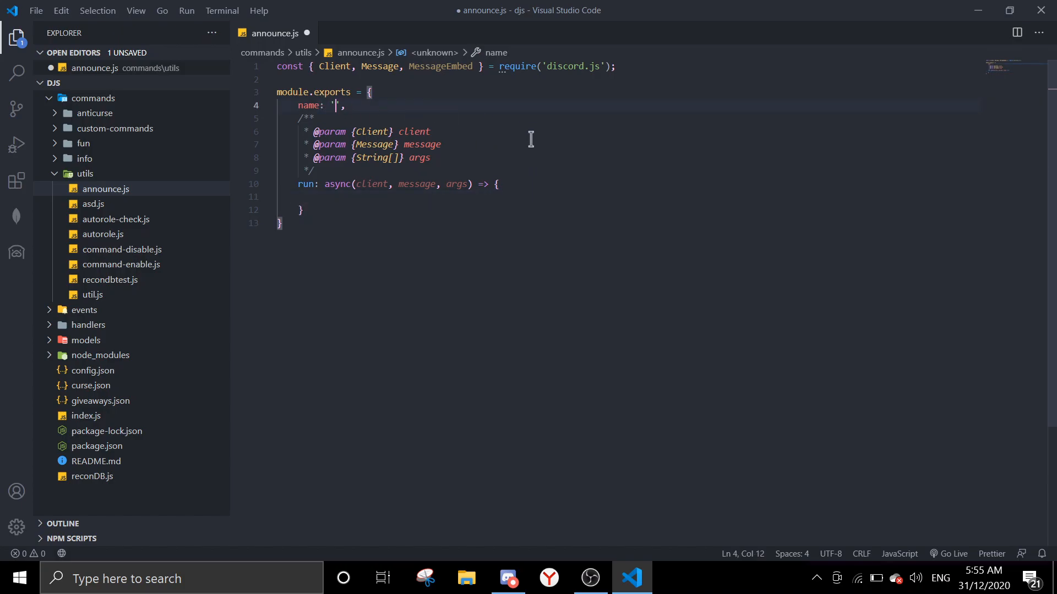
text(announce)
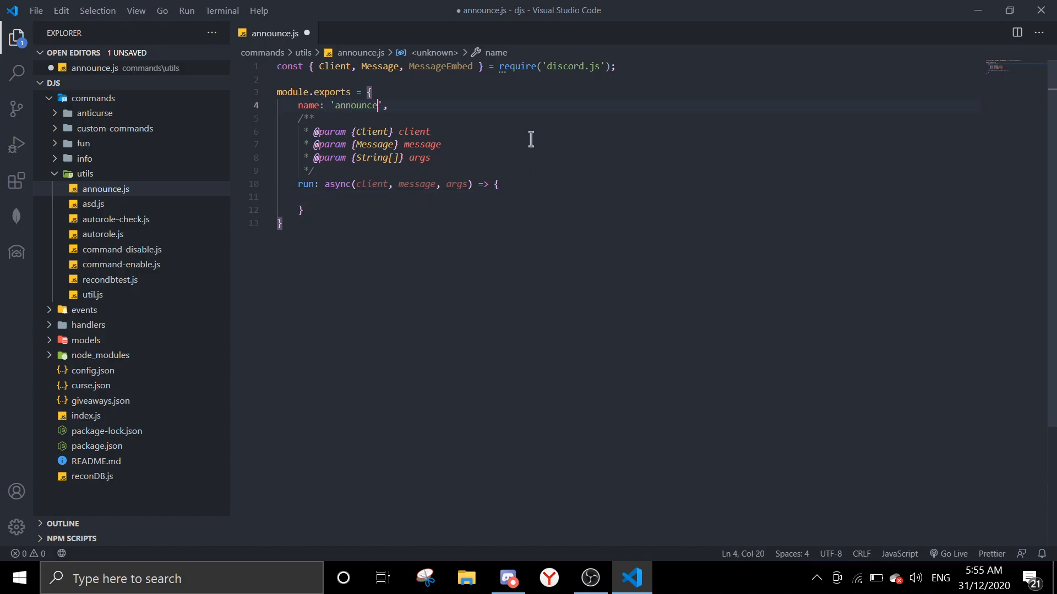
click(371, 184)
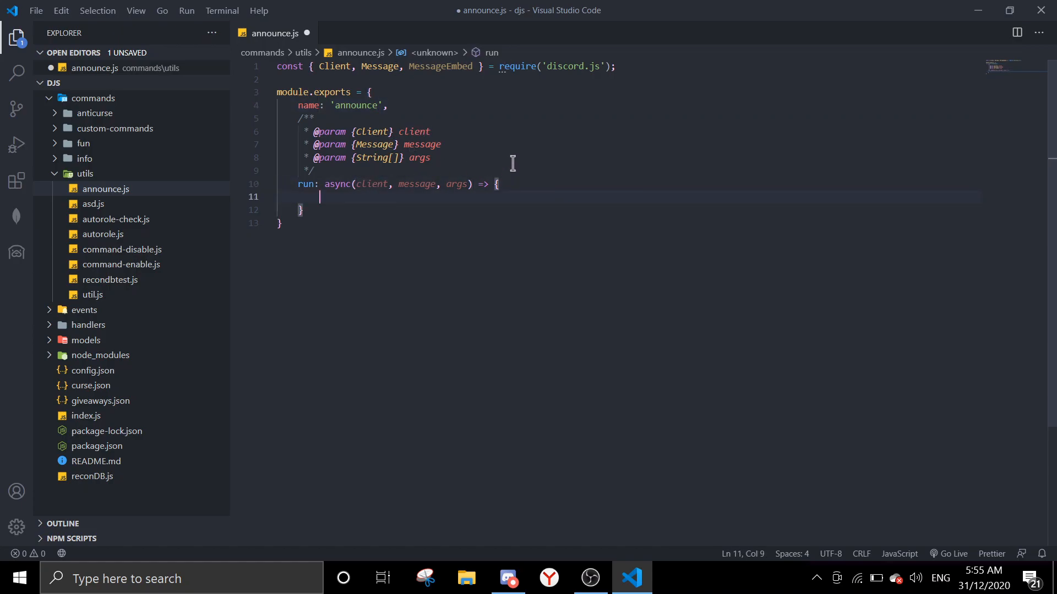
mouse_move(510, 170)
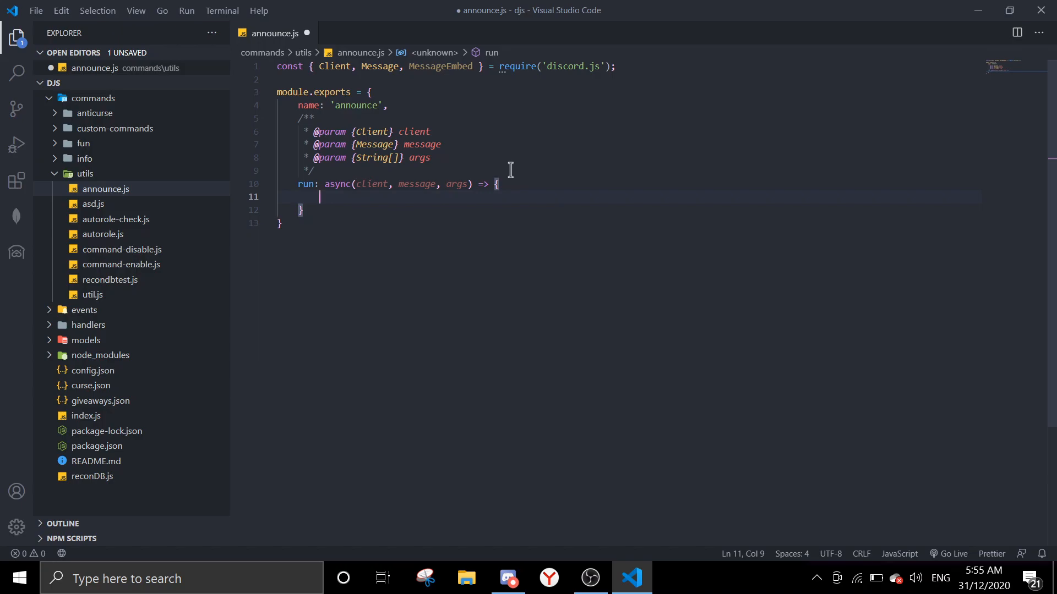
text(if)
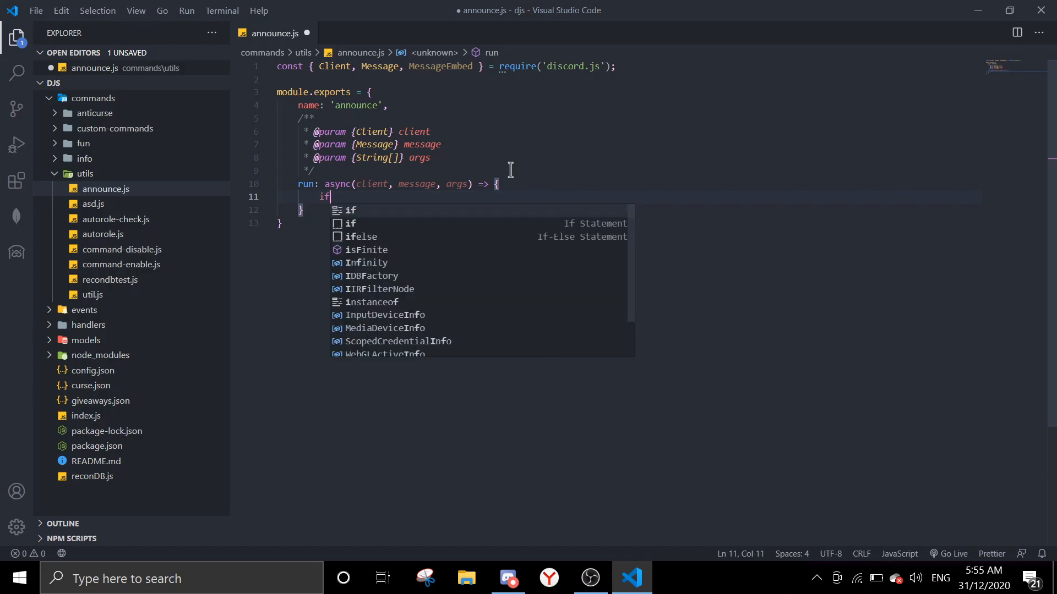
text((messa)
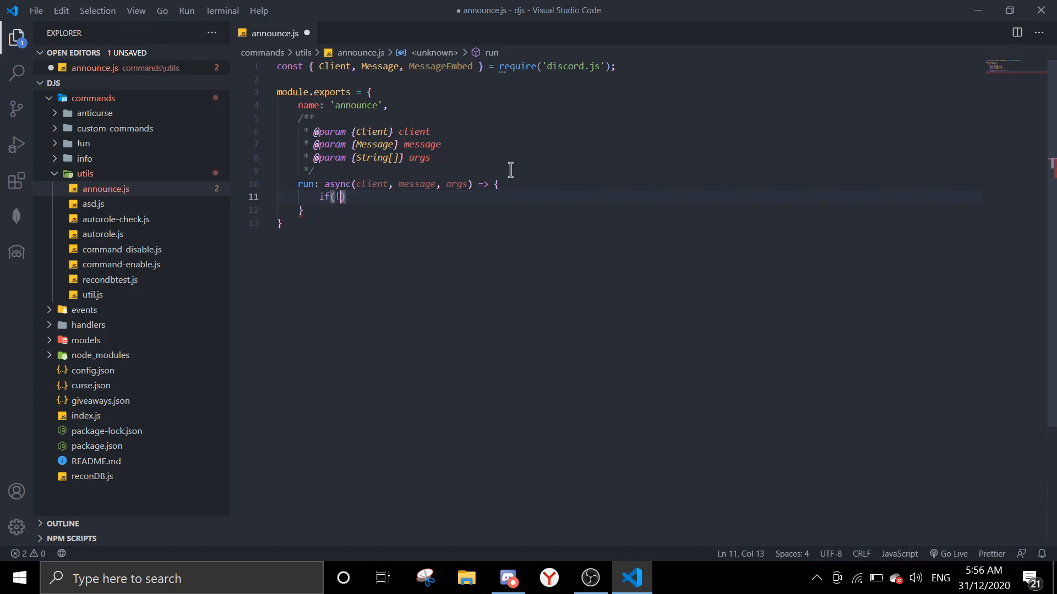
text(message.member.h)
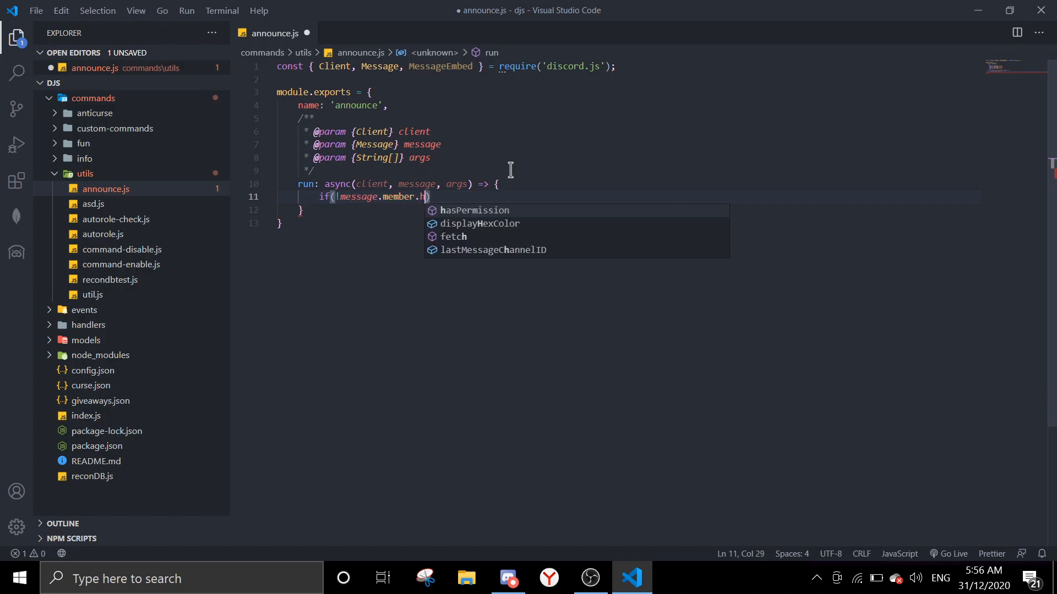
text(hasPermission(')
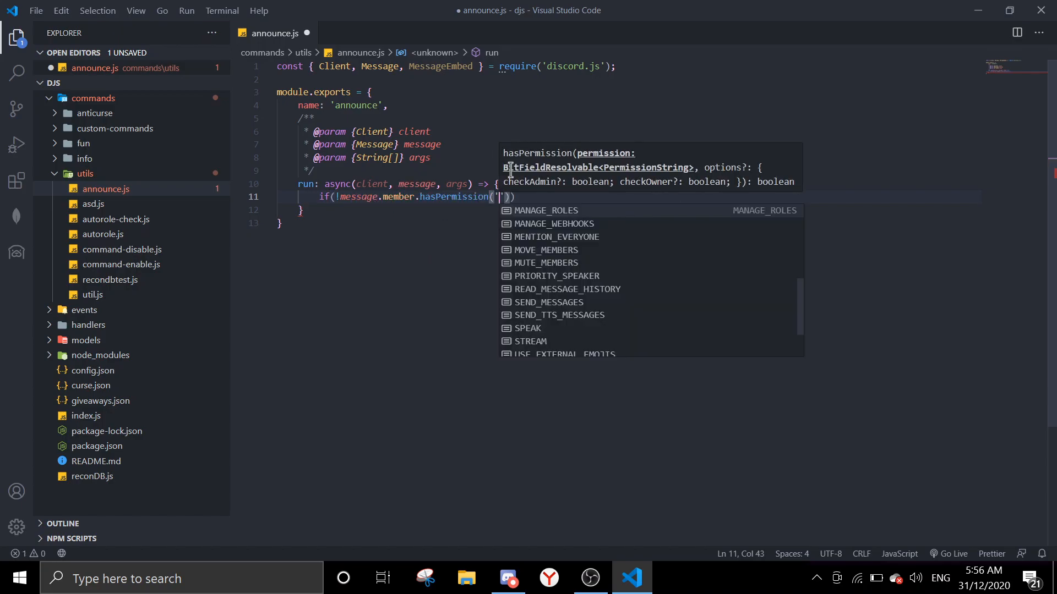
text(manage_)
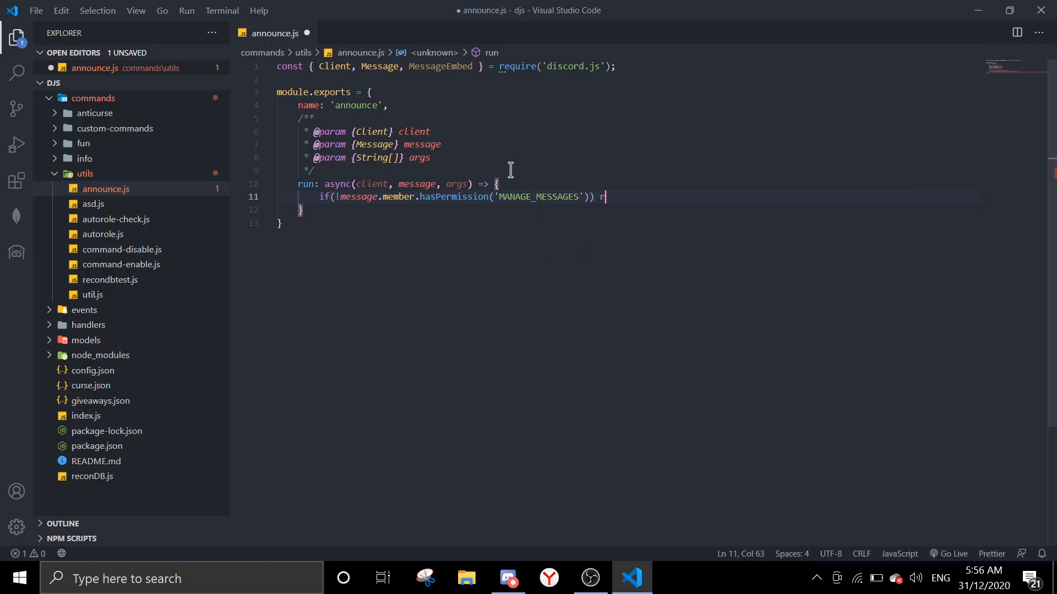
text(eturn message.rp)
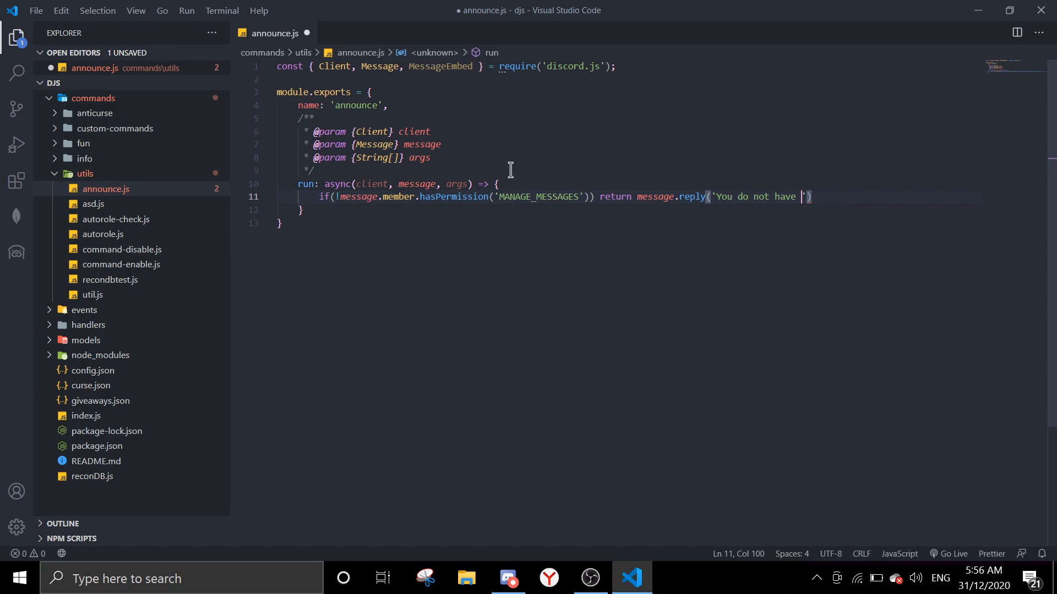
text(permissiont o use th)
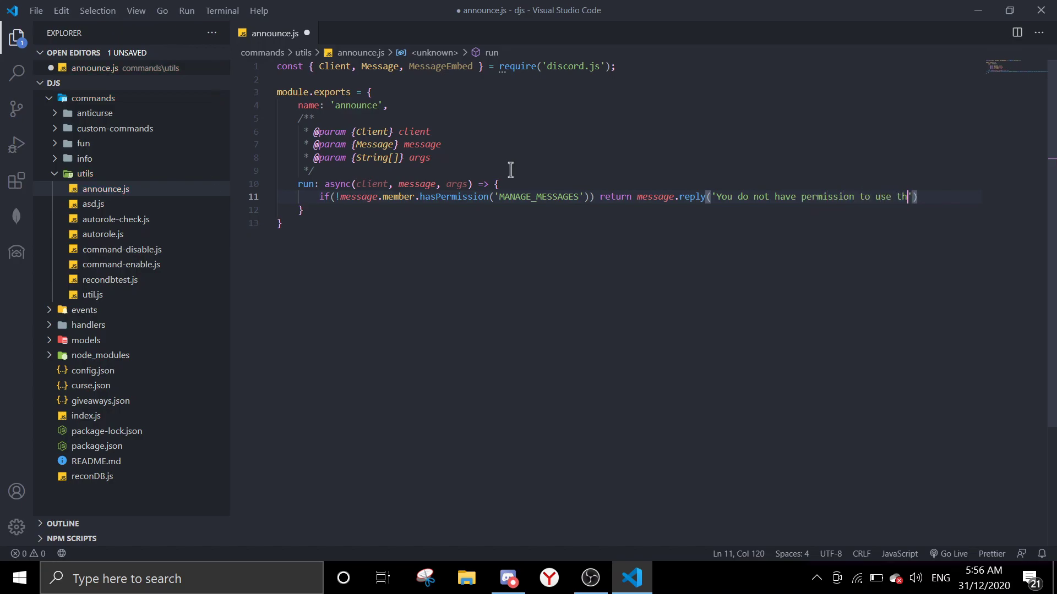
text(is command)
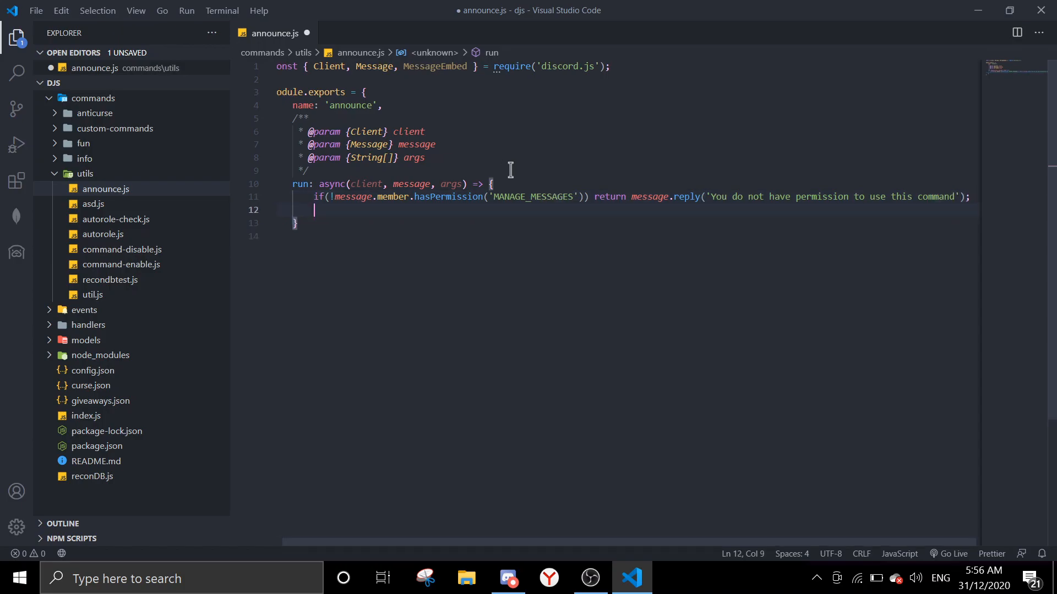
- Declare a mention variable with let mention; below the permission check
key(Enter)
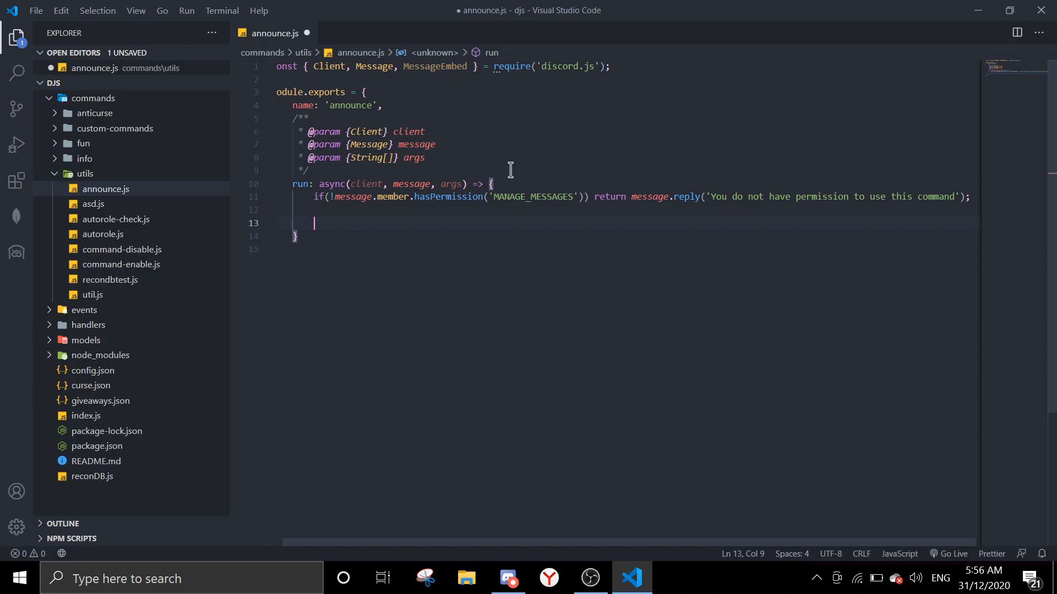
text(let mention;)
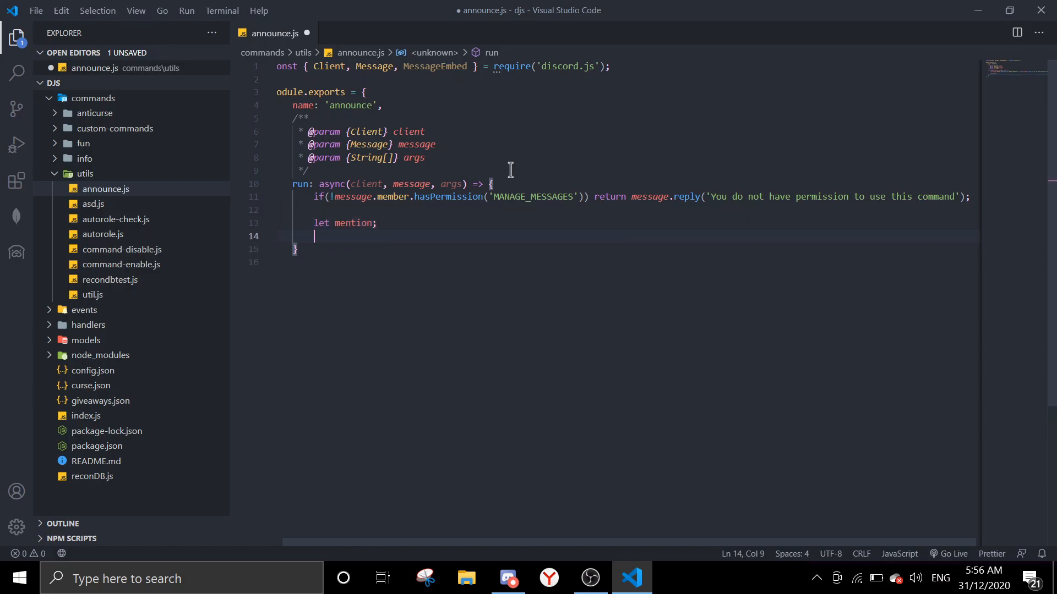
key(Enter)
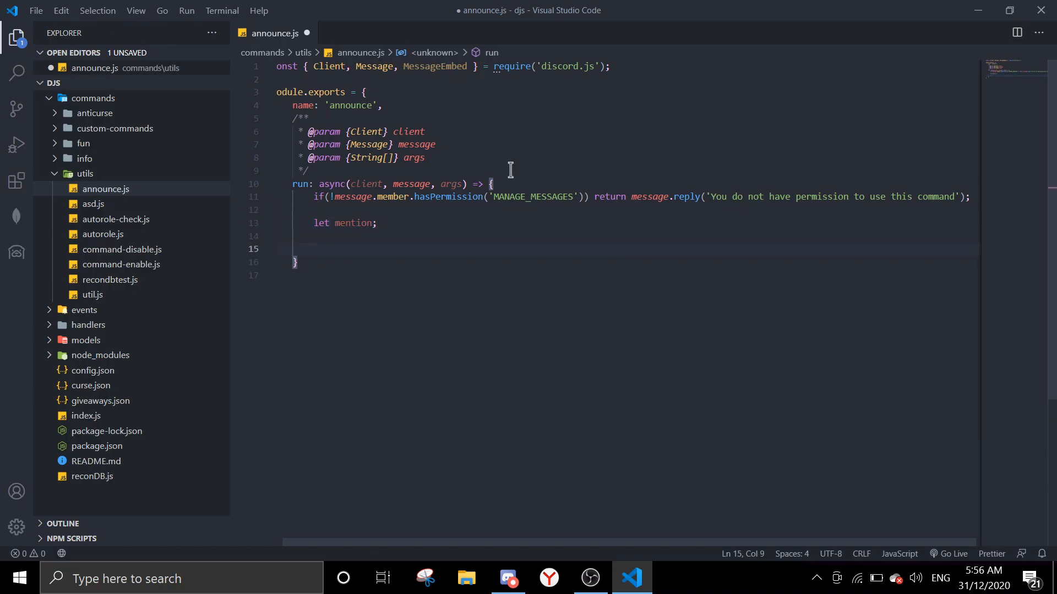
- Get message.mentions.channels.first() and reply 'Please specify a channel!' when it is missing
text(c)
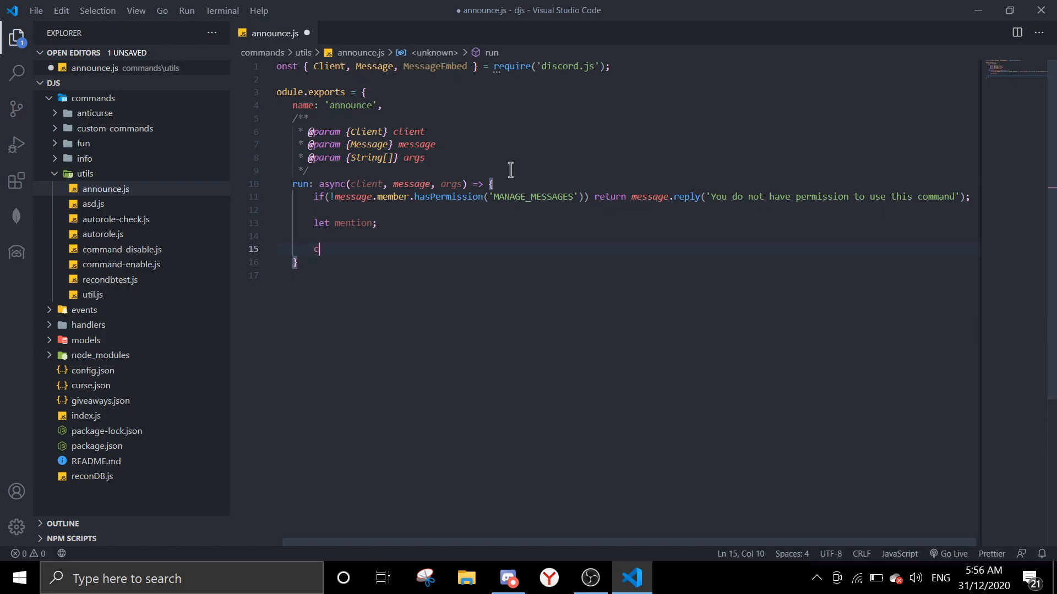
text(onst channel)
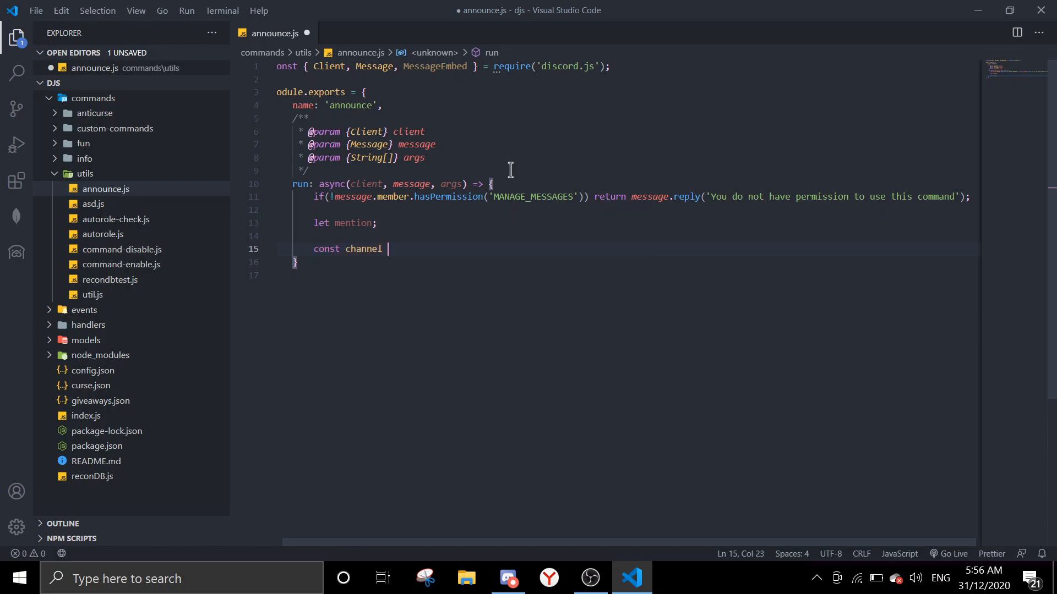
text(= message.mentions.channels.first)
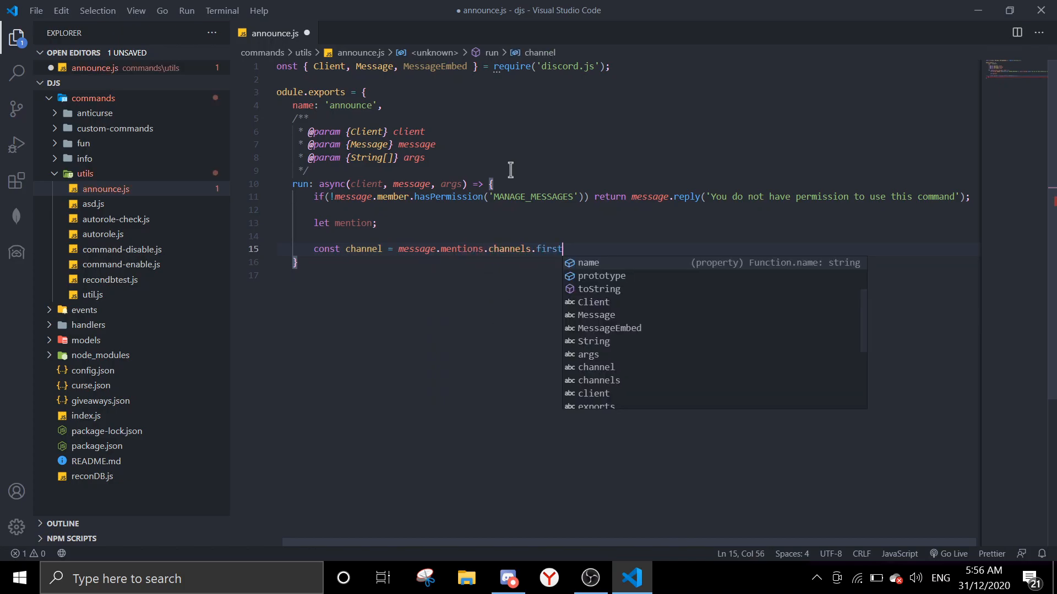
key(Escape)
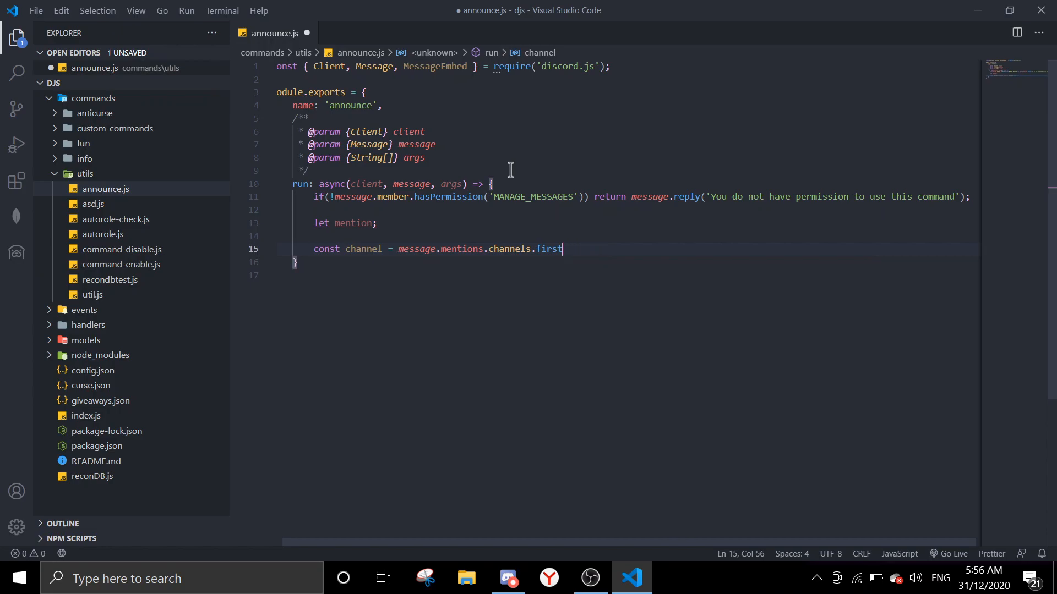
text(();)
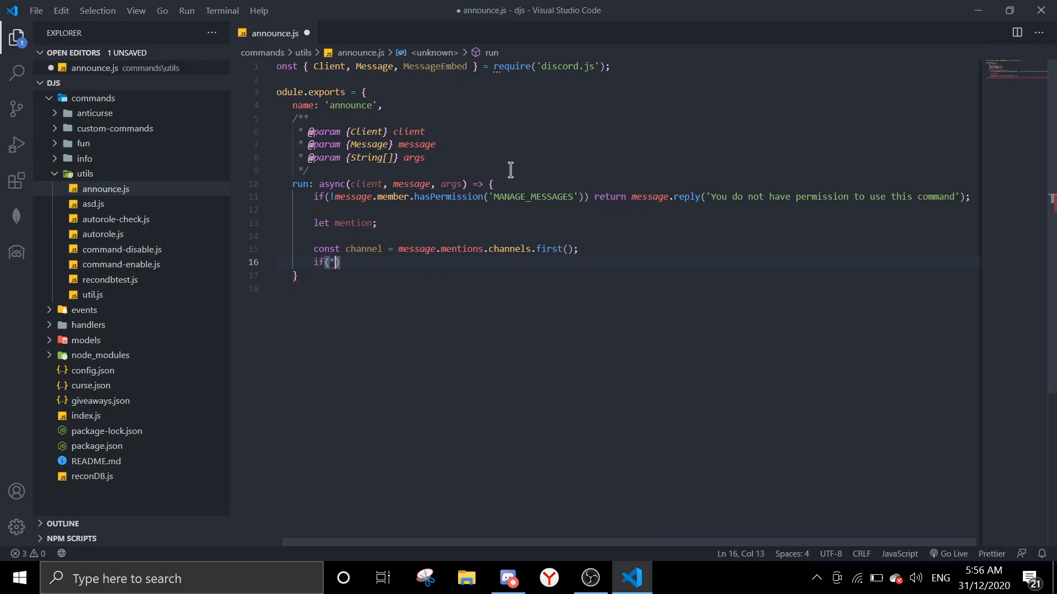
text(channel)
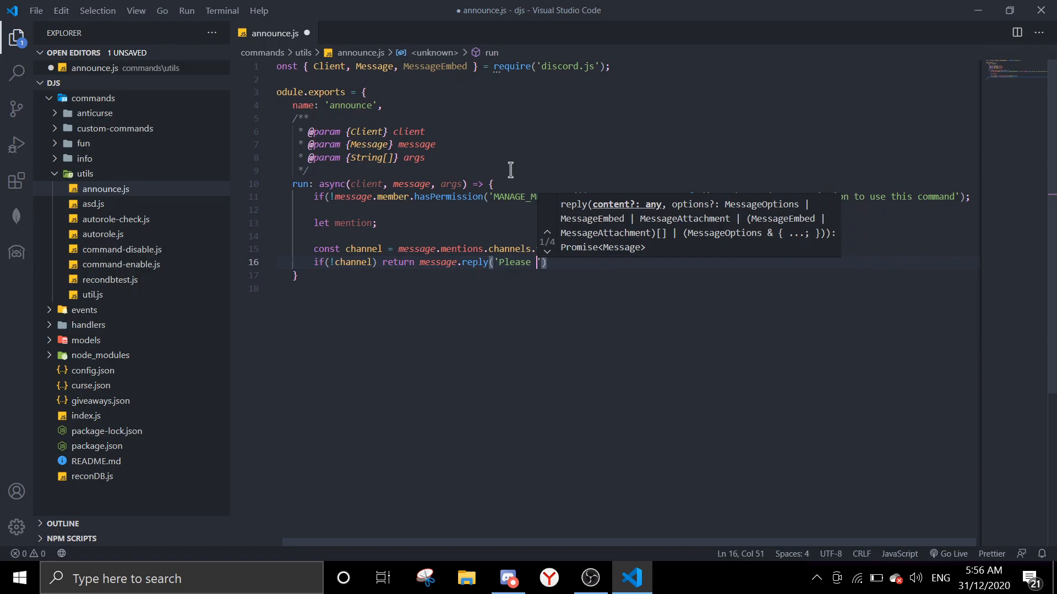
text(specify an)
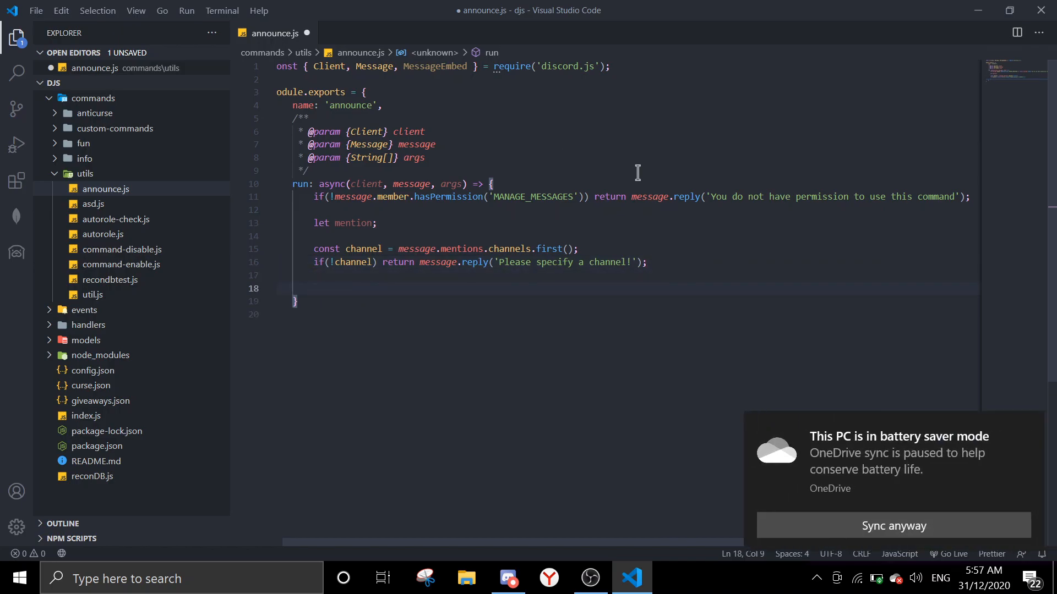
mouse_move(685, 276)
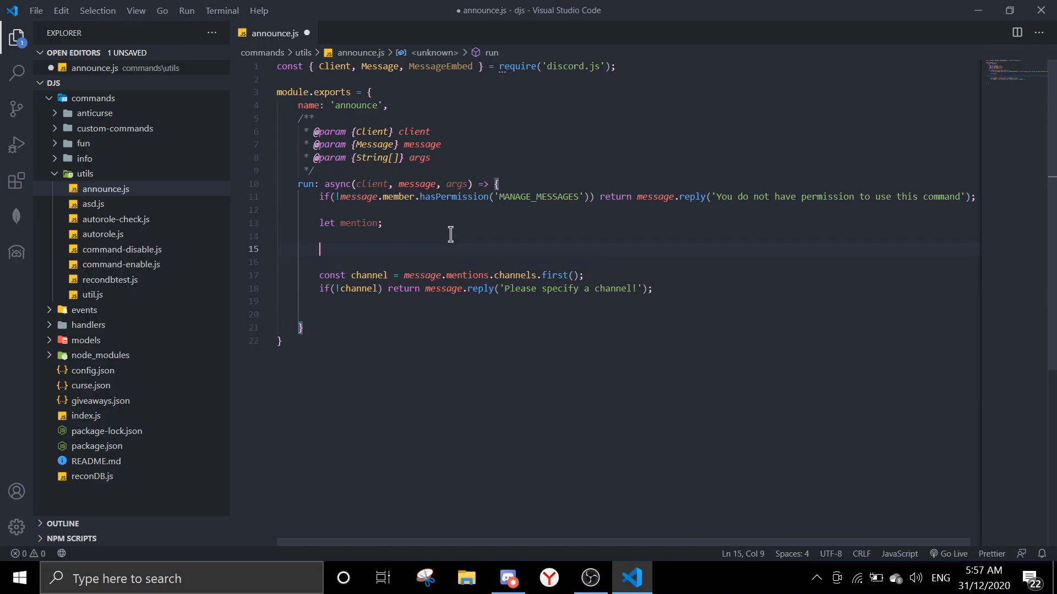
- Add if(!args.length) sending '> Usage: y!announce <#channel> <message> <-ping ?>', and save
text(if(!arfg))
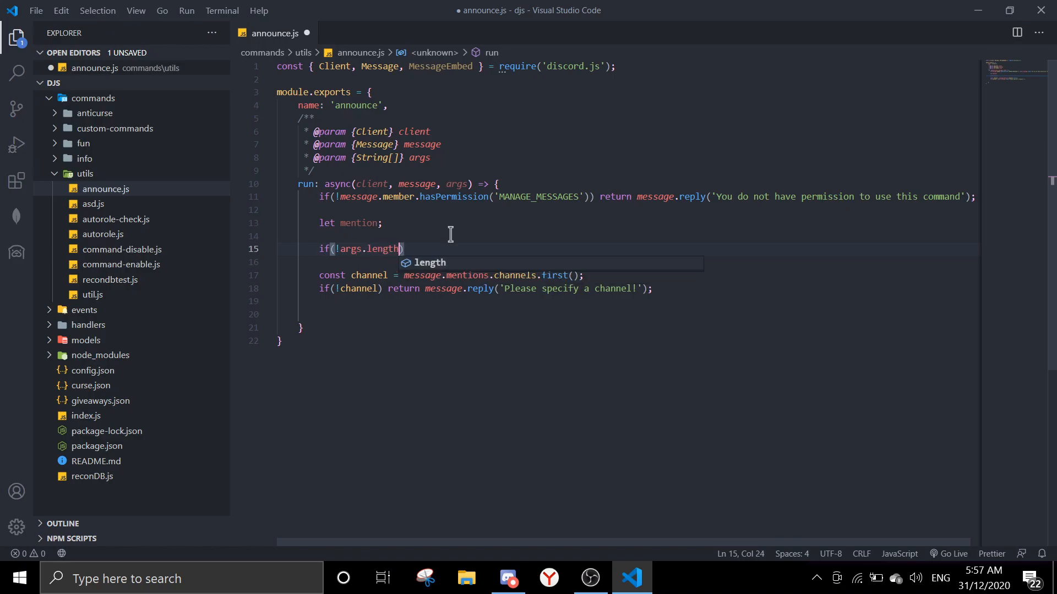
text(return message.channel.send('> Us)
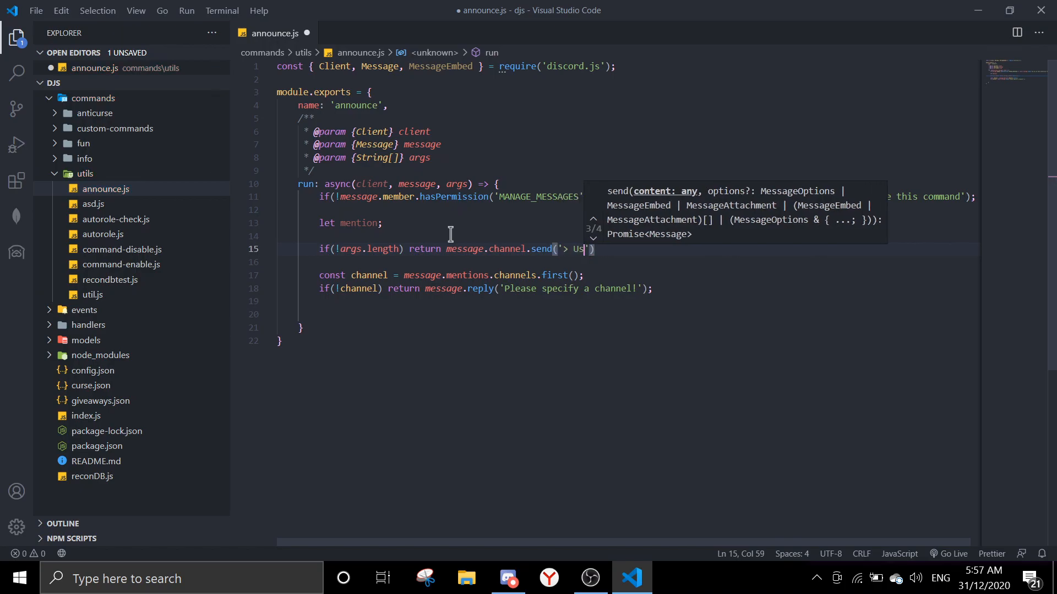
text(sage:)
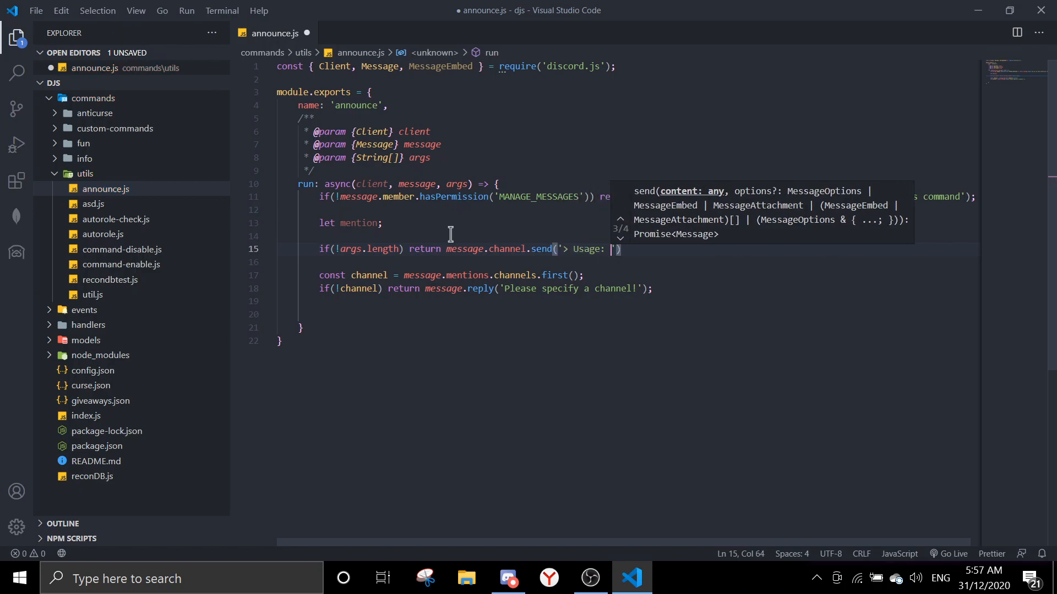
text(y!announce)
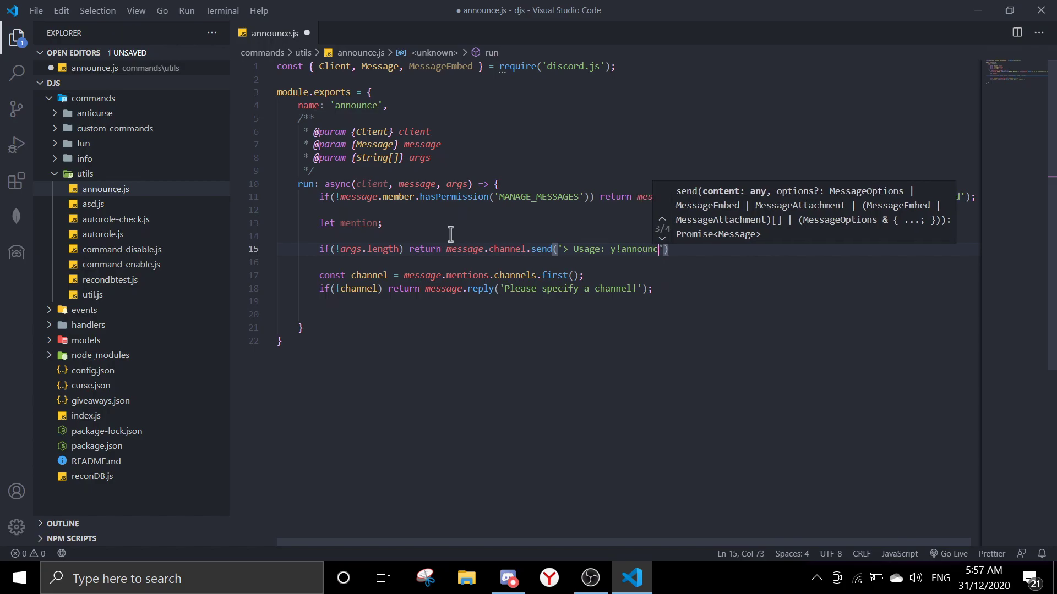
text(e)
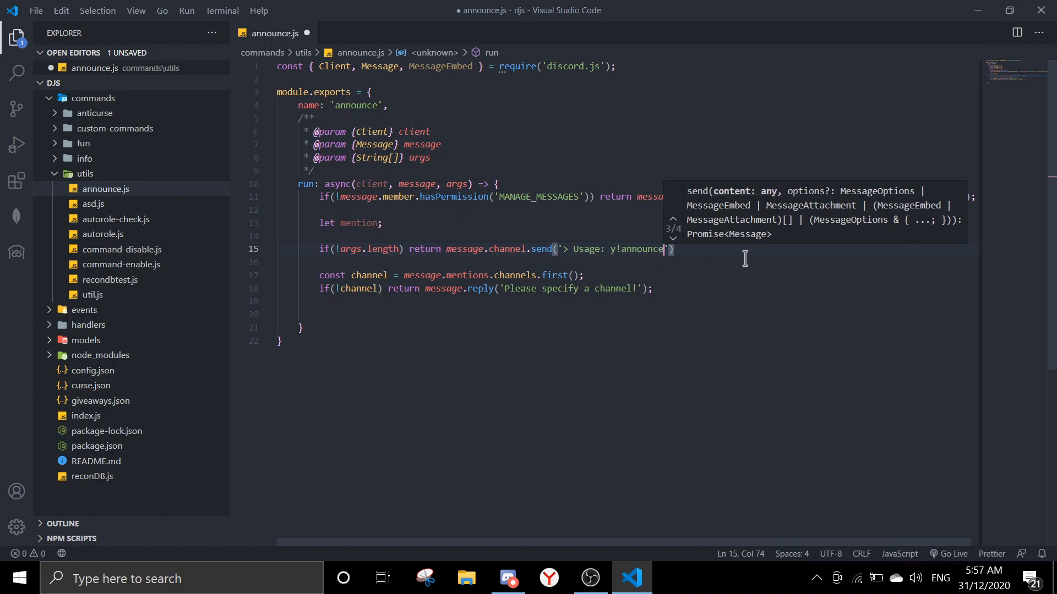
text(<>)
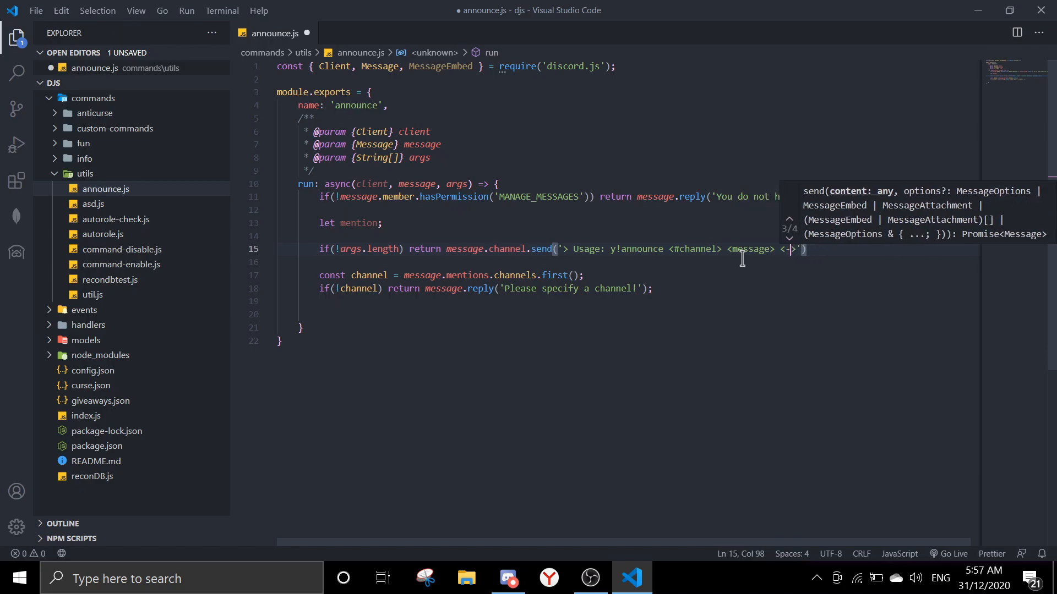
text(ping ?>)
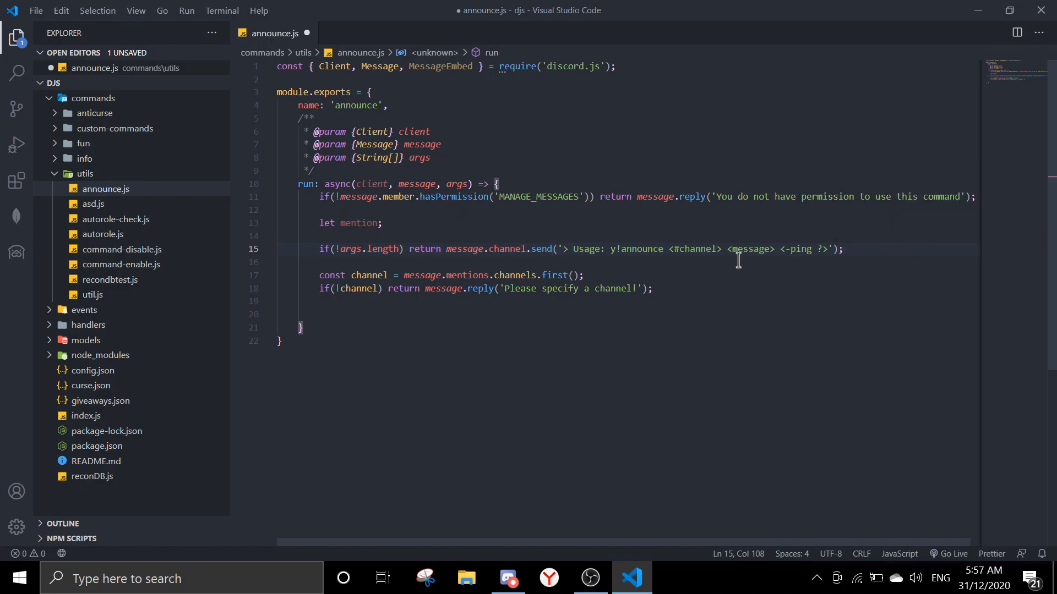
key(Ctrl+s)
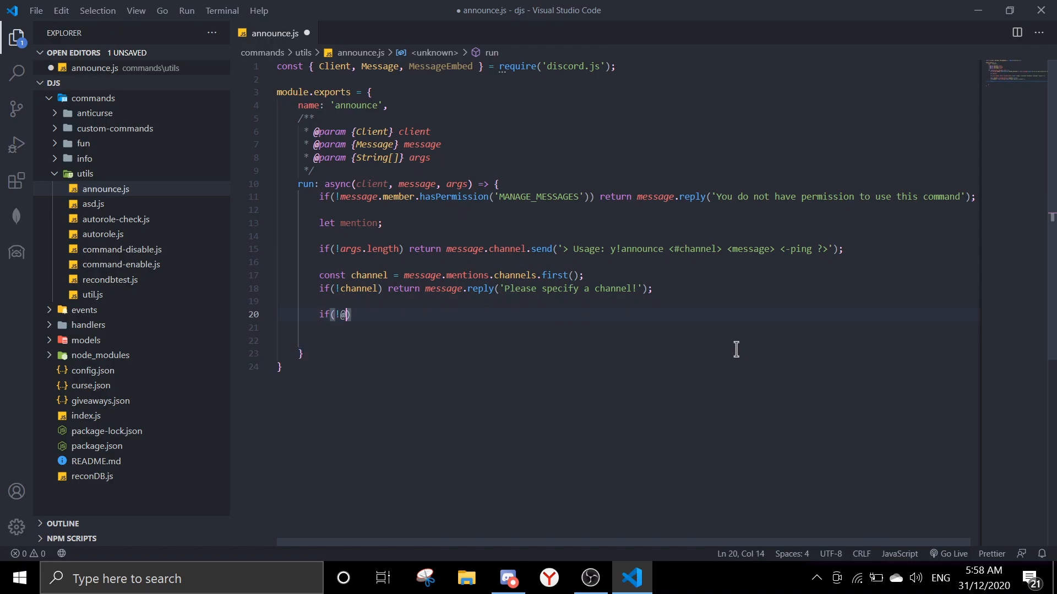
- Add if(!args[1]) returning the reply 'Please specify a message to announce'
text(args[1])
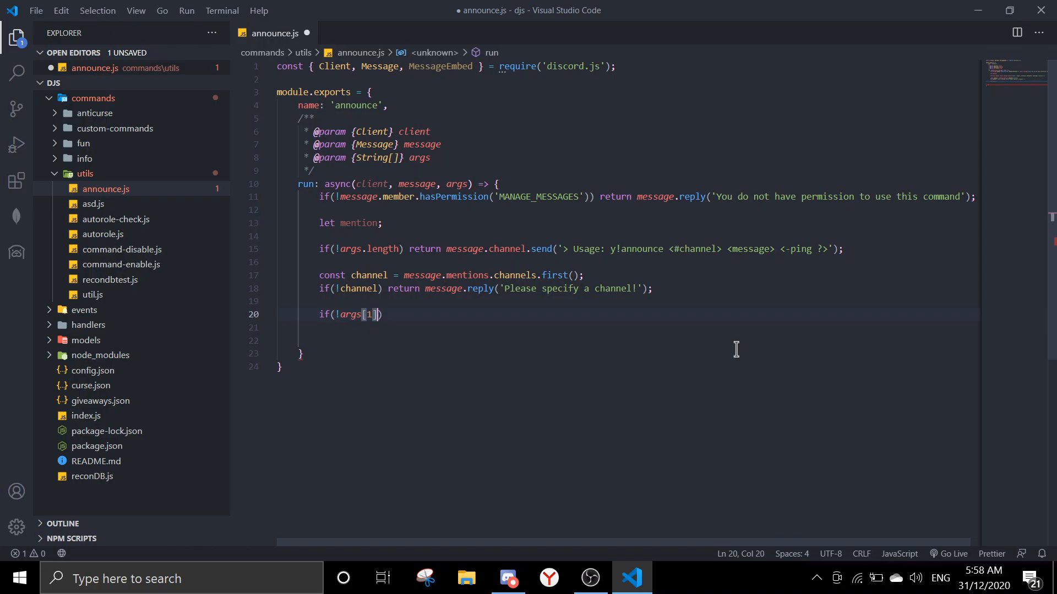
text(return)
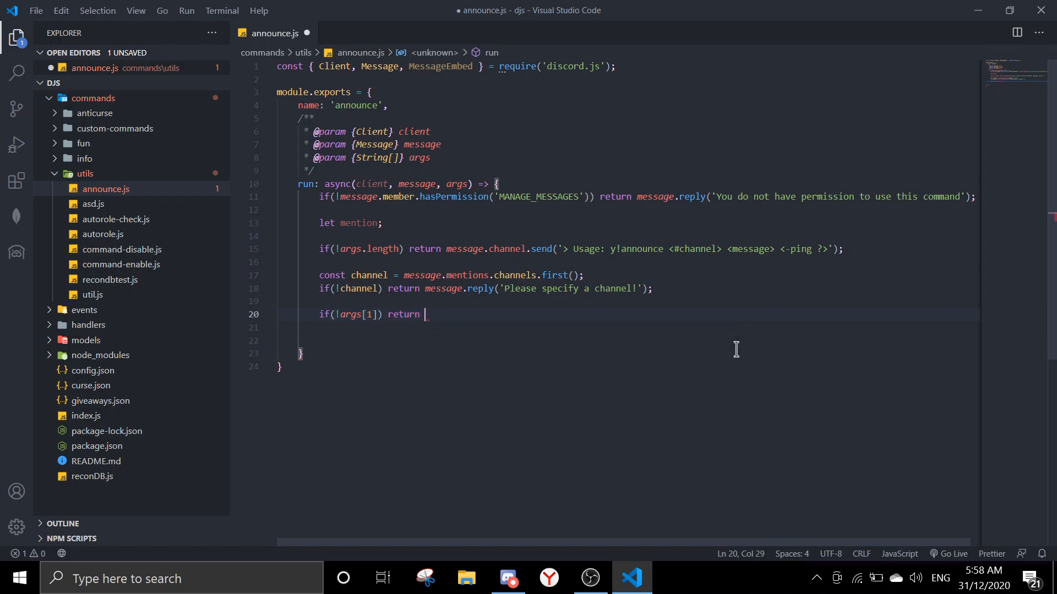
text(message.reply(''))
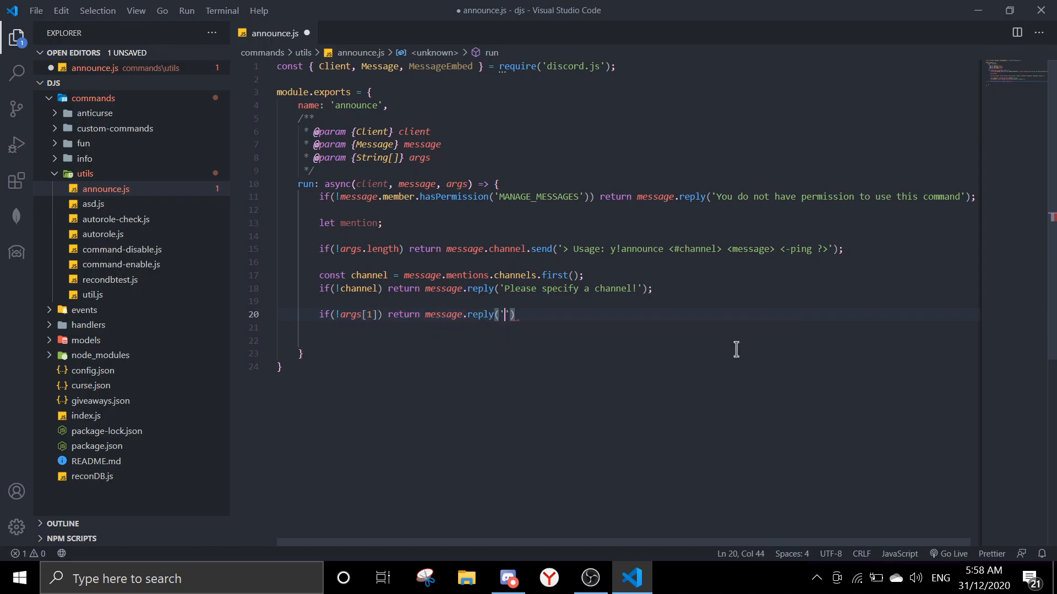
text(Please specify a message to announce)
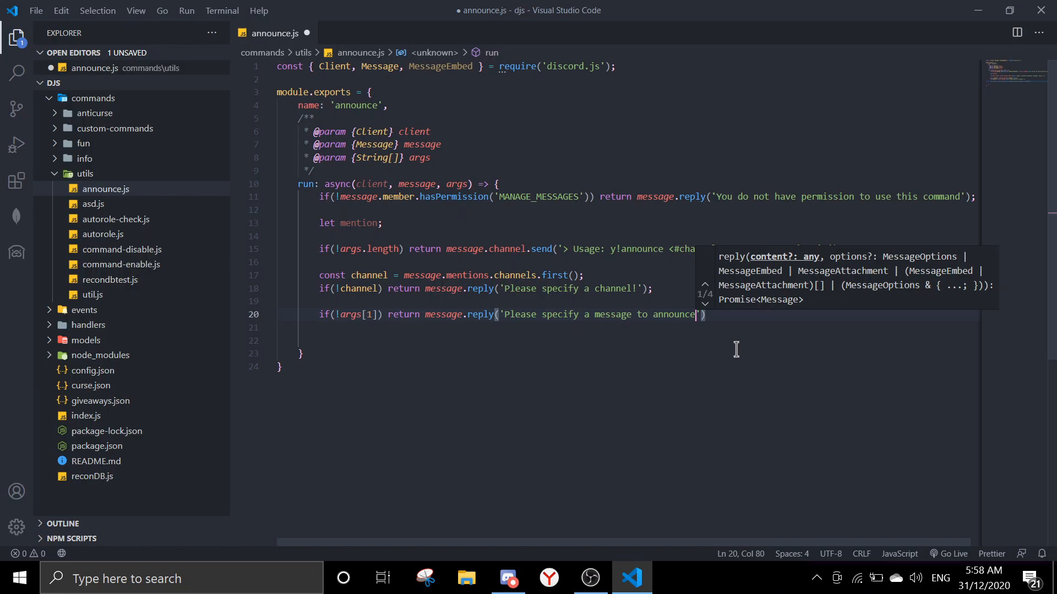
text();)
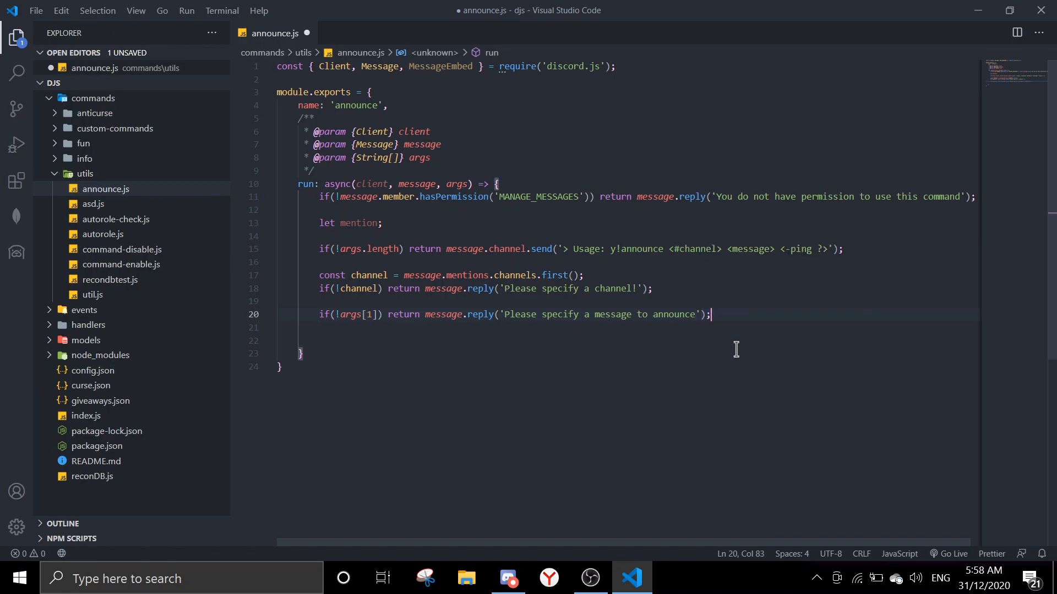
key(Enter)
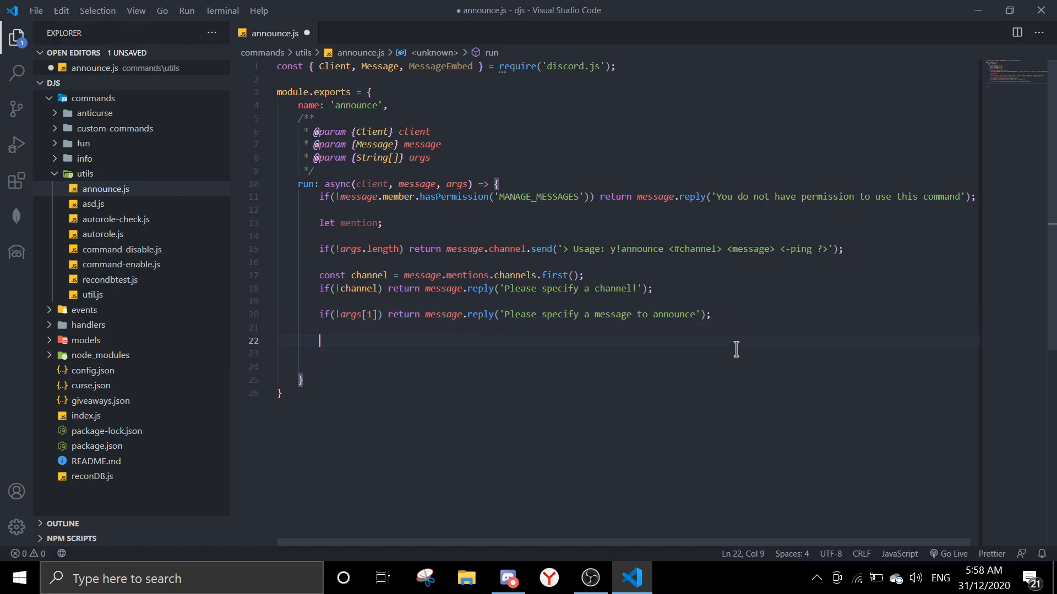
- Add an if(args.some(...)) block checking for an argument whose lowercase value is '-ping'
text(if(args.s)
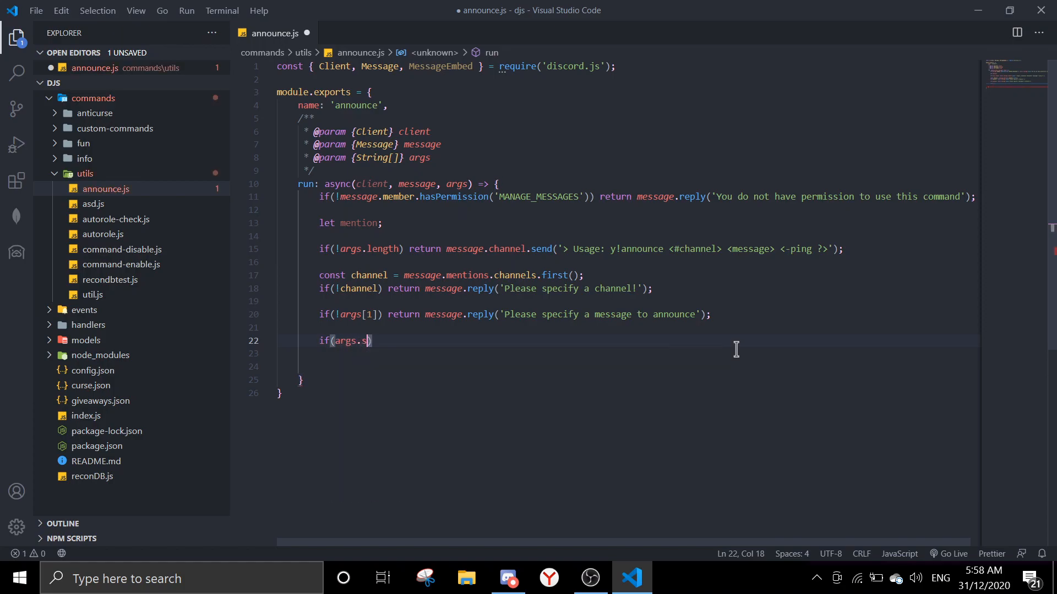
text(ome())
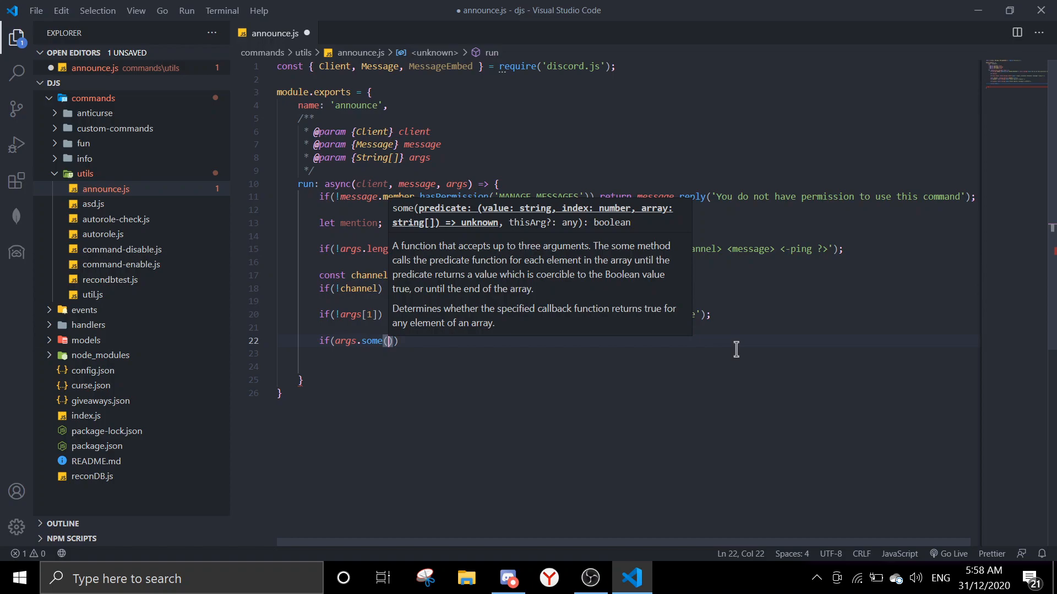
text((val) => va)
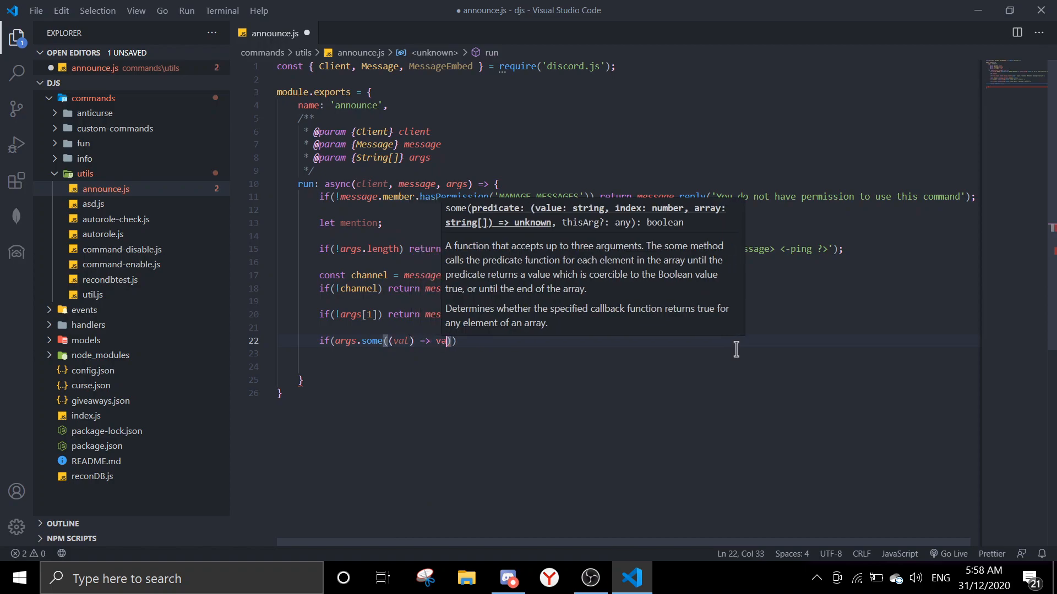
text(.toLowerCase() === ')
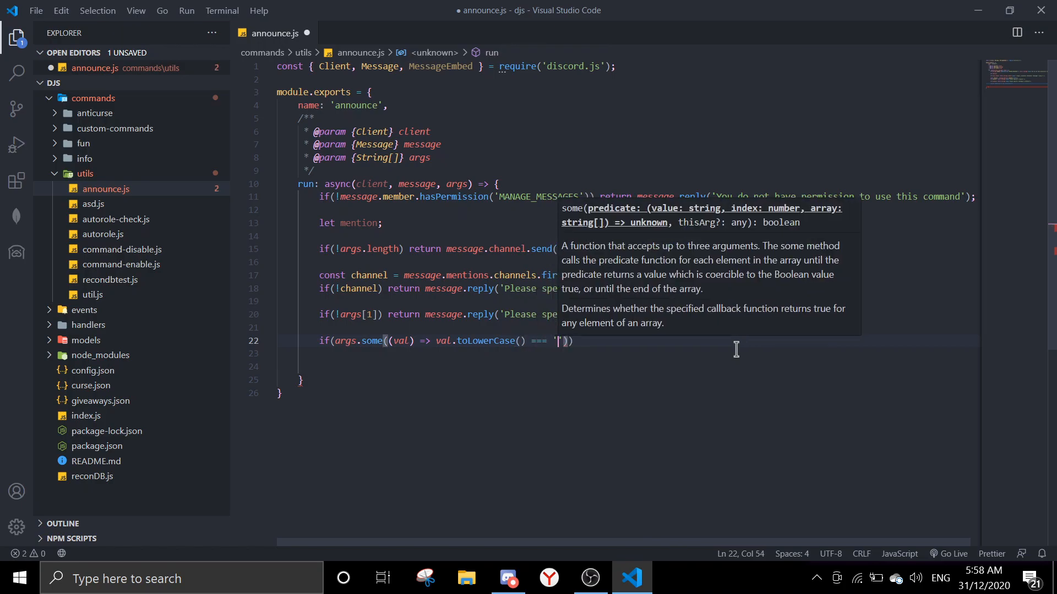
text(-ping)
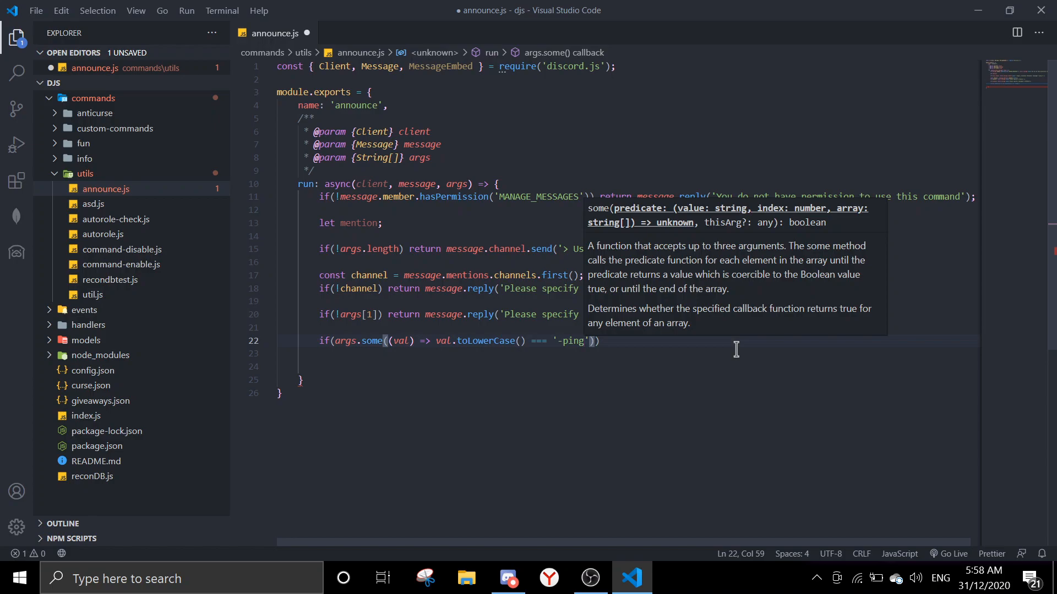
text({})
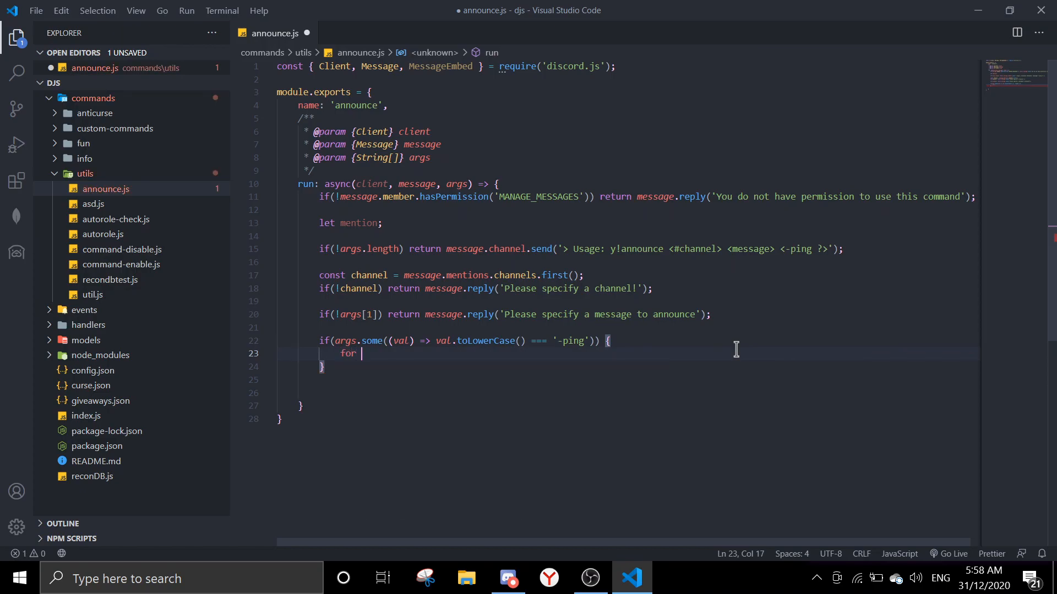
- Inside that block, start a for loop with let i = 0; i < args.length; i++
text((let i)
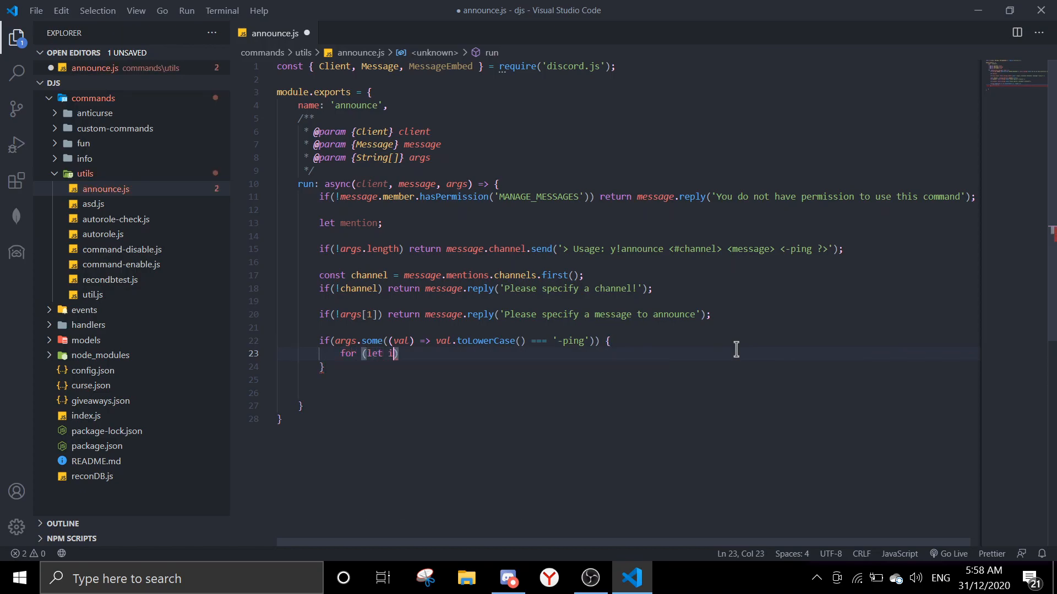
text(= 0; i)
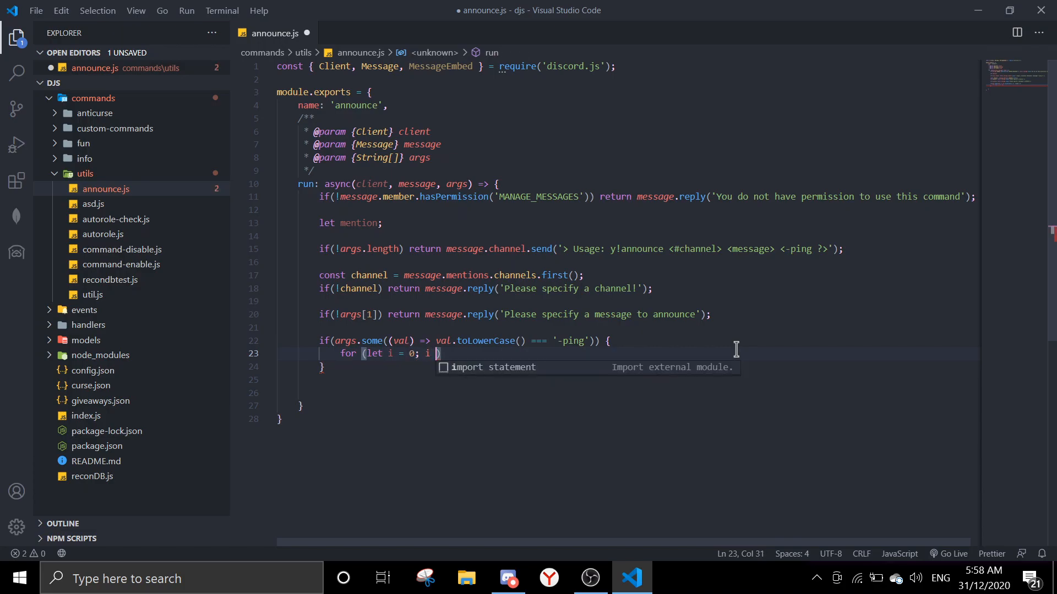
text(< args)
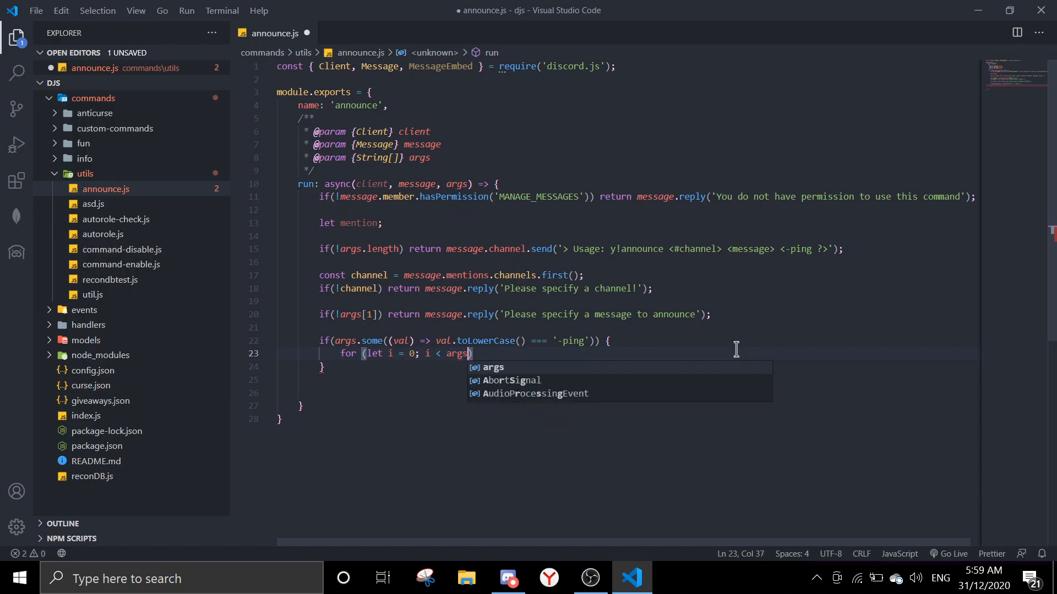
text(.length; i)
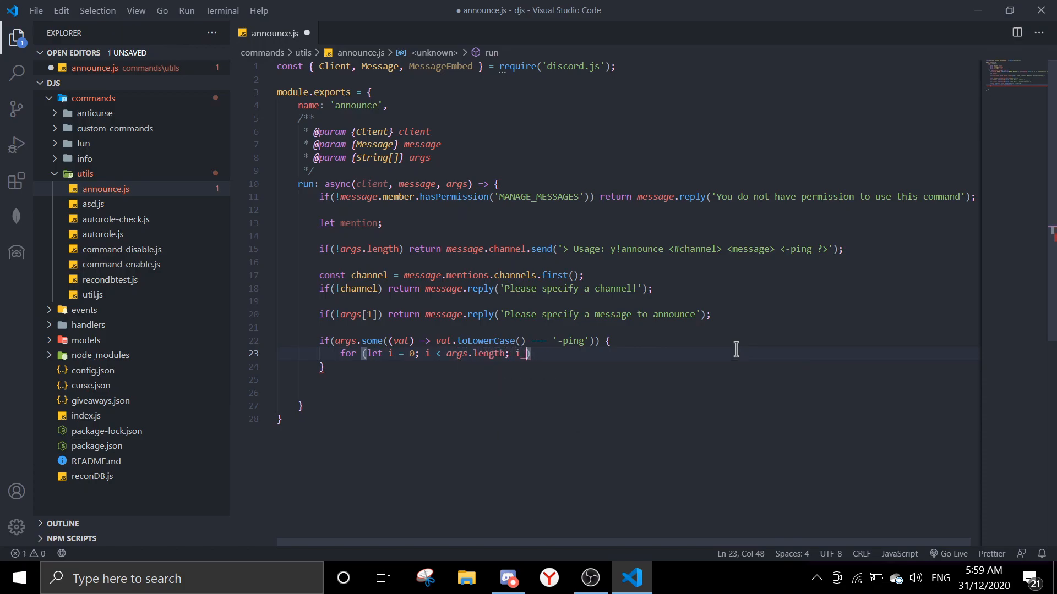
text(++ ) {)
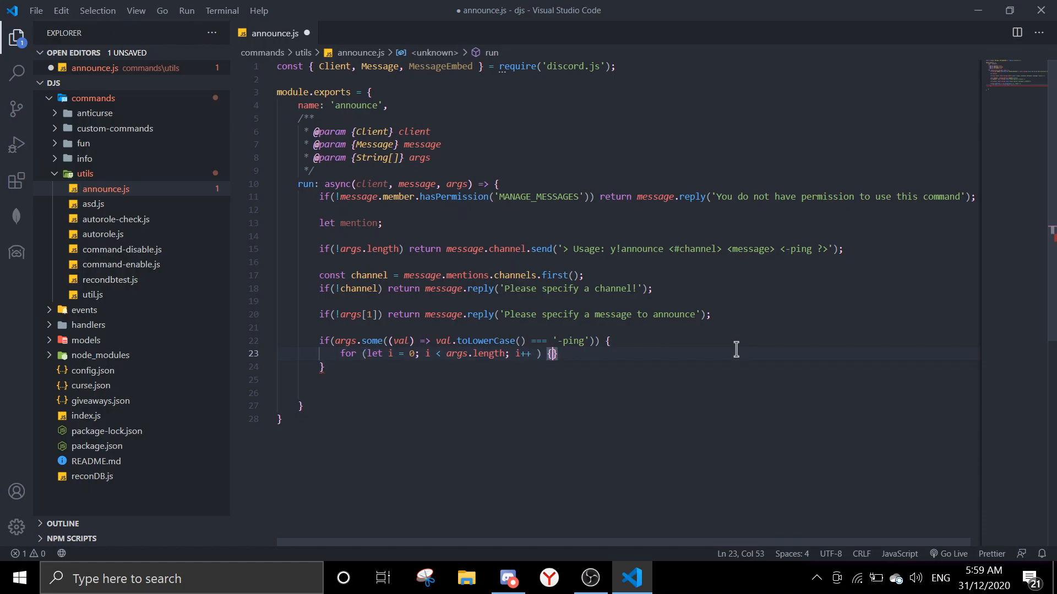
key(Enter)
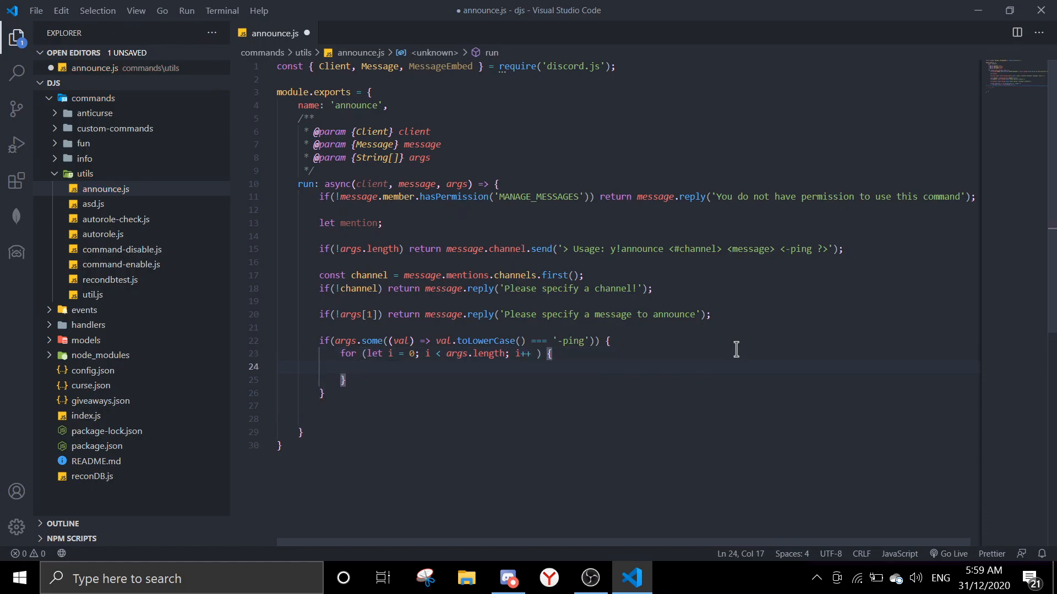
- In the loop, call args.splice(i, 1) when args[i].toLowerCase() equals '-ping'
text(if()
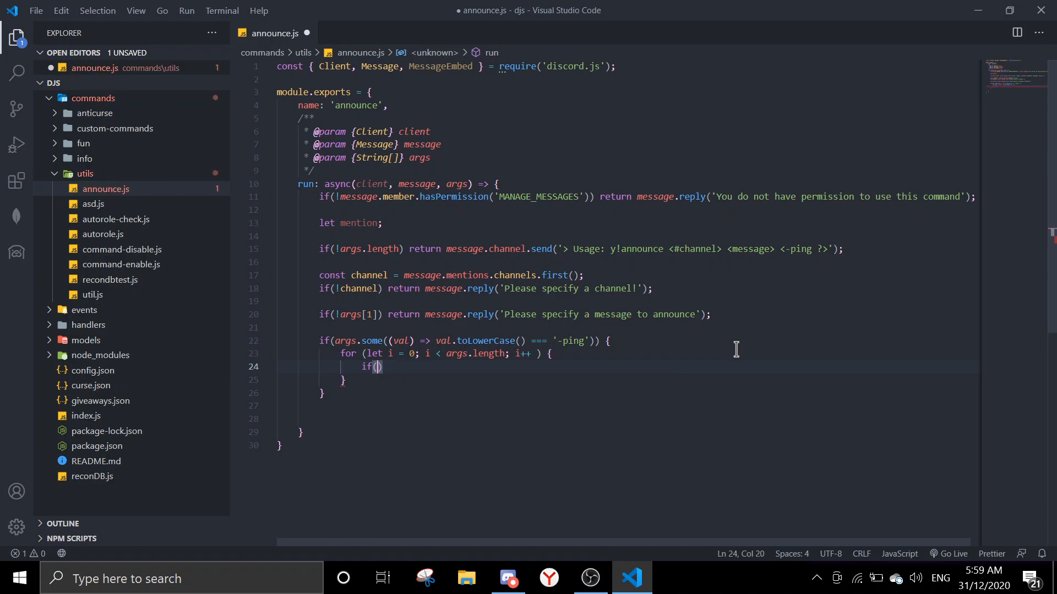
text(args[i)
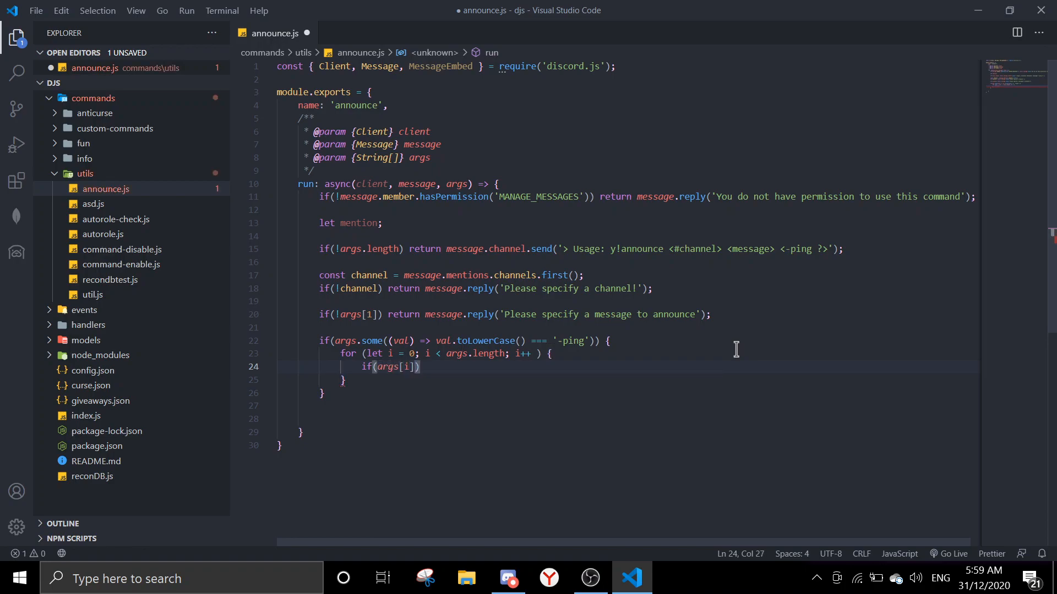
text(.toLowerCase()
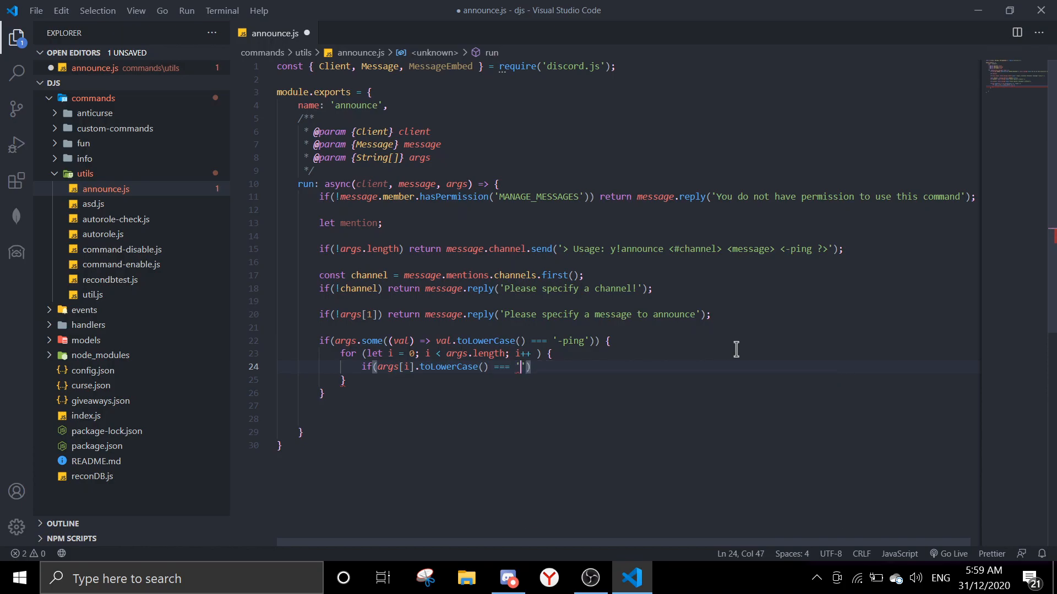
text(-pi)
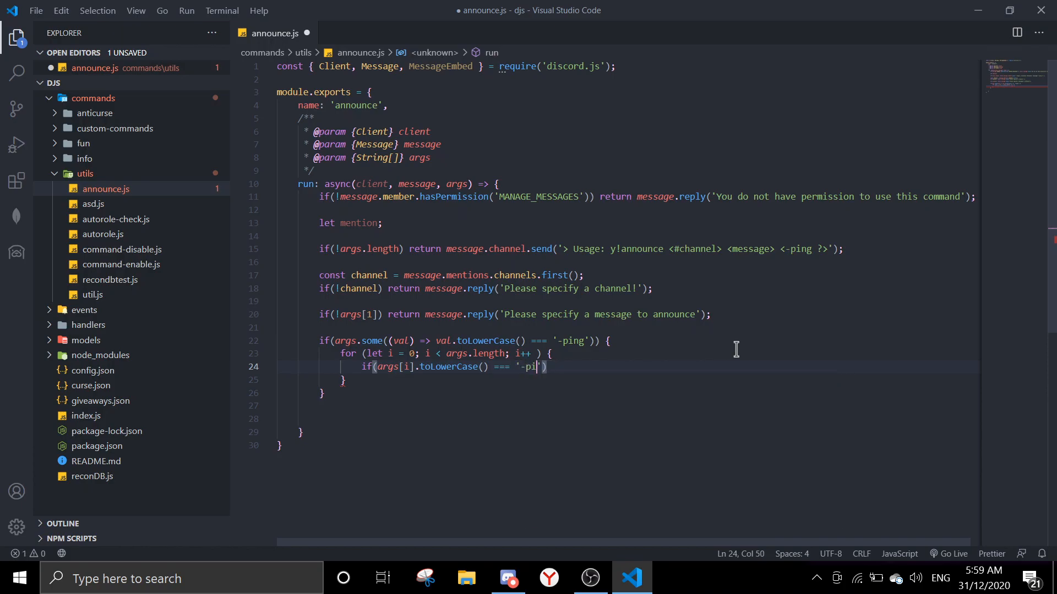
text(ng)
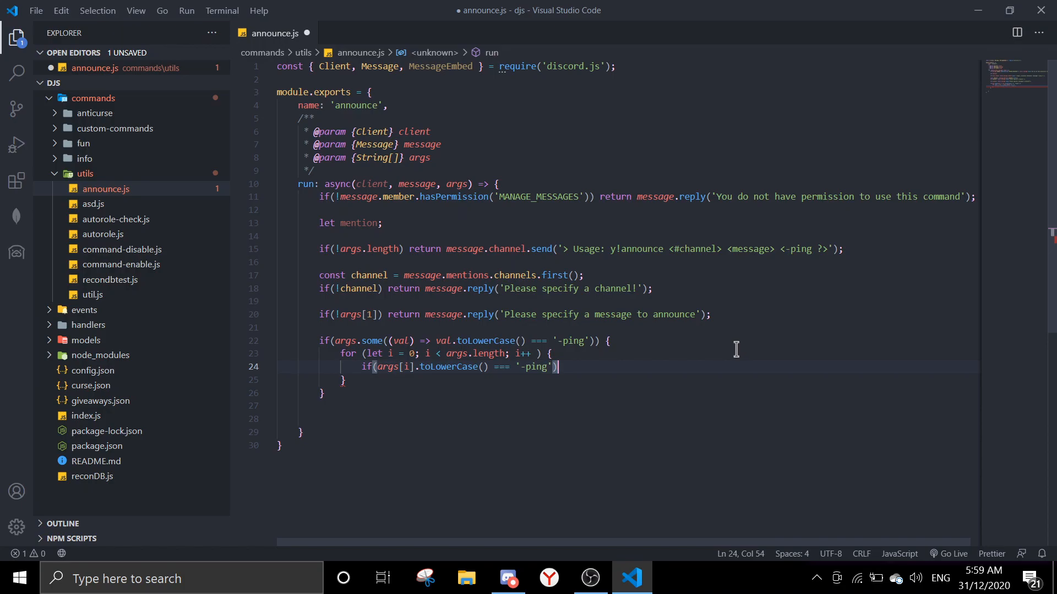
text(a)
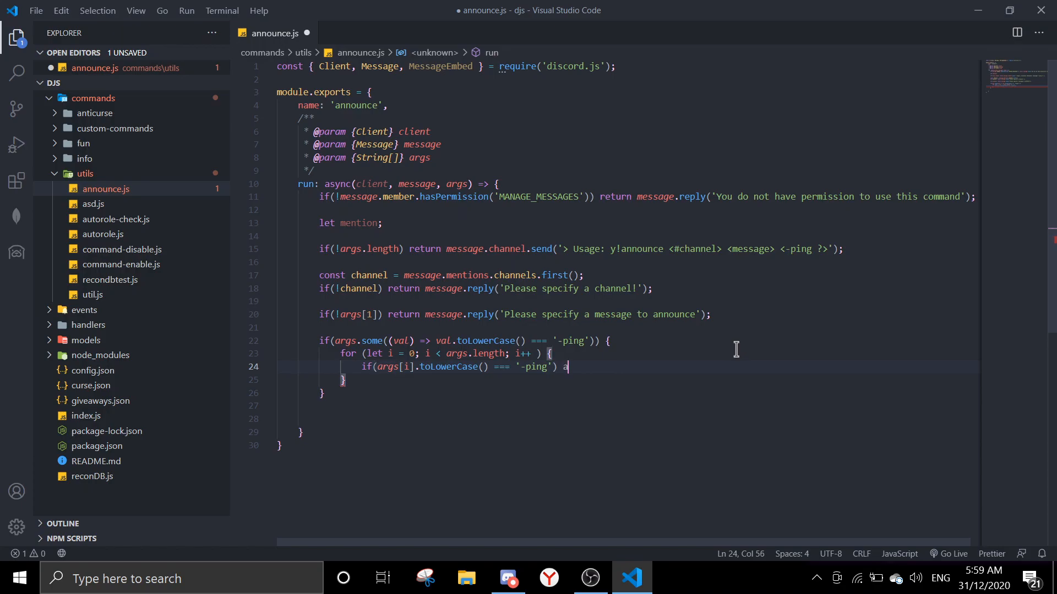
text(rgs.splcei)
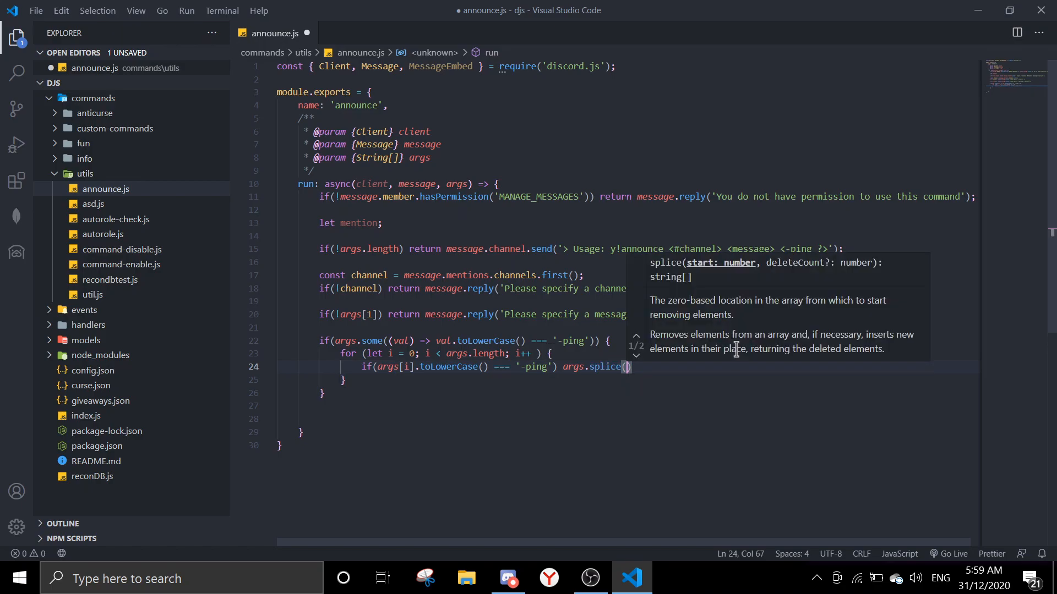
text(u)
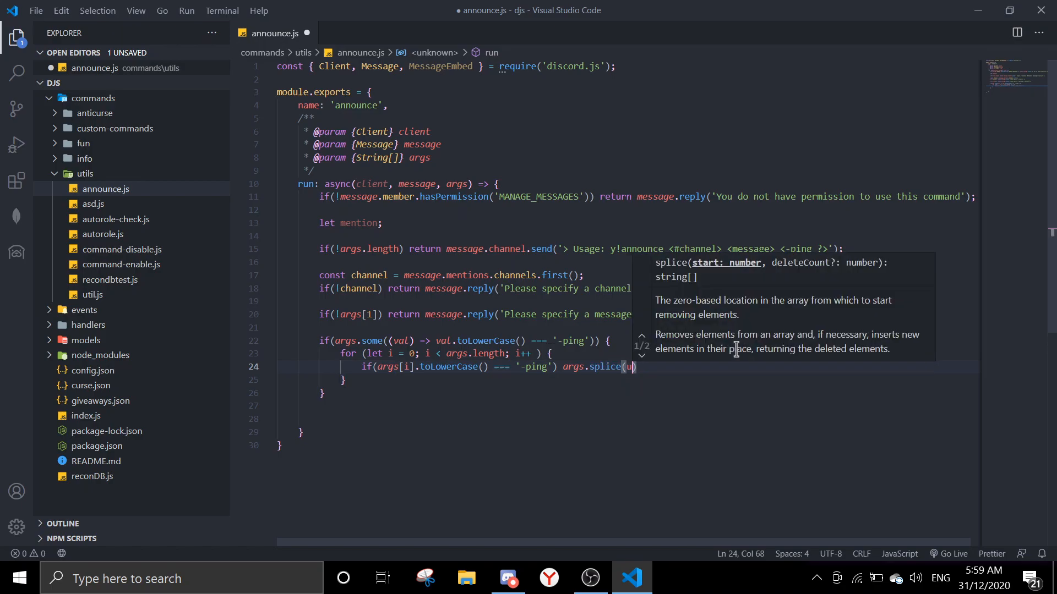
text(i, 1))
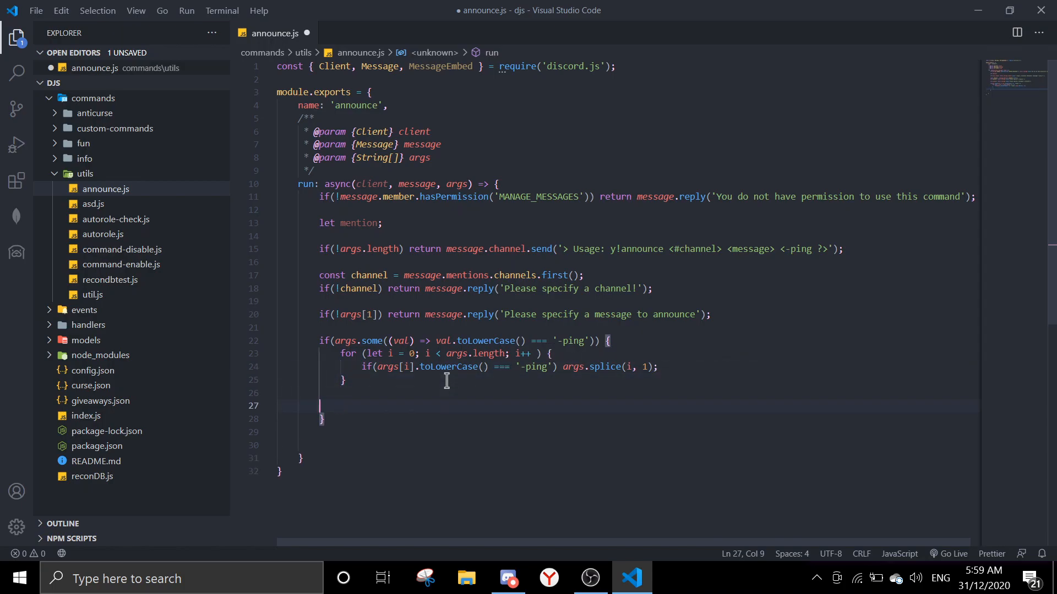
- Add mention = true; after the loop, else mention = false;, and a // mentions comment above
text(mention)
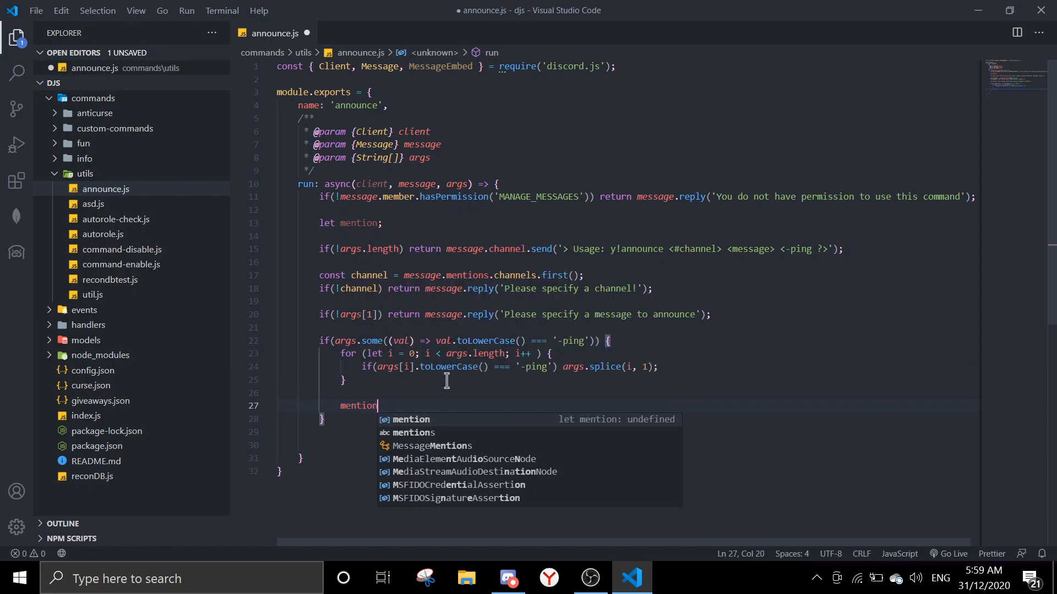
text(= true;)
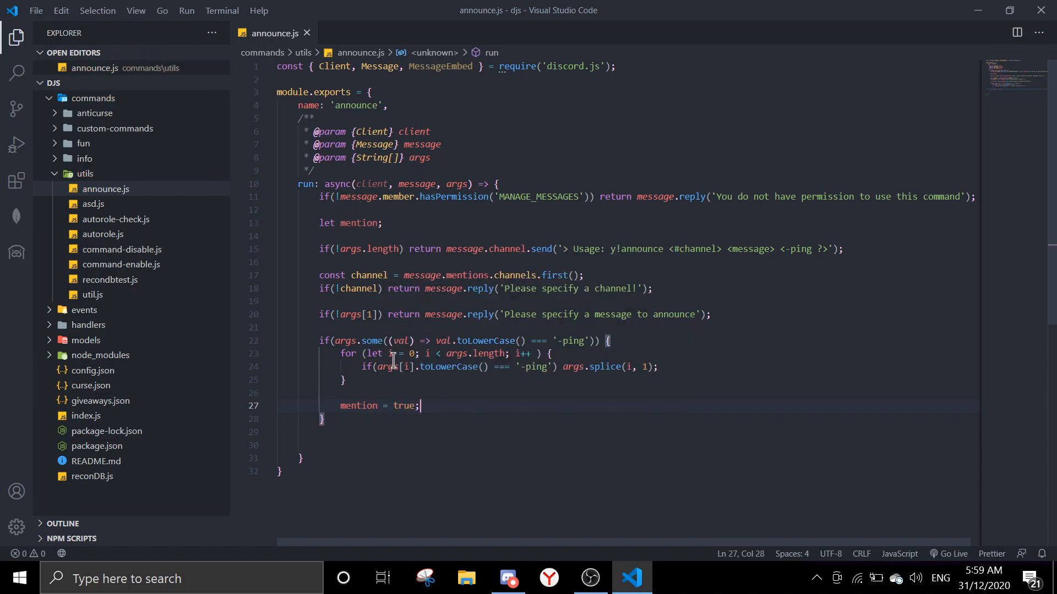
click(389, 420)
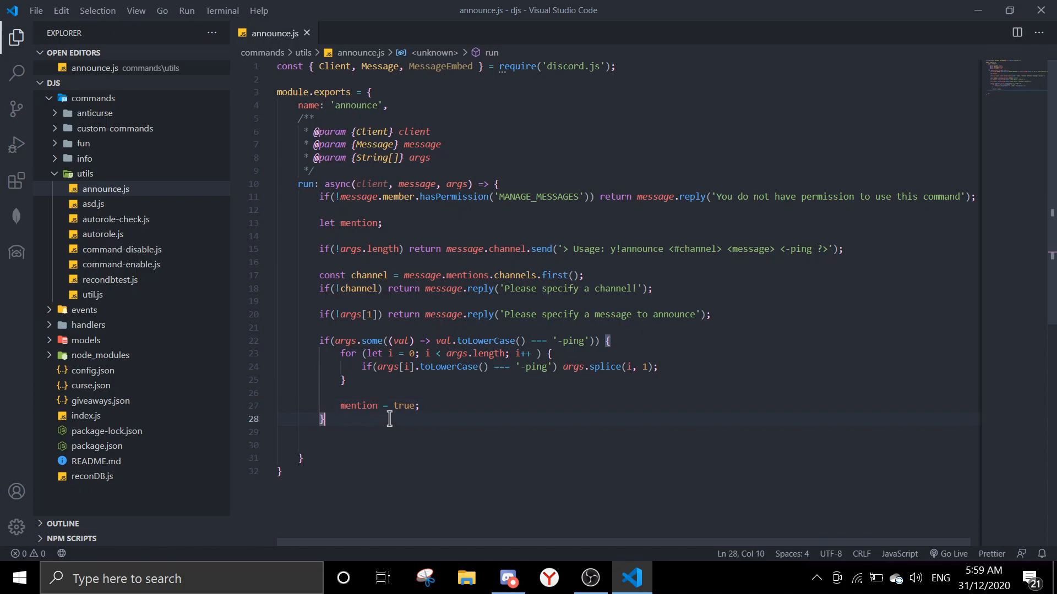
text(else mention = false;)
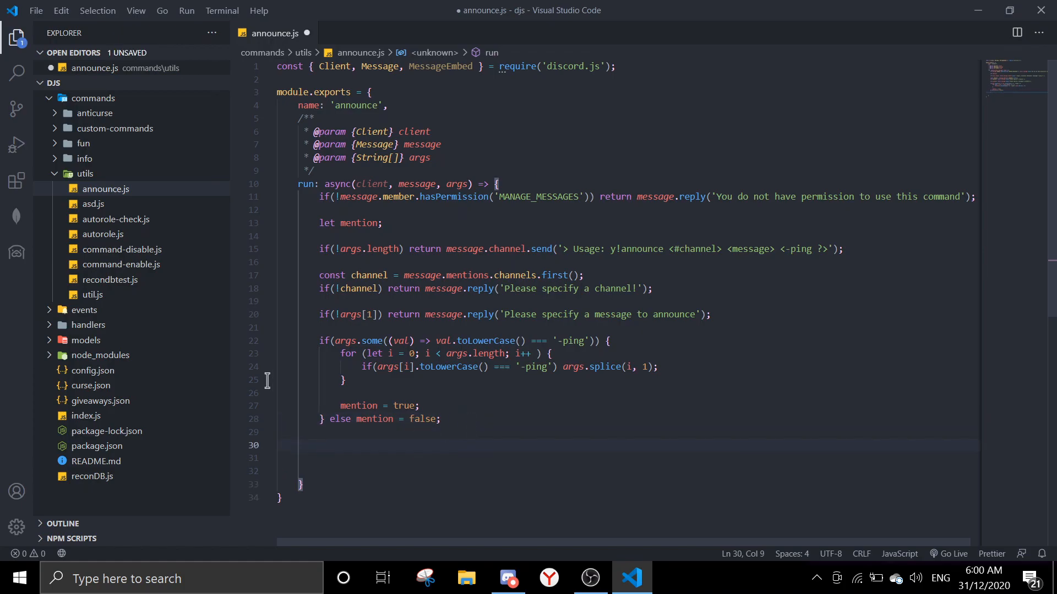
click(374, 327)
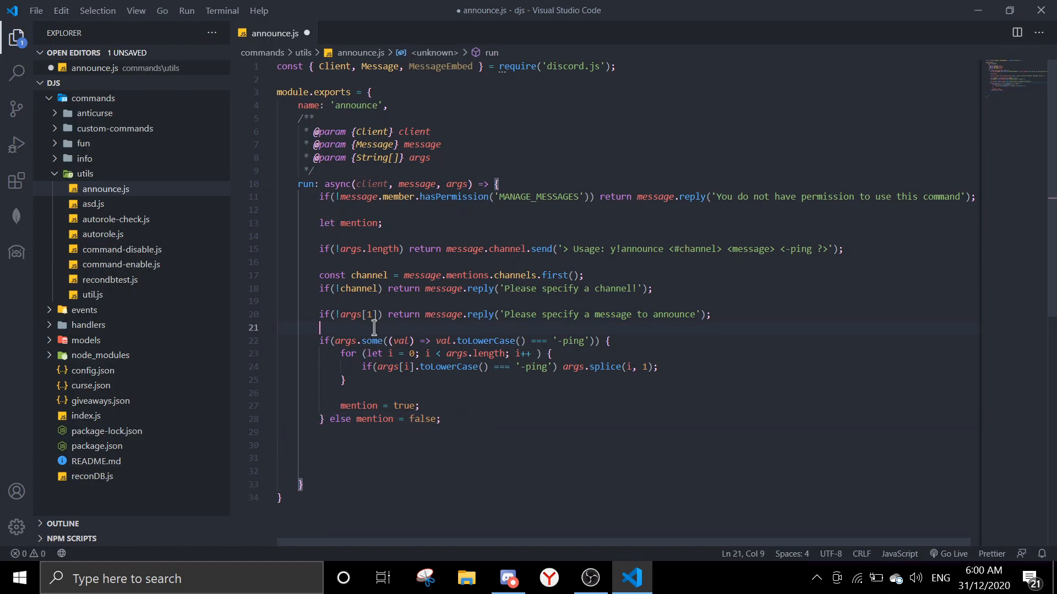
text(//metnm)
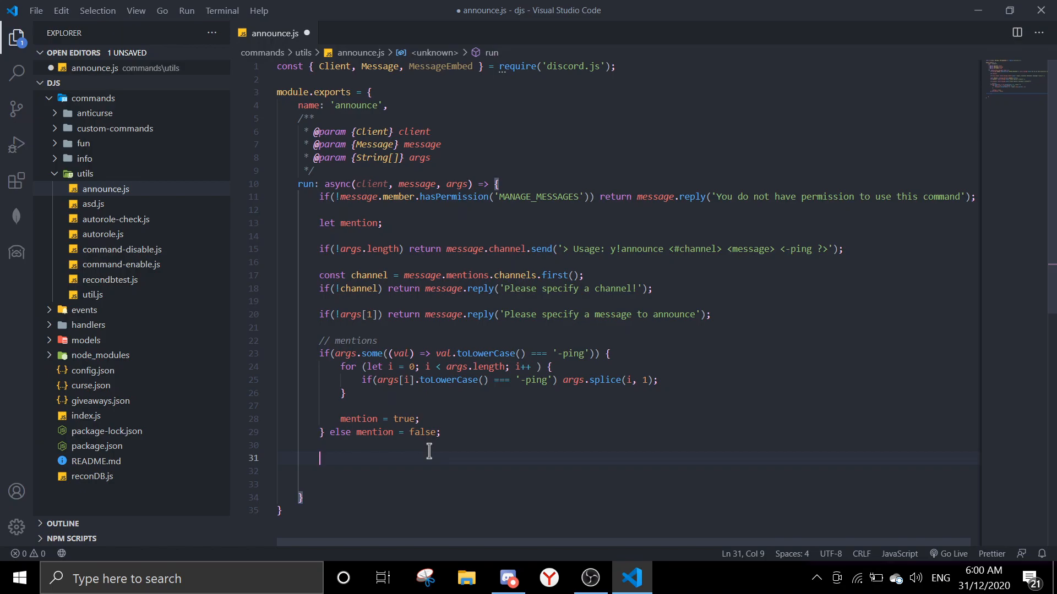
text(if(mention))
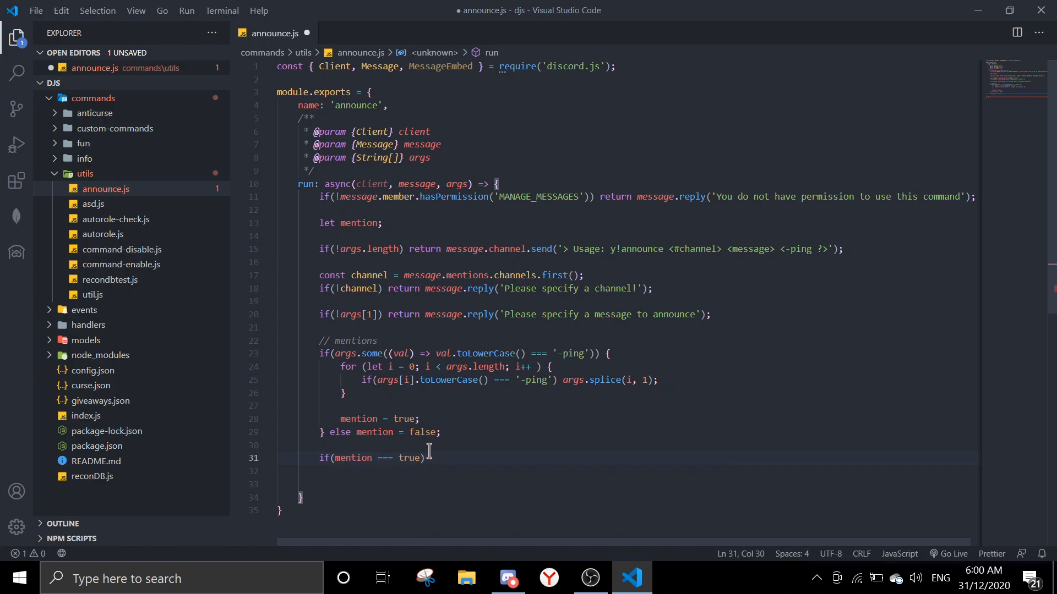
text(channel.send('@)
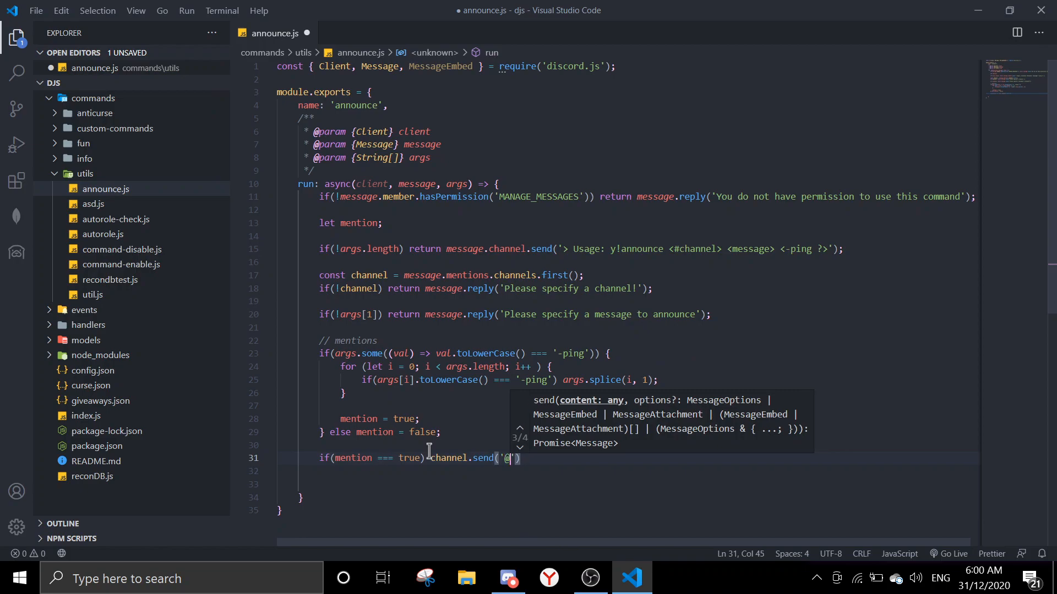
text(everyone');)
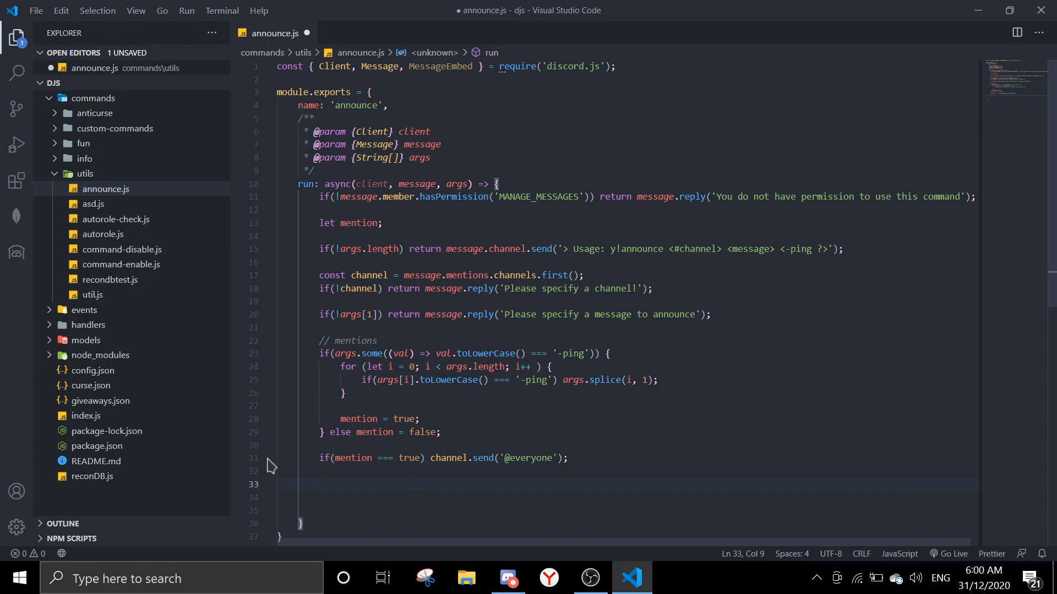
mouse_move(403, 447)
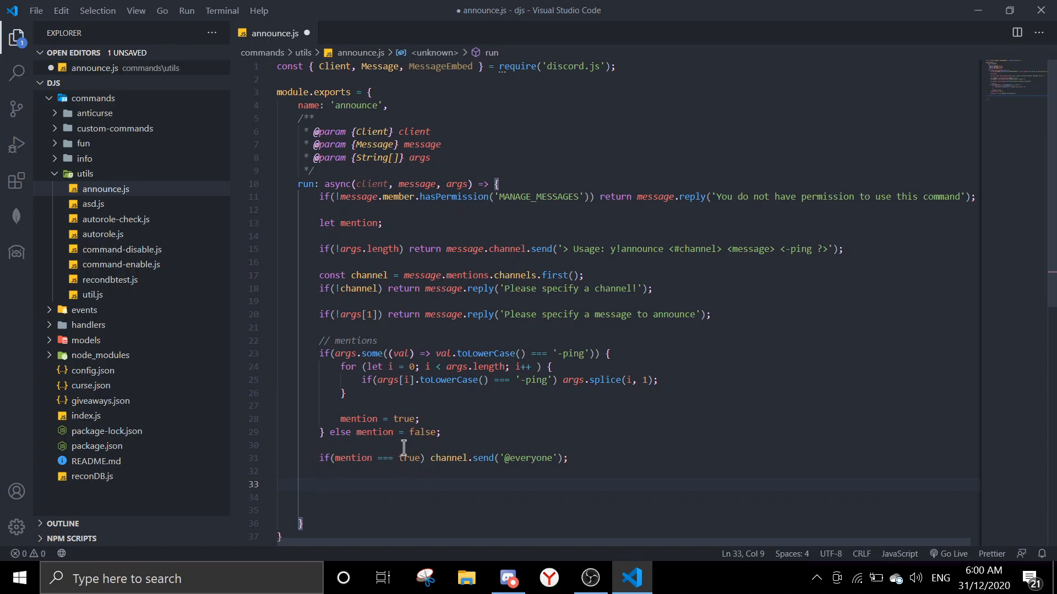
mouse_move(361, 484)
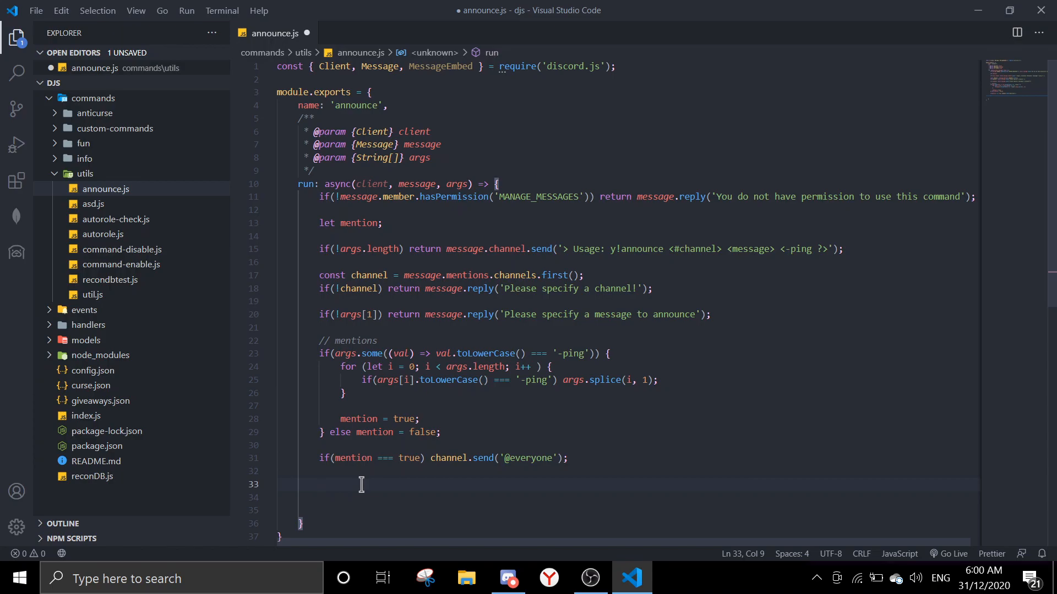
- Send a new MessageEmbed to the channel with setAuthor, description, timestamp and setColor('RANDOM')
text(channel)
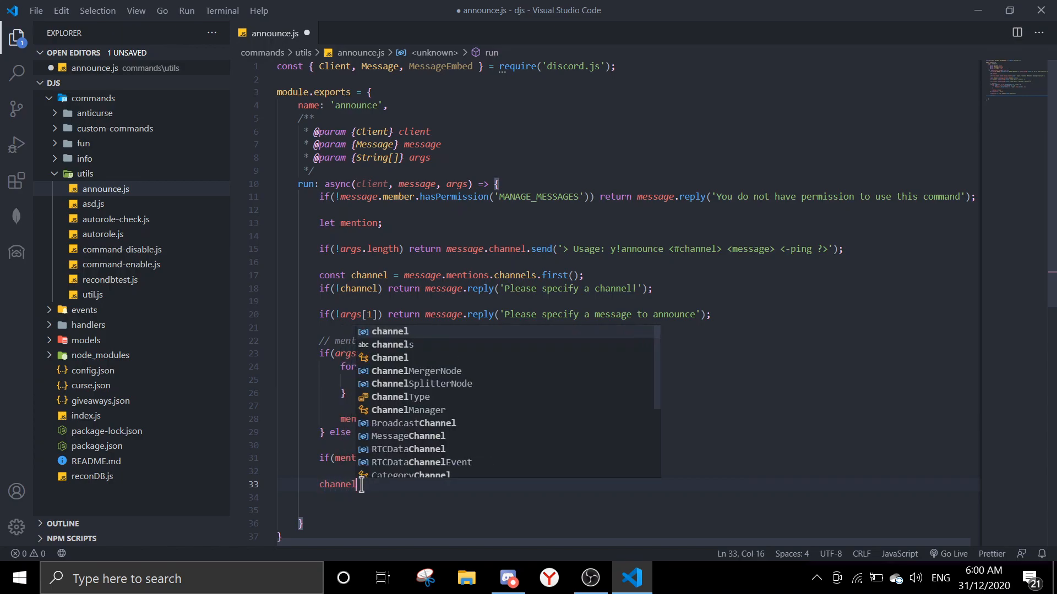
text(.send())
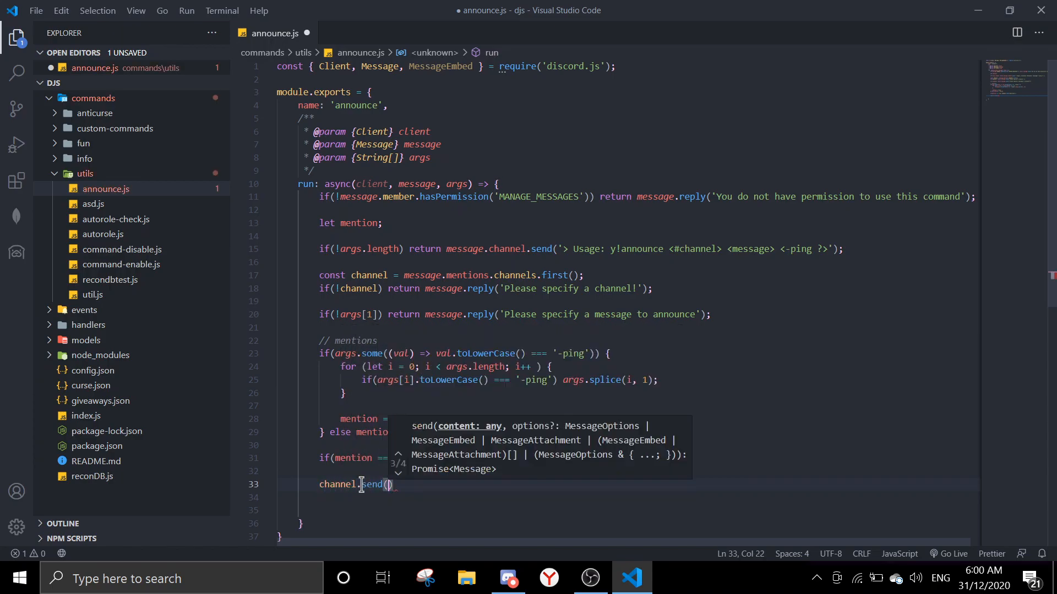
text(new MessageEmbed)
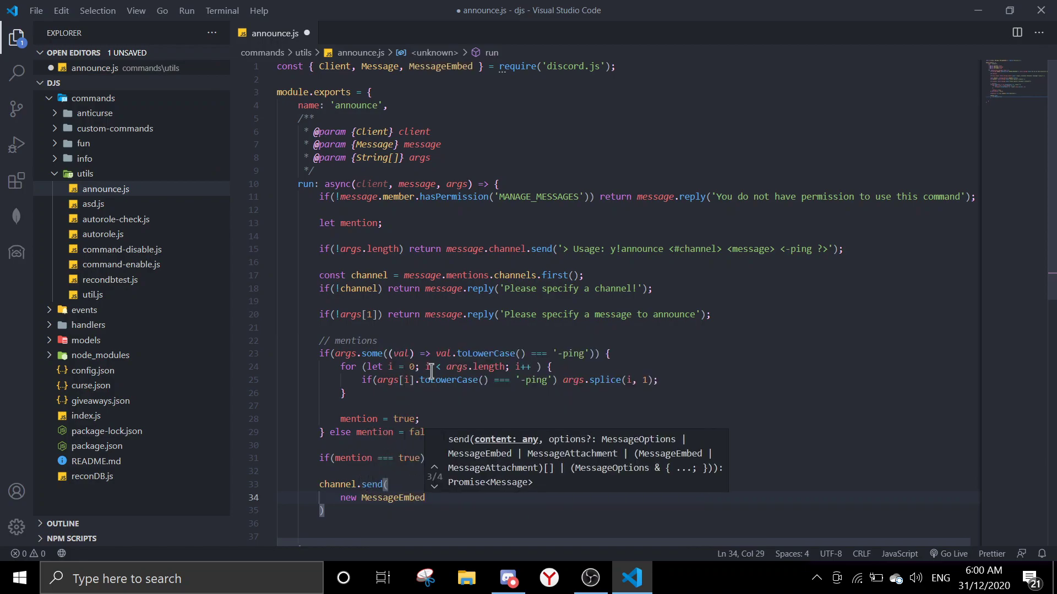
text(()
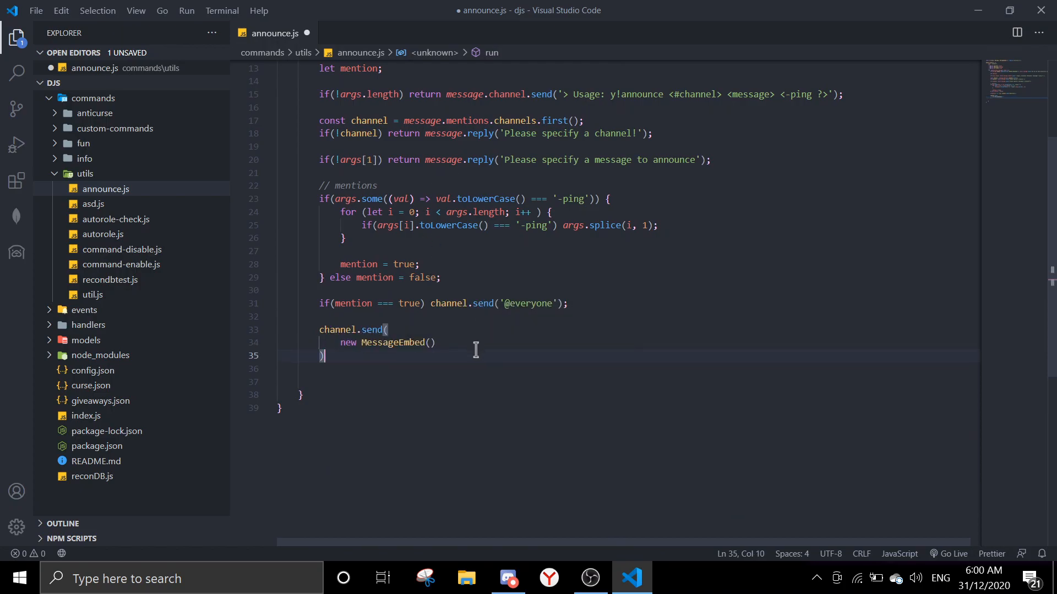
text(.setA)
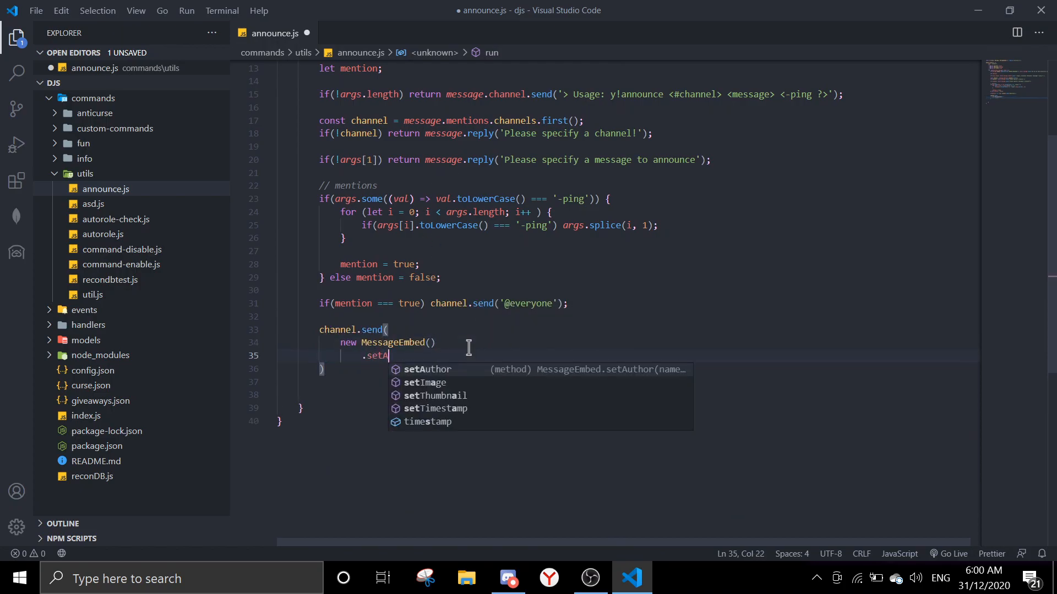
text(uthor(message.author.tag, message.author.displayAvatarURL)
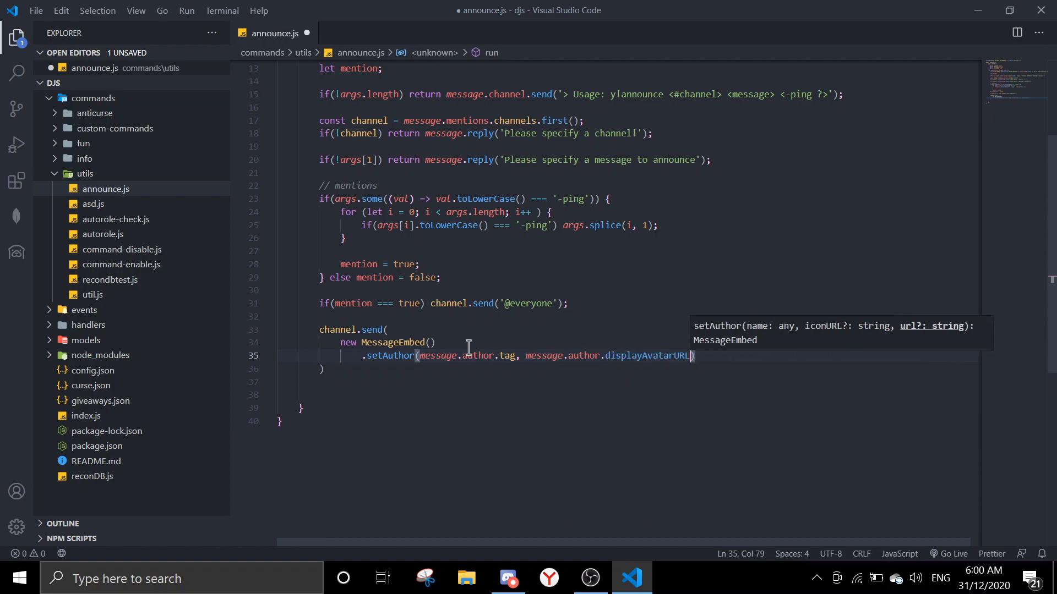
text({ dynamic: true)
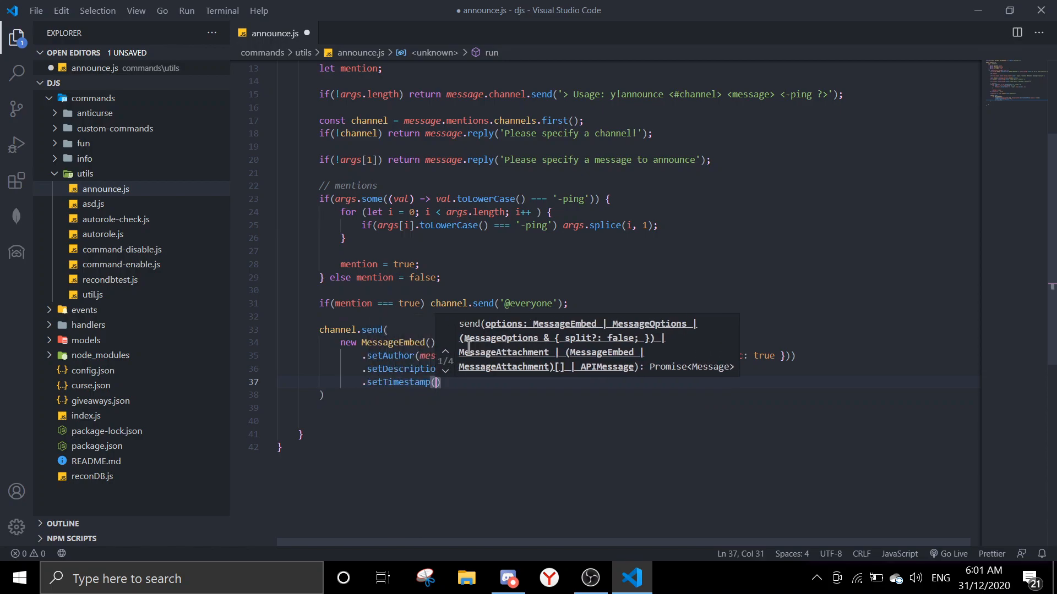
text(.setColor()
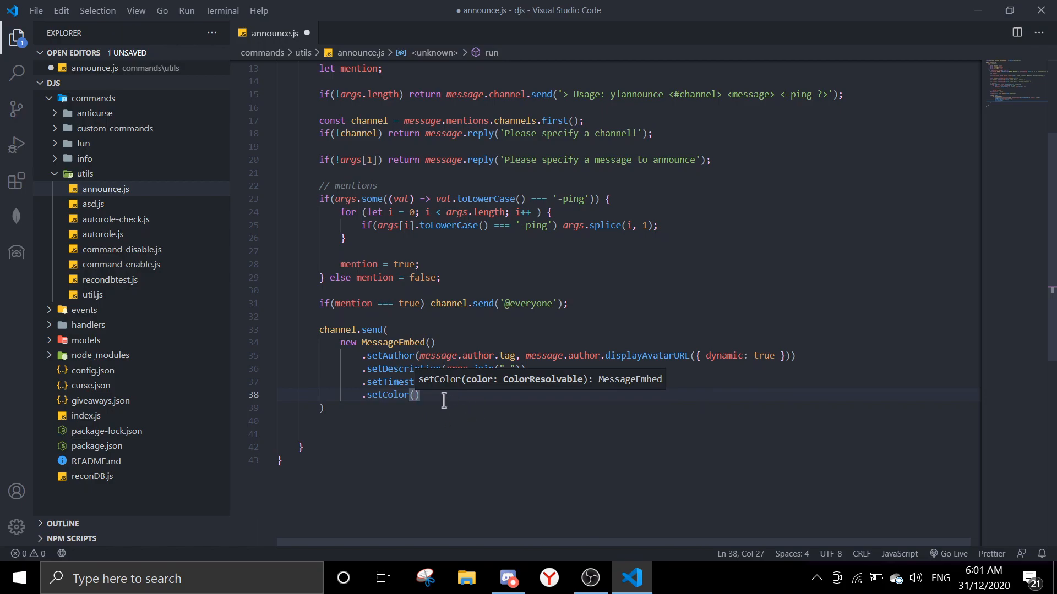
text('R')
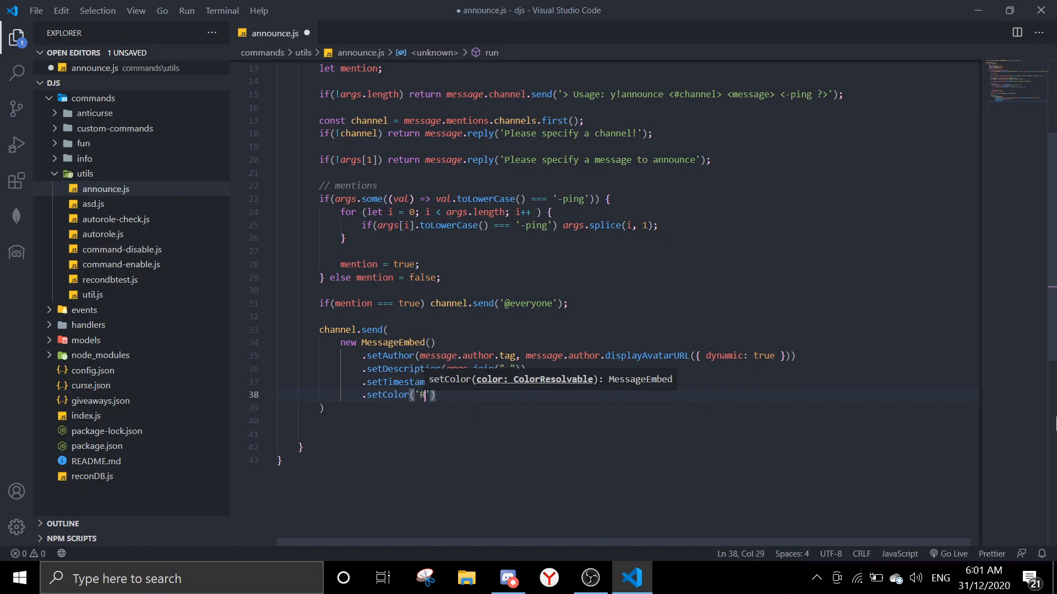
text(ANDO)
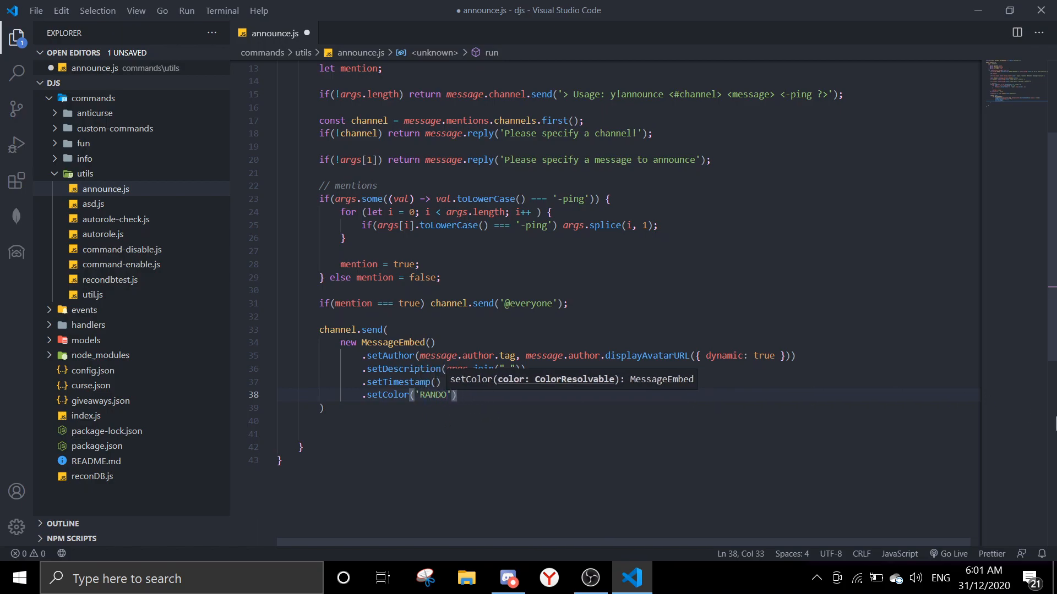
text(M)
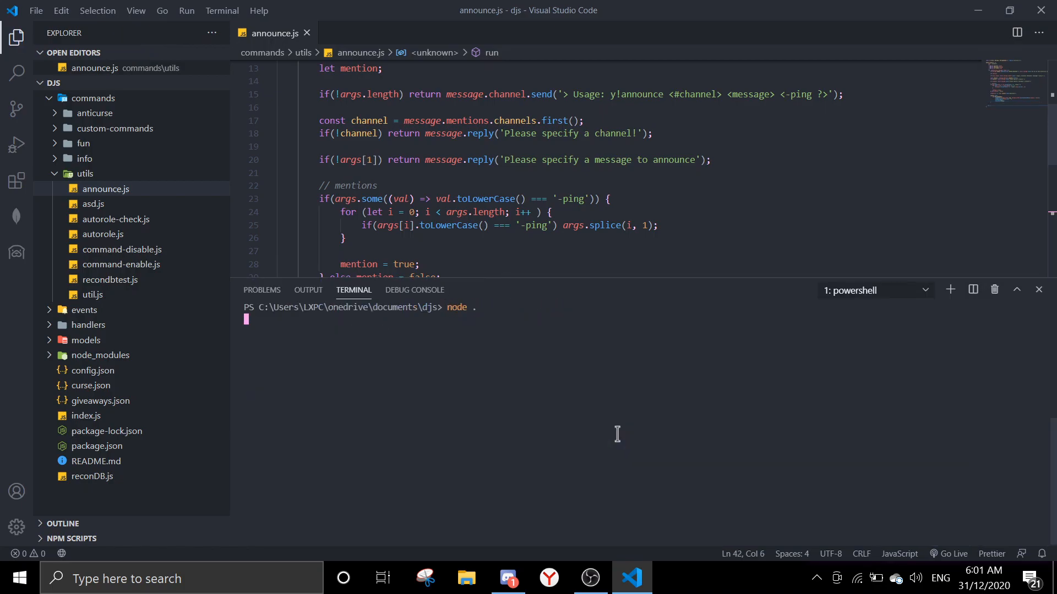
- Once the bot has logged on, switch to Discord's Youtube Tutorials commands channel
click(508, 578)
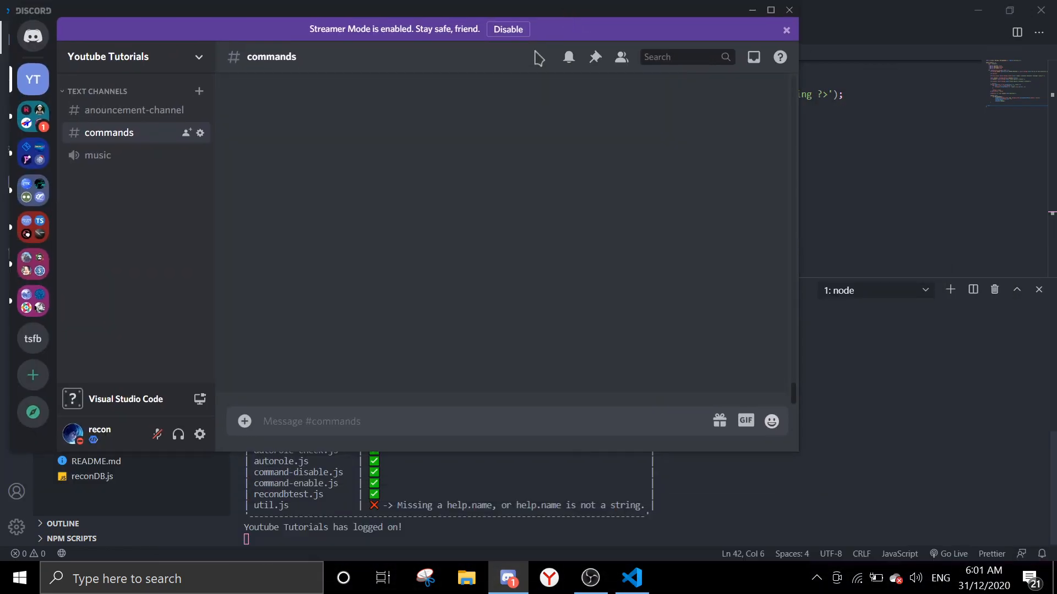
- Send a bare y!announce in the commands channel to get the usage reply
click(621, 56)
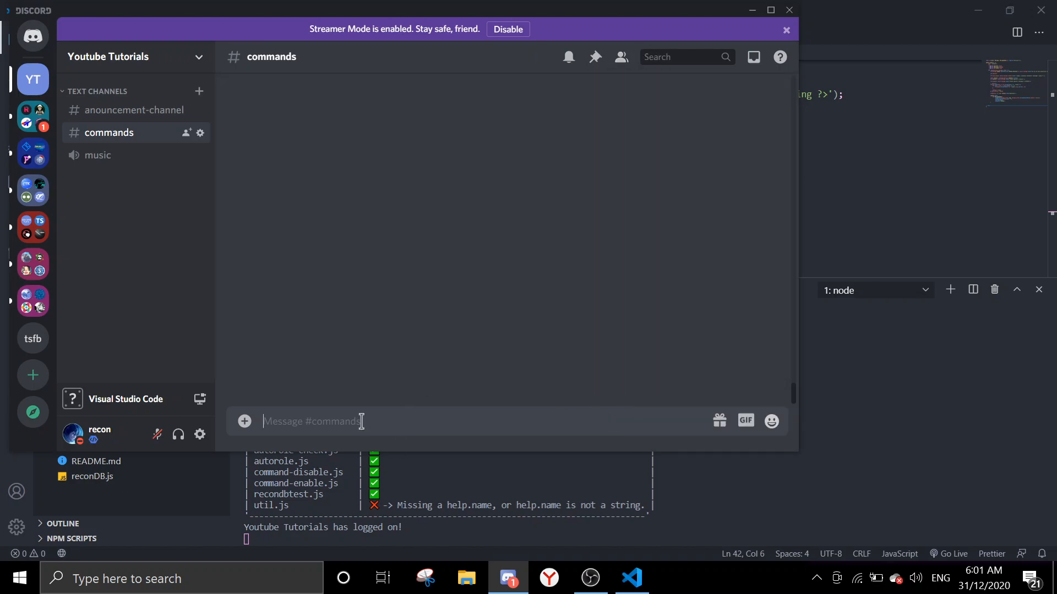
text(y!announ)
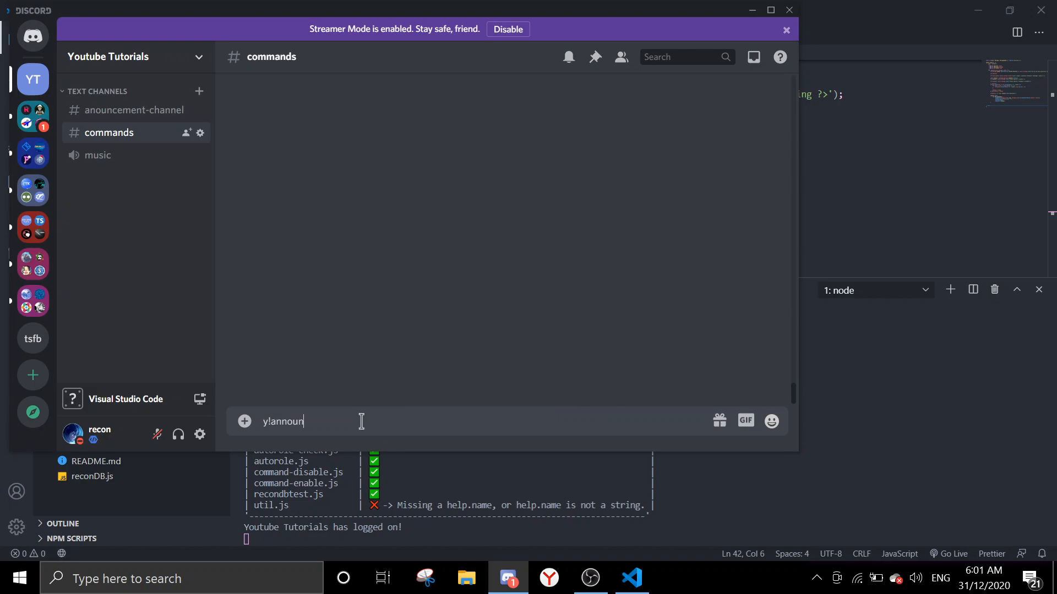
key(Enter)
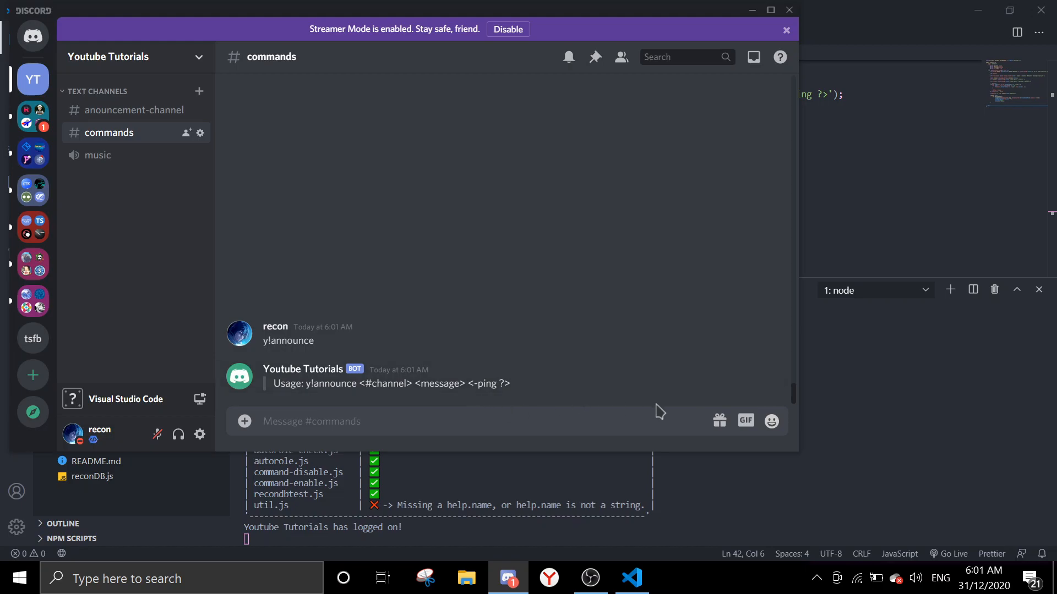
- Announce 'hello world' to #anouncement-channel and view the resulting embed there
text(y!ann)
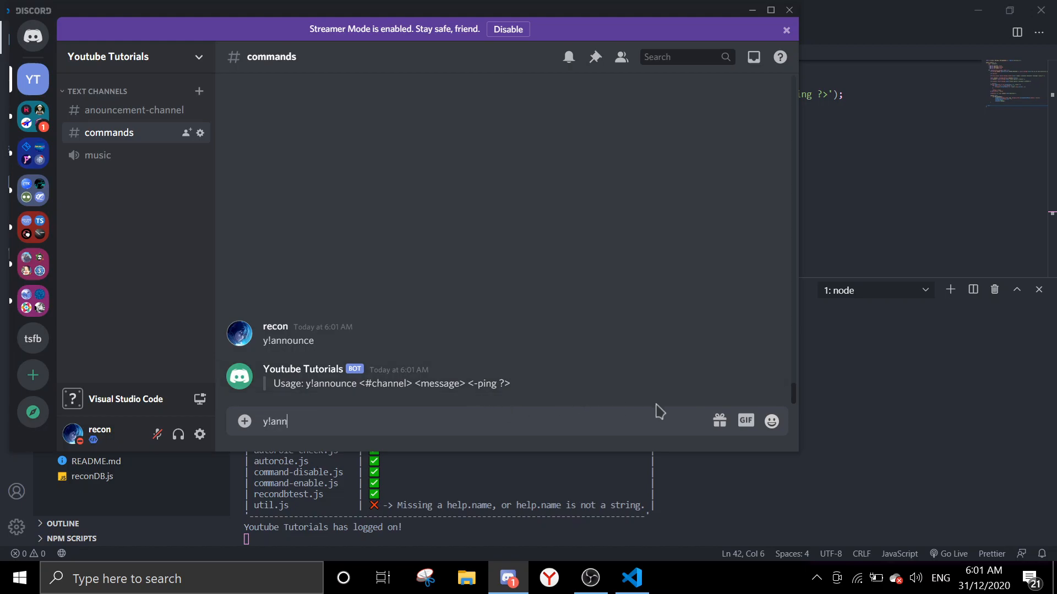
text(ounce)
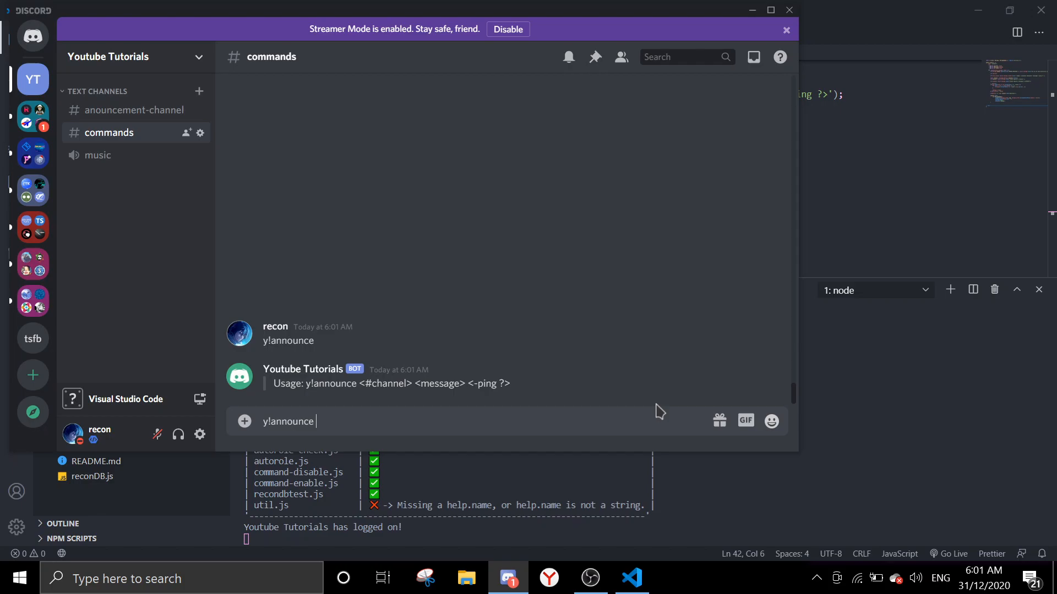
text(#ann)
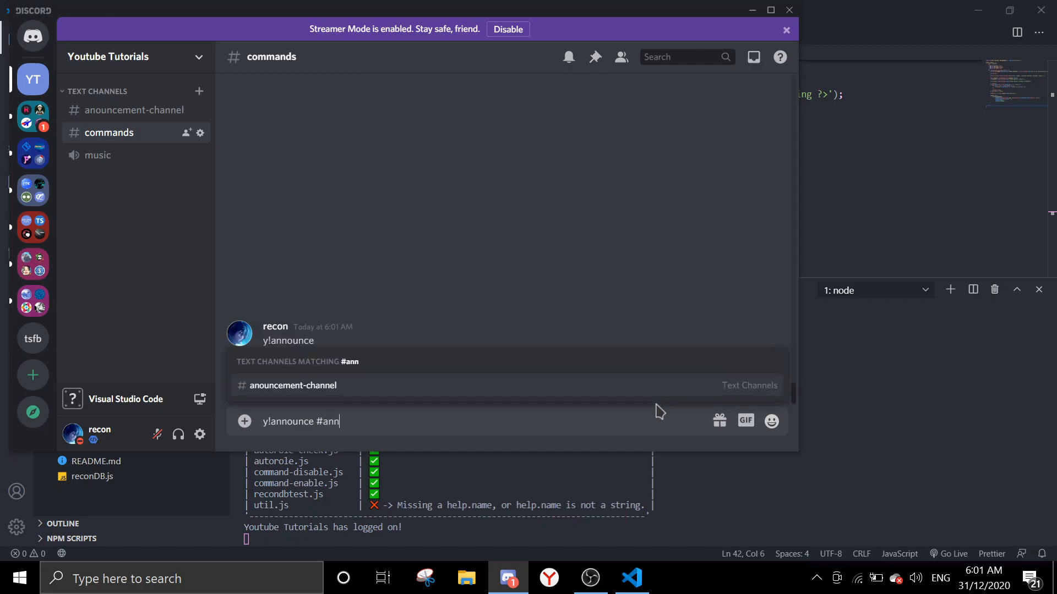
click(292, 385)
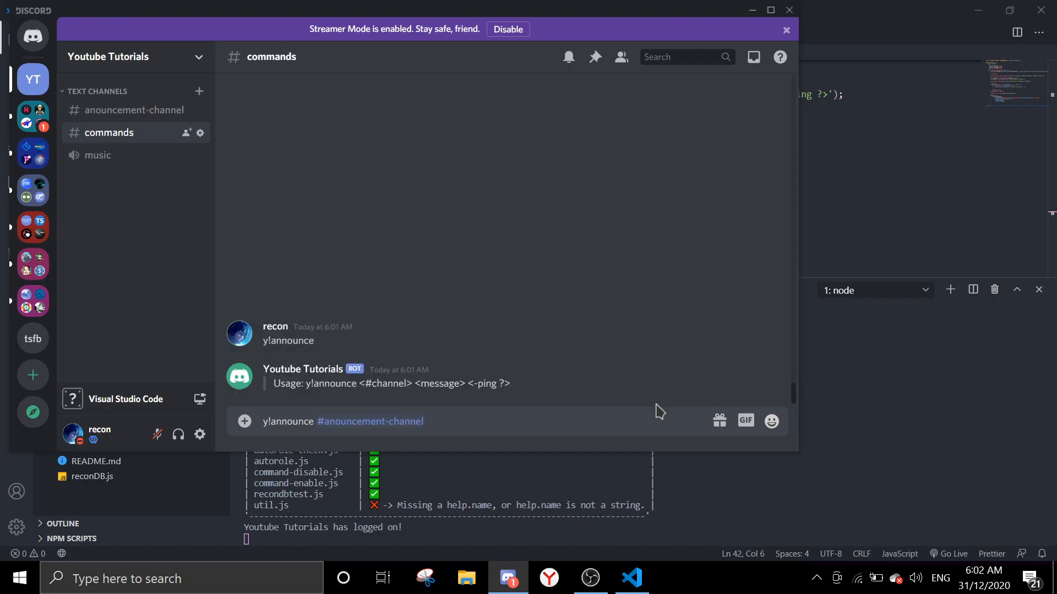
text(hello world)
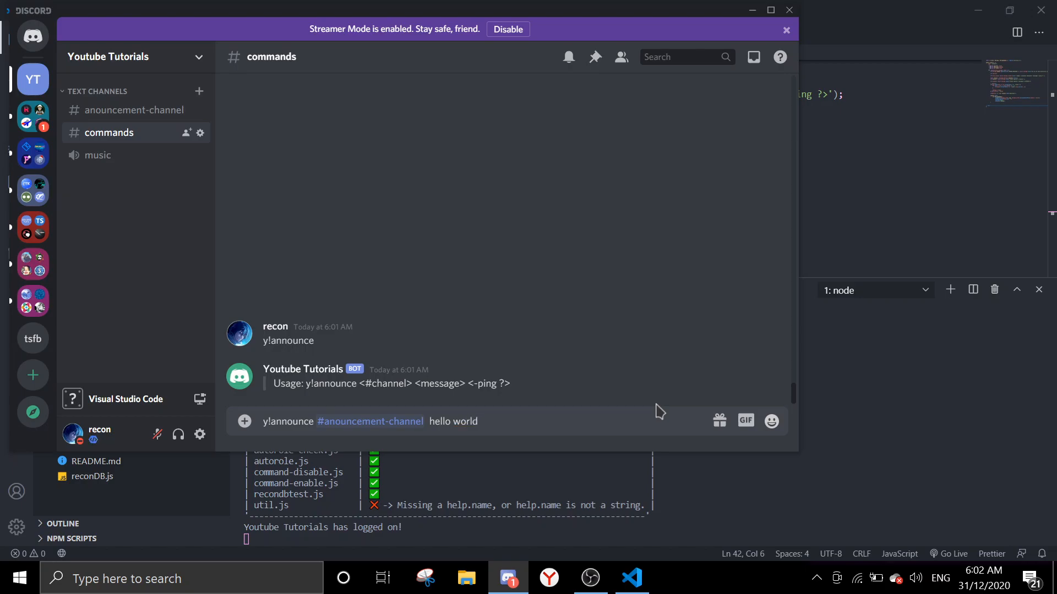
key(Enter)
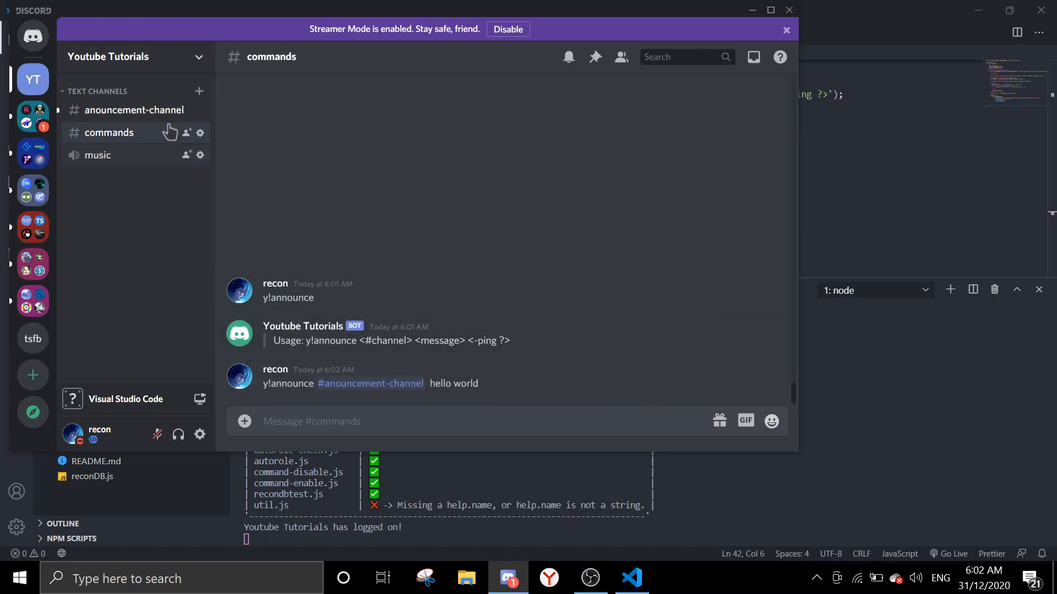
click(133, 110)
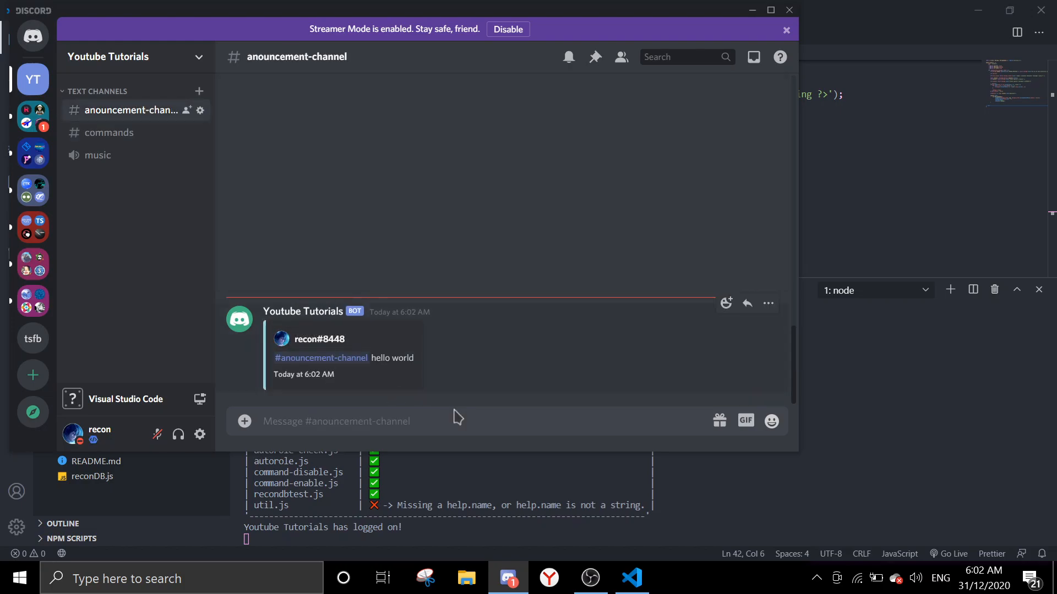
mouse_move(282, 305)
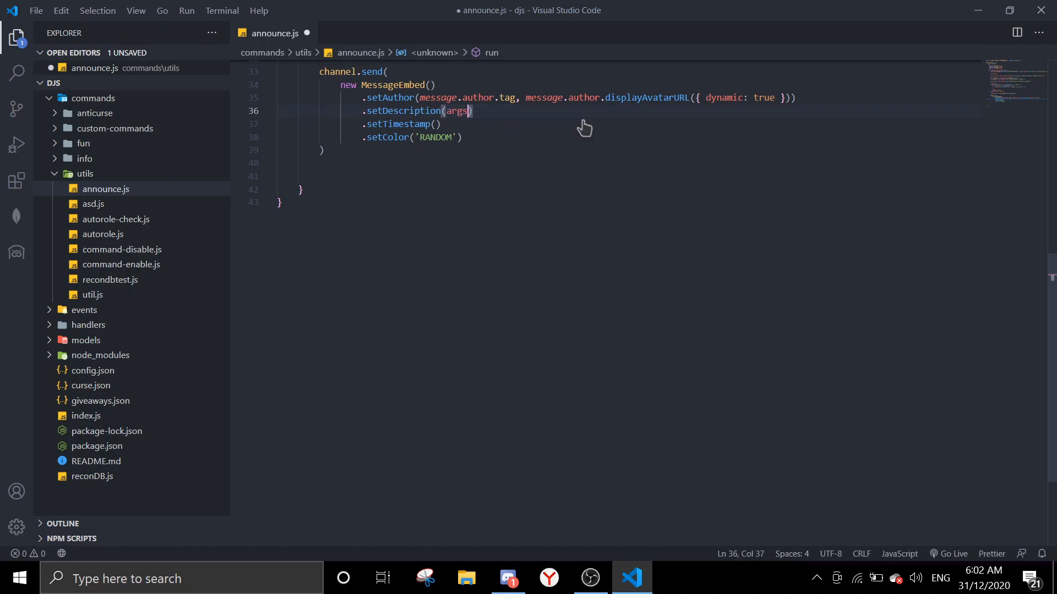
- Change the embed description to args.slice(1).join(' ') so the channel mention is dropped
text(.slice(1).)
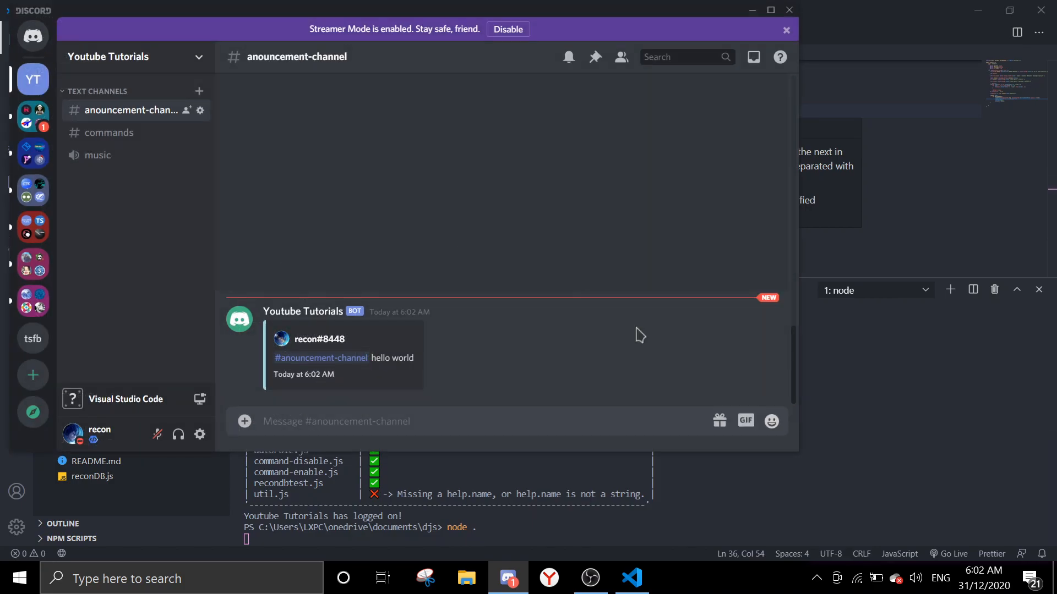
mouse_move(371, 383)
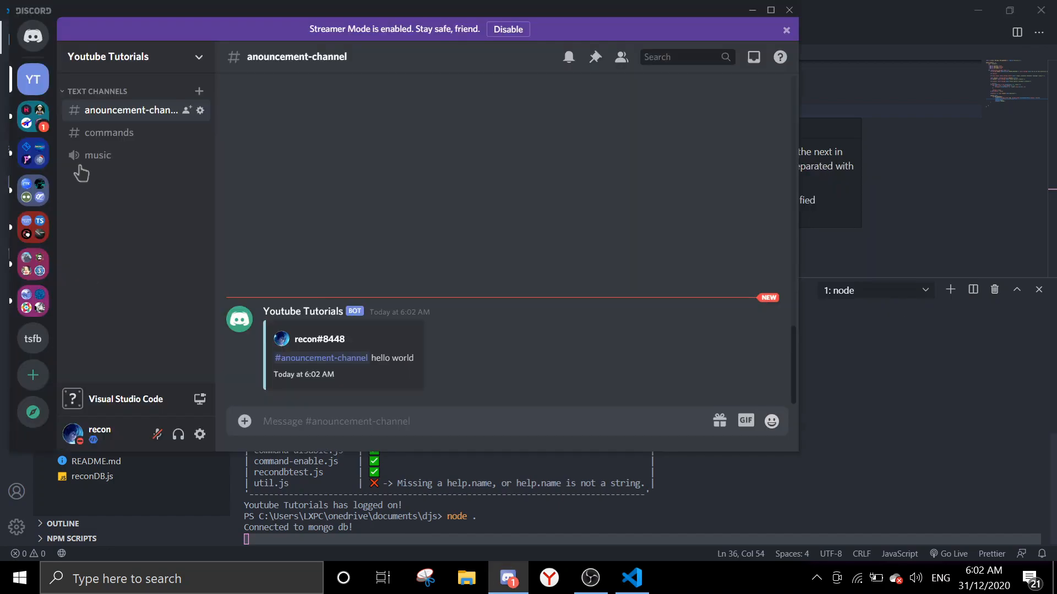
- Resend the earlier 'hello world' announce command and check the embed in anouncement-channel
click(109, 133)
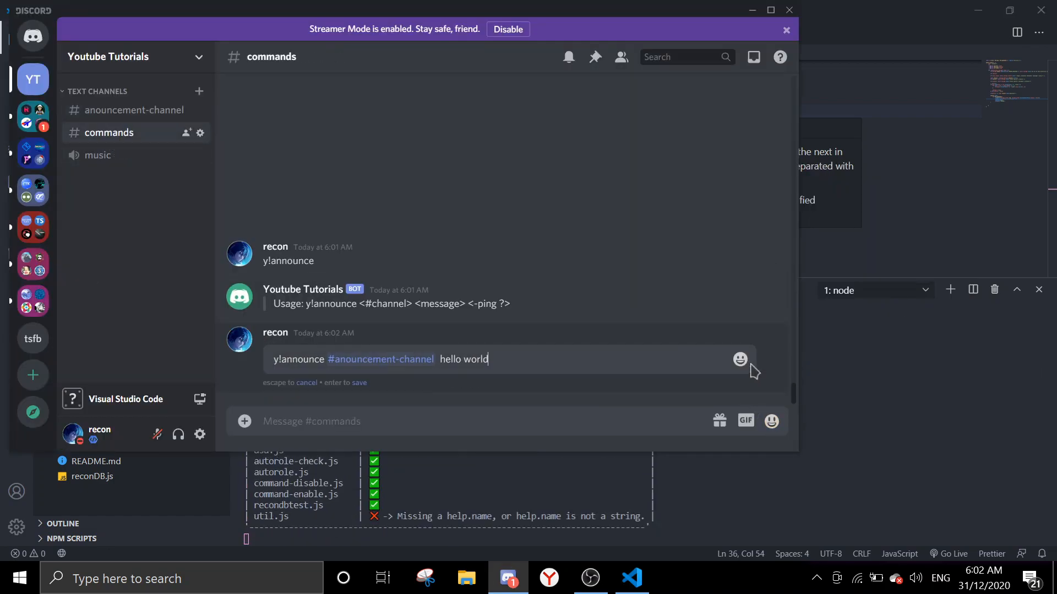
key(Enter)
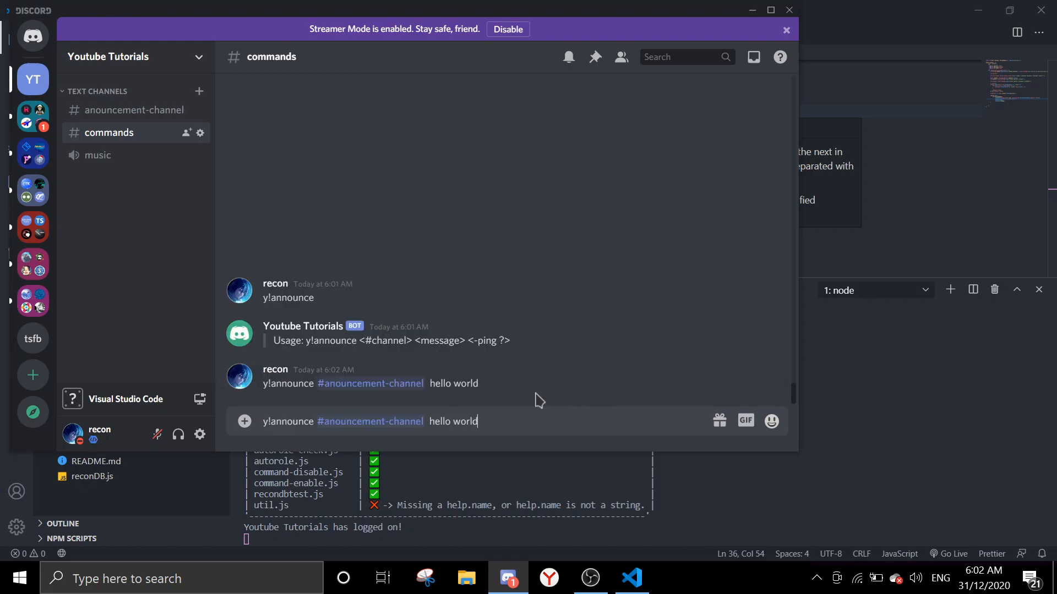
key(Enter)
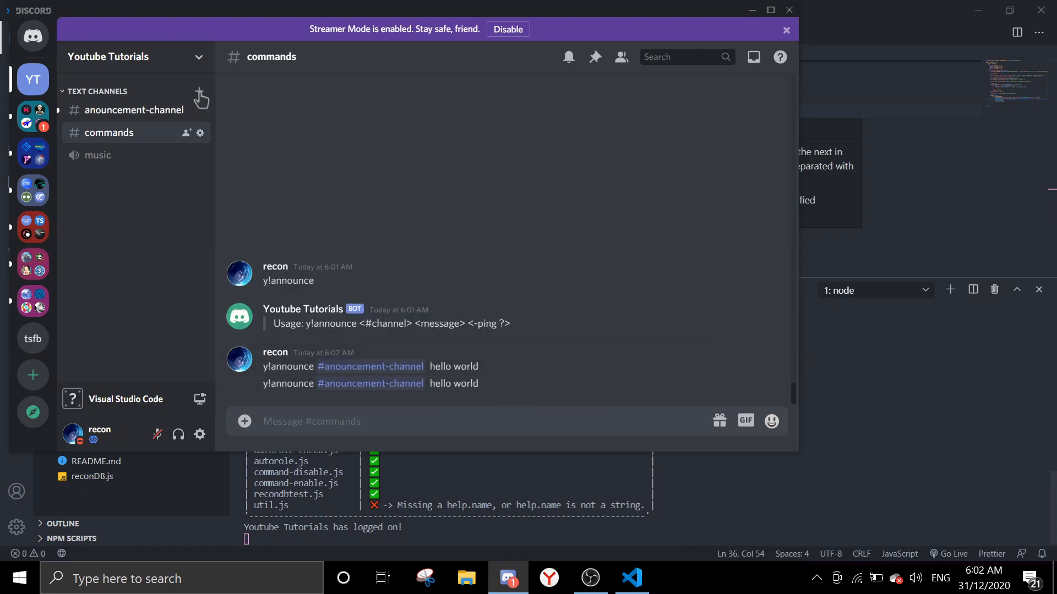
click(134, 110)
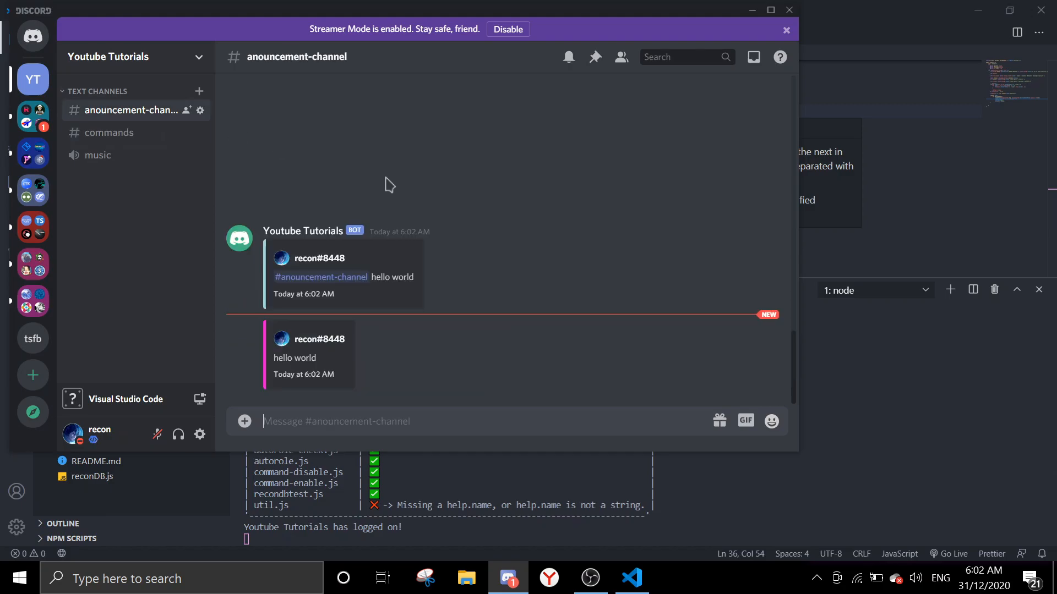
mouse_move(93, 116)
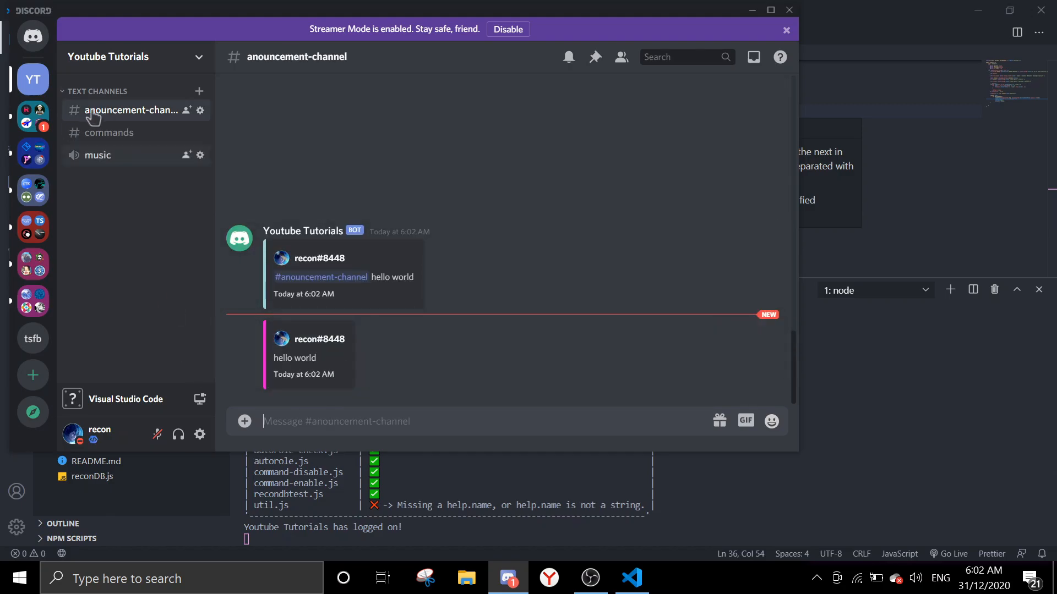
- Send 'y!announce #anouncement-channel hello world with a ping -ping' from commands
click(108, 132)
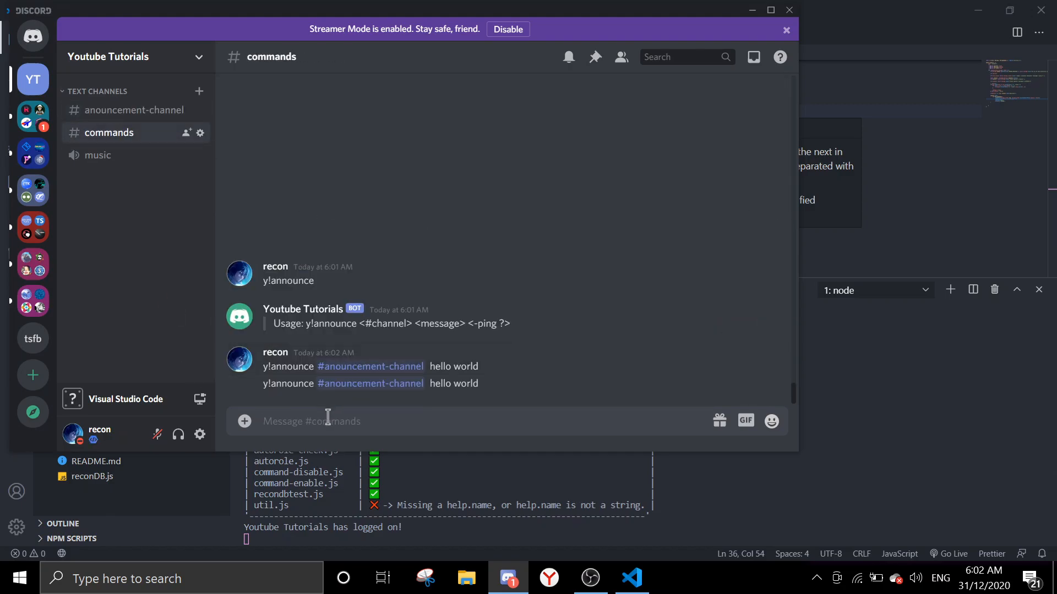
text(y!announce #anouncement-channel hello world)
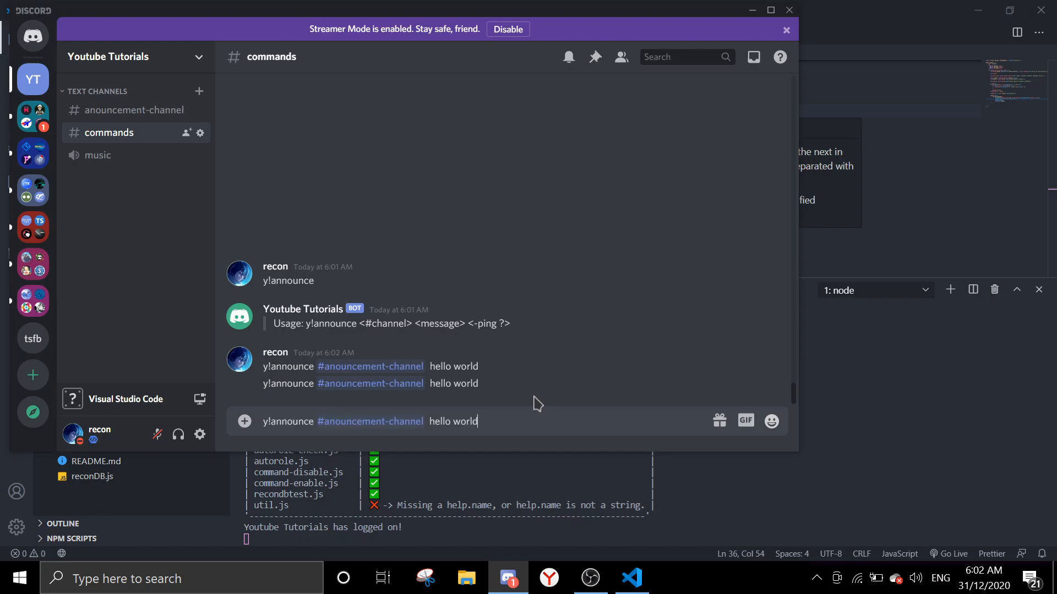
text(wit)
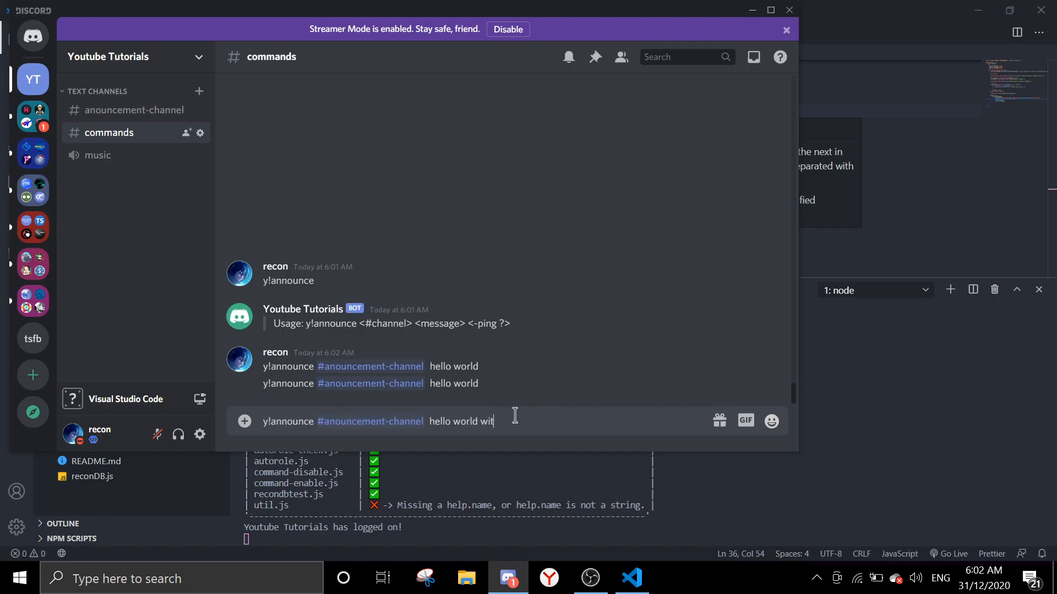
text(h a ping)
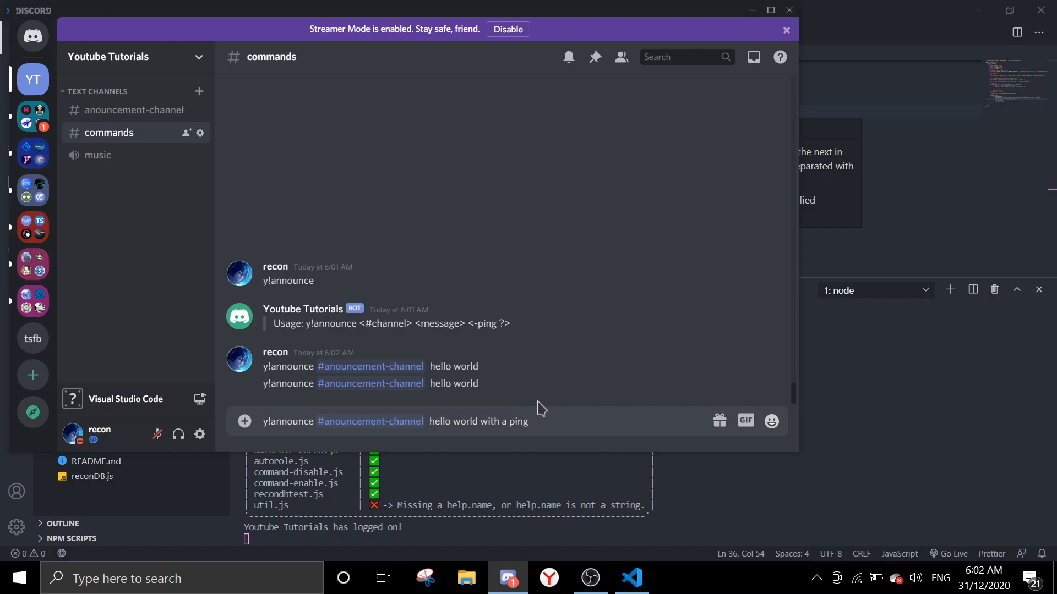
text(-p)
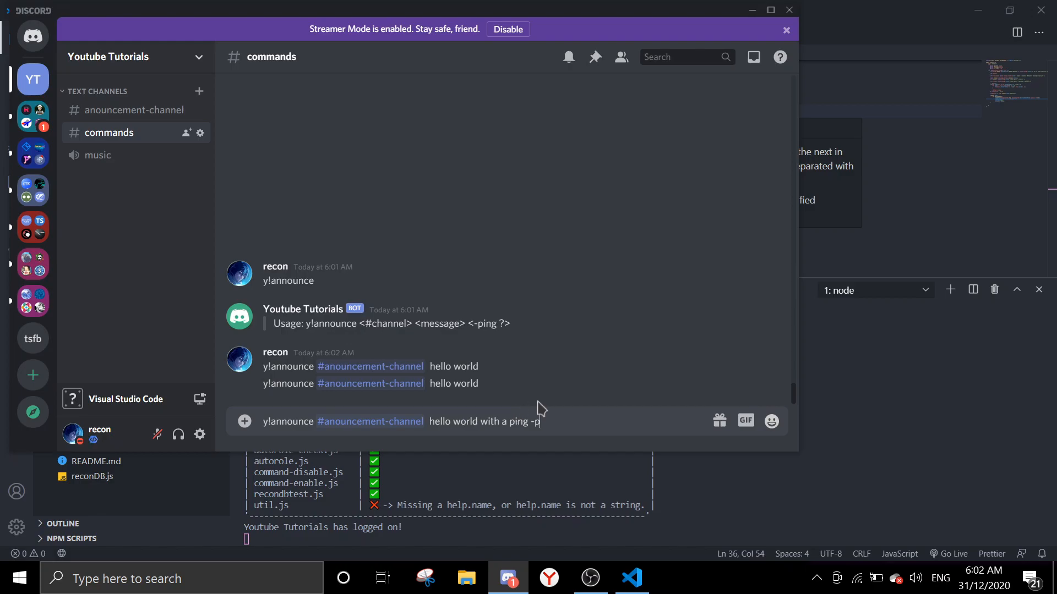
key(Enter)
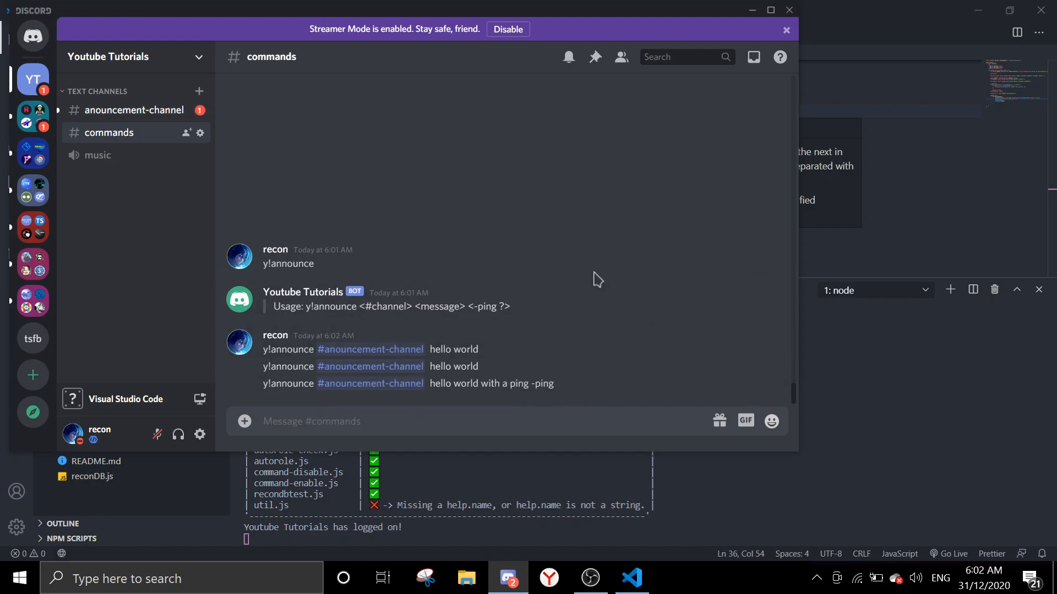
- Check the pinged embed, then announce 'hello there recon' with -ping to anouncement-channel
click(133, 110)
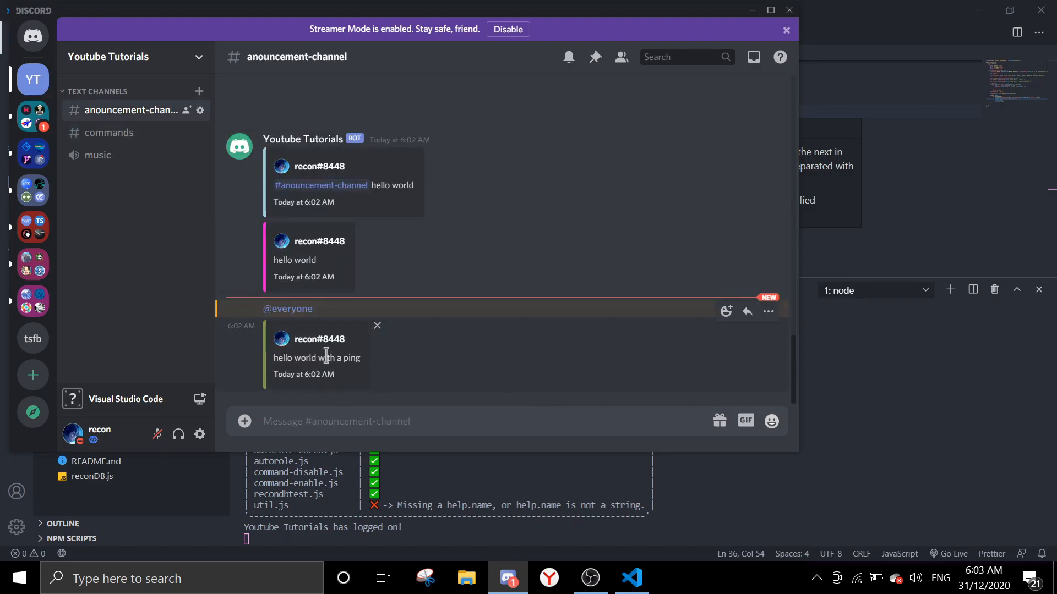
click(109, 133)
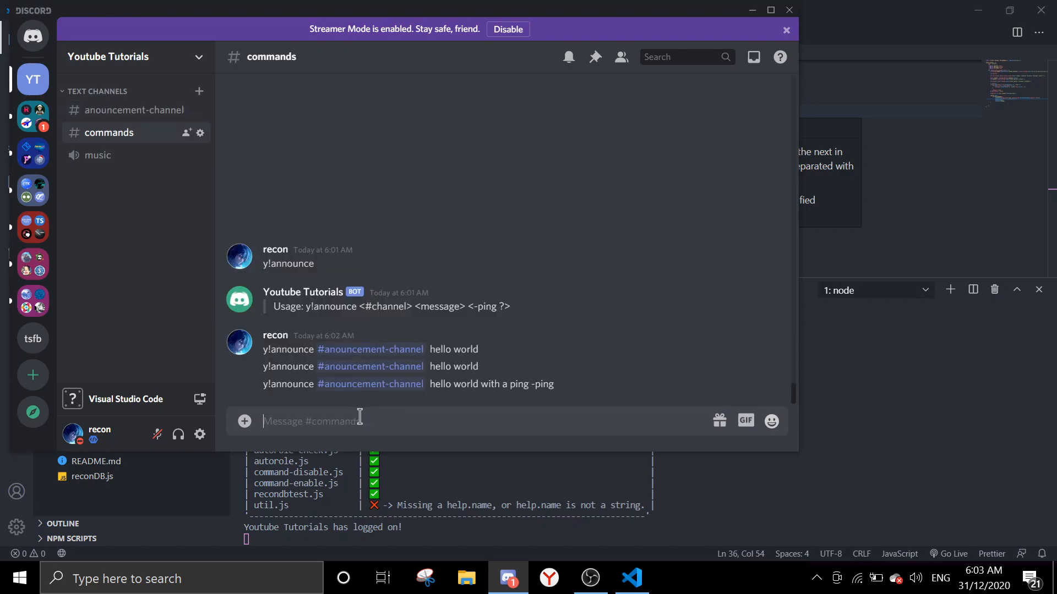
text(y!announce #)
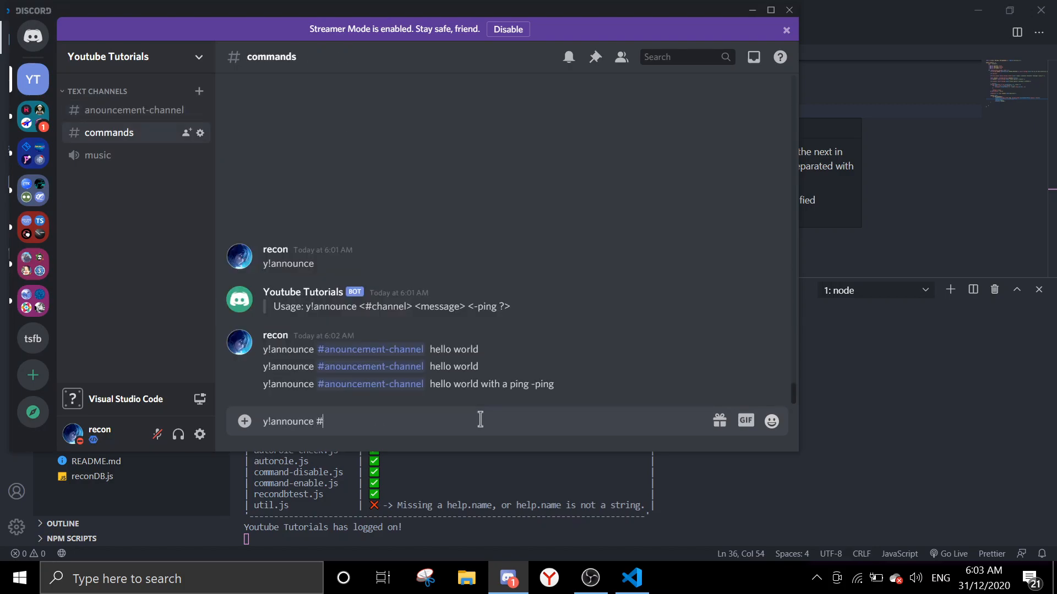
text(anouncement-channel)
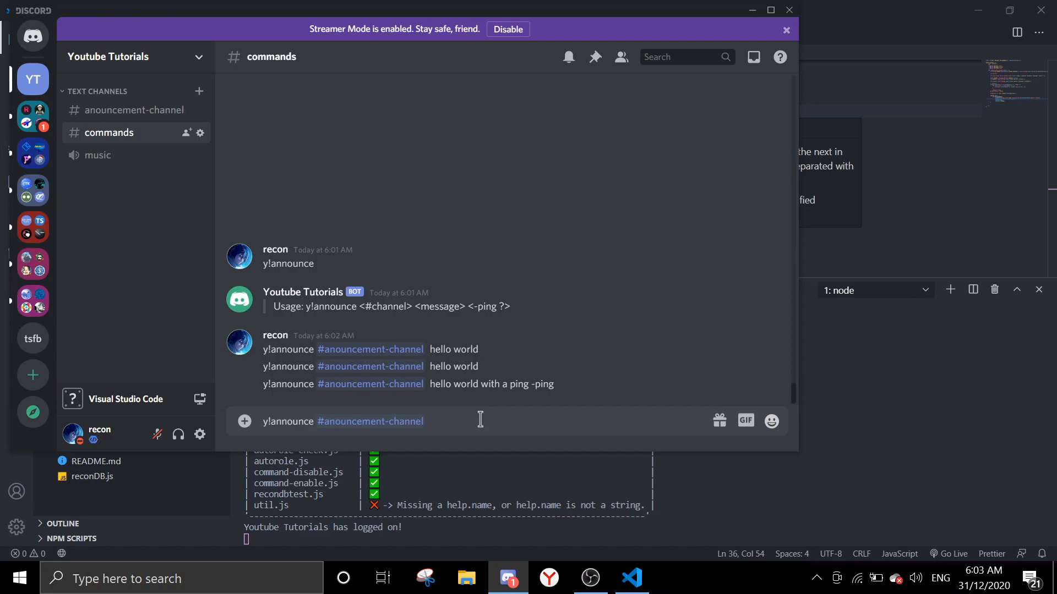
text(hello the)
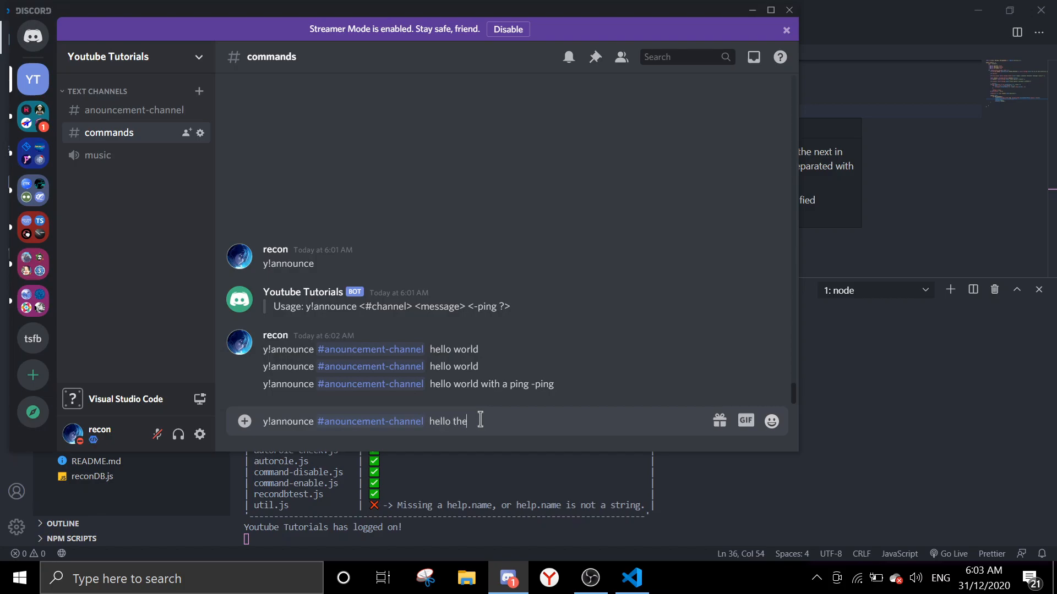
text(re -p)
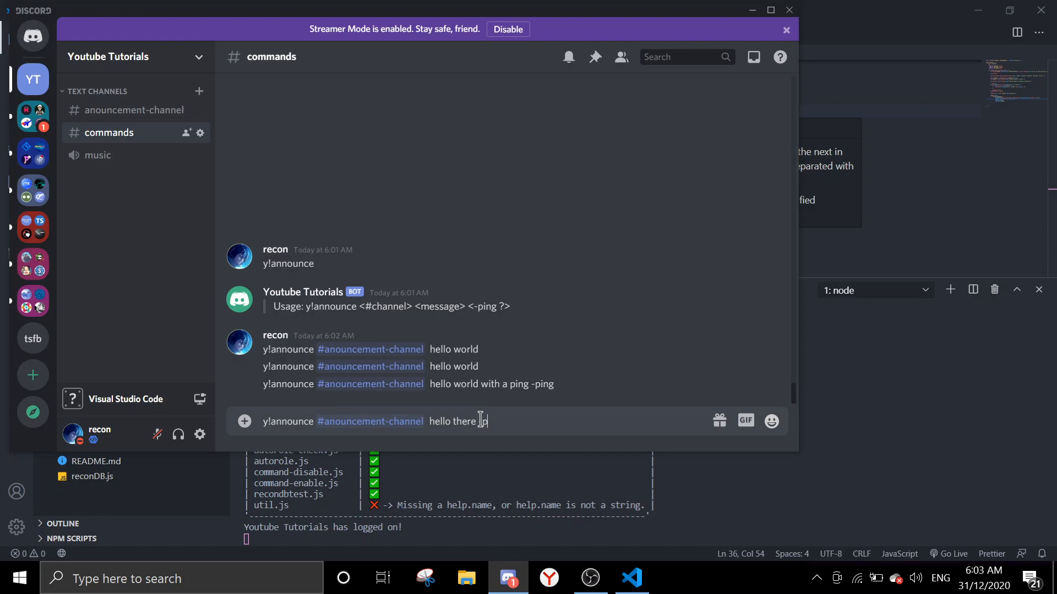
text(ing recon)
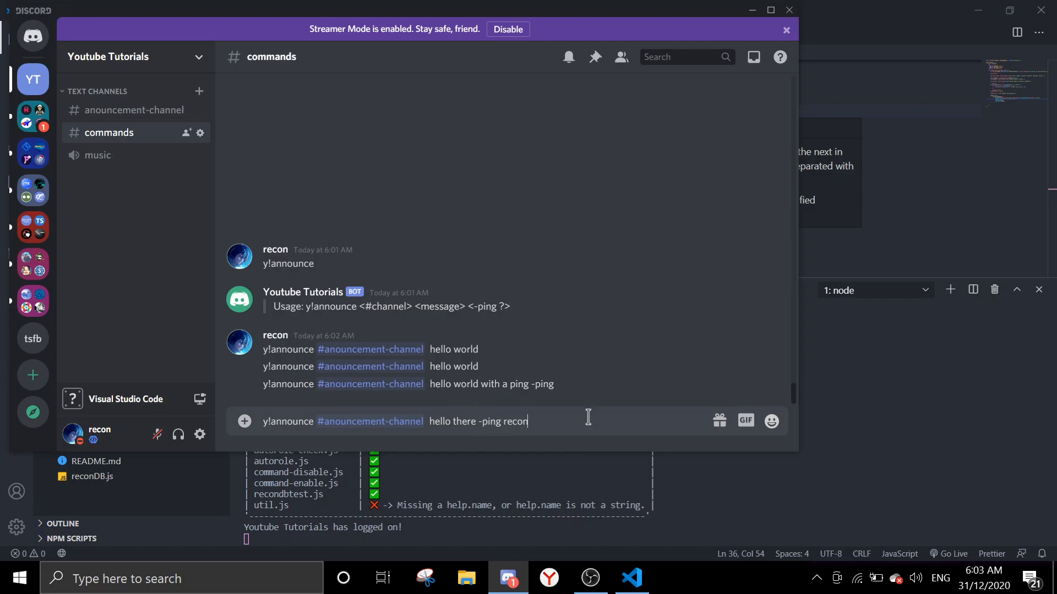
key(Enter)
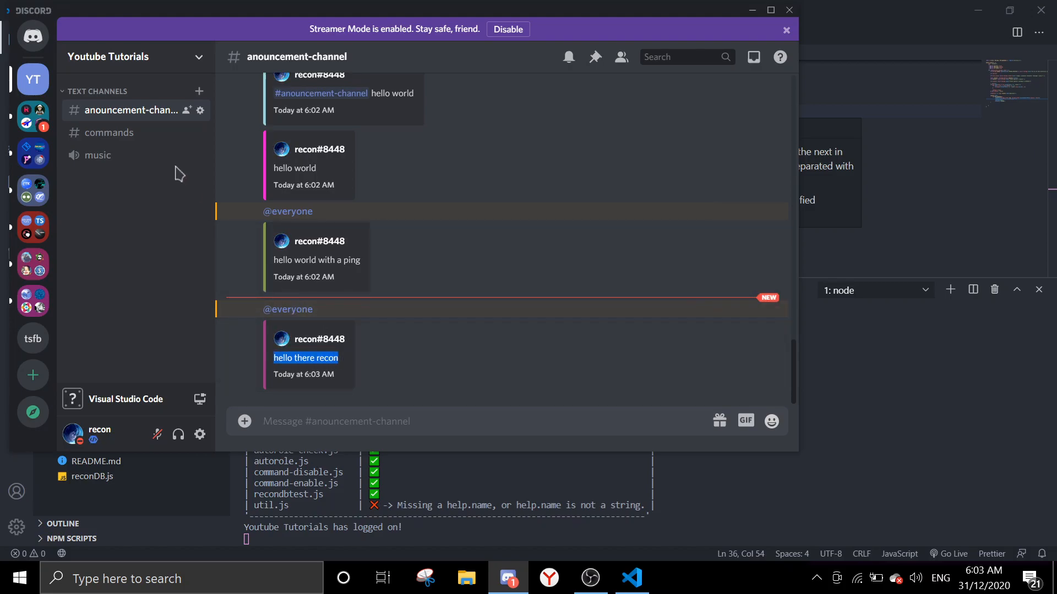
mouse_move(669, 489)
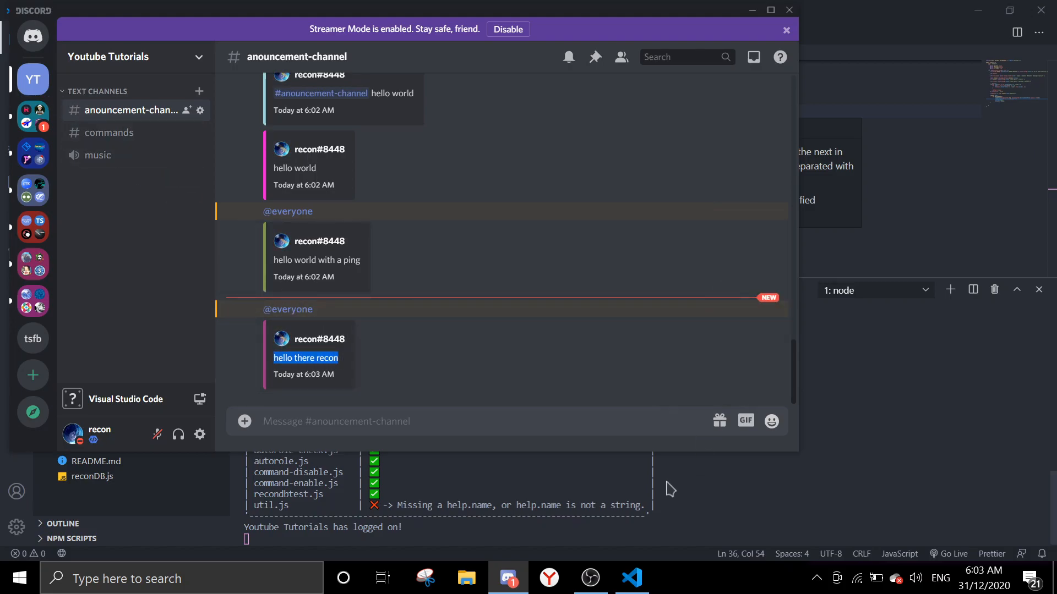
mouse_move(654, 577)
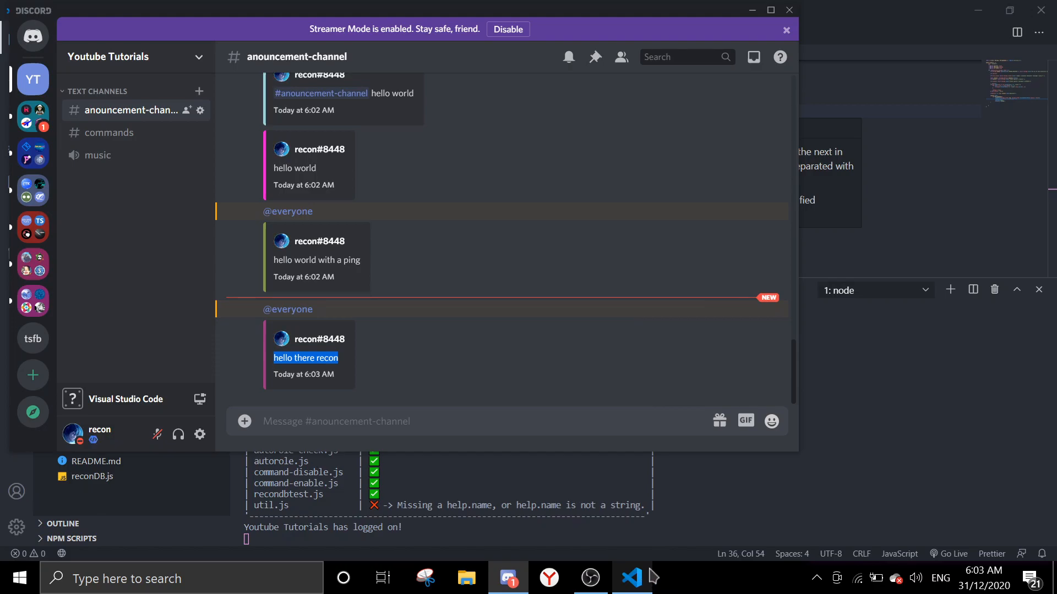
- Browse another server's help-channel, then minimize Discord to show announce.js in VS Code
click(632, 577)
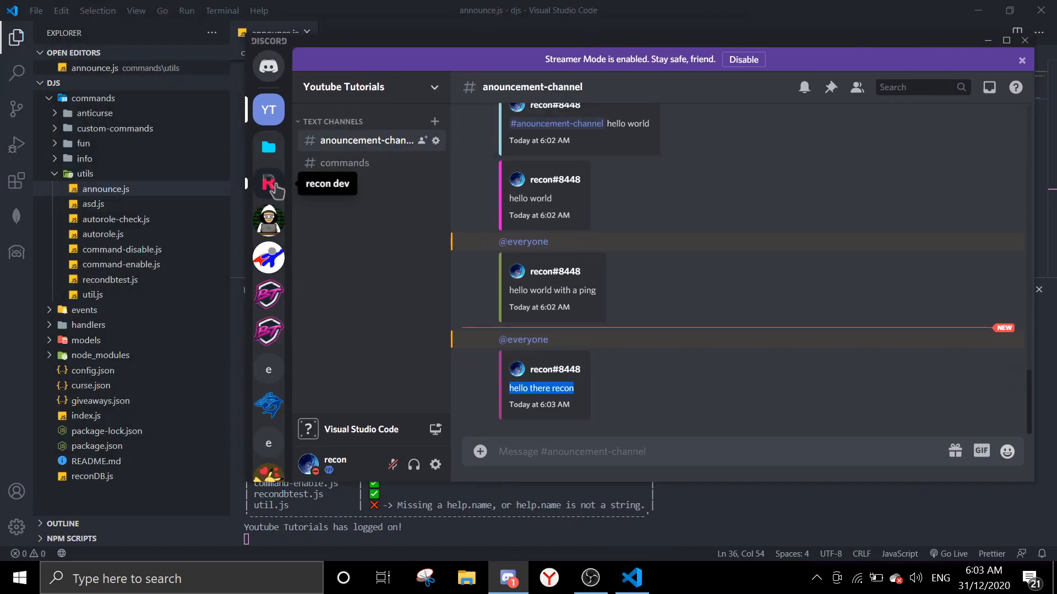
click(268, 183)
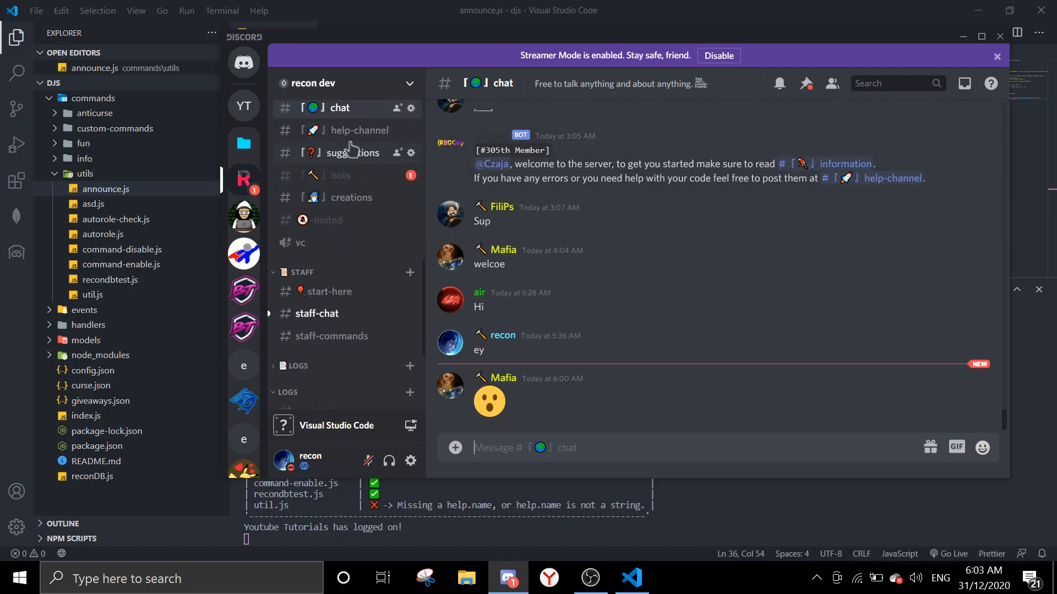
click(359, 130)
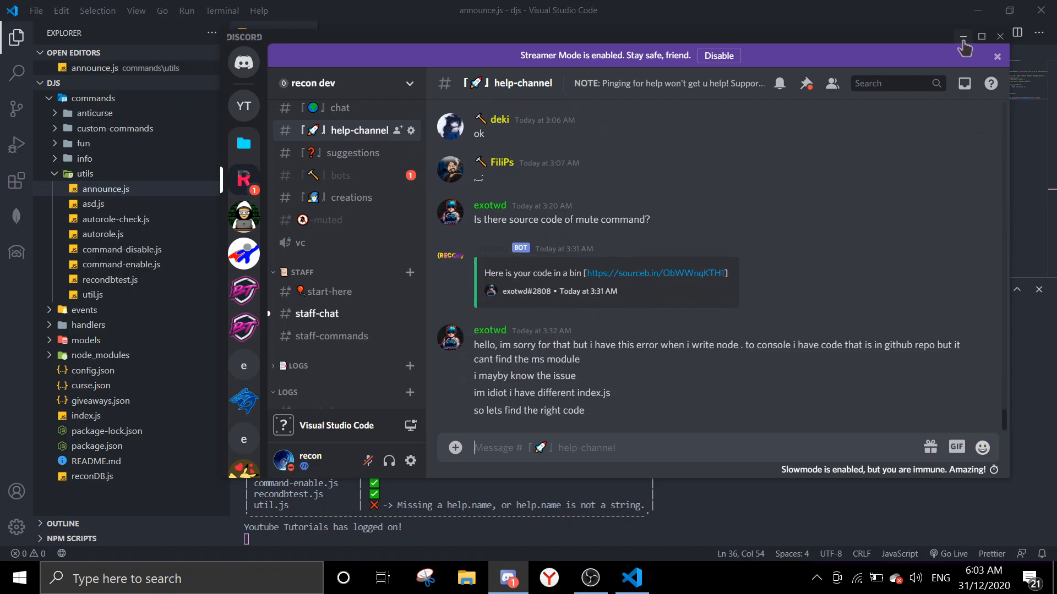
mouse_move(341, 189)
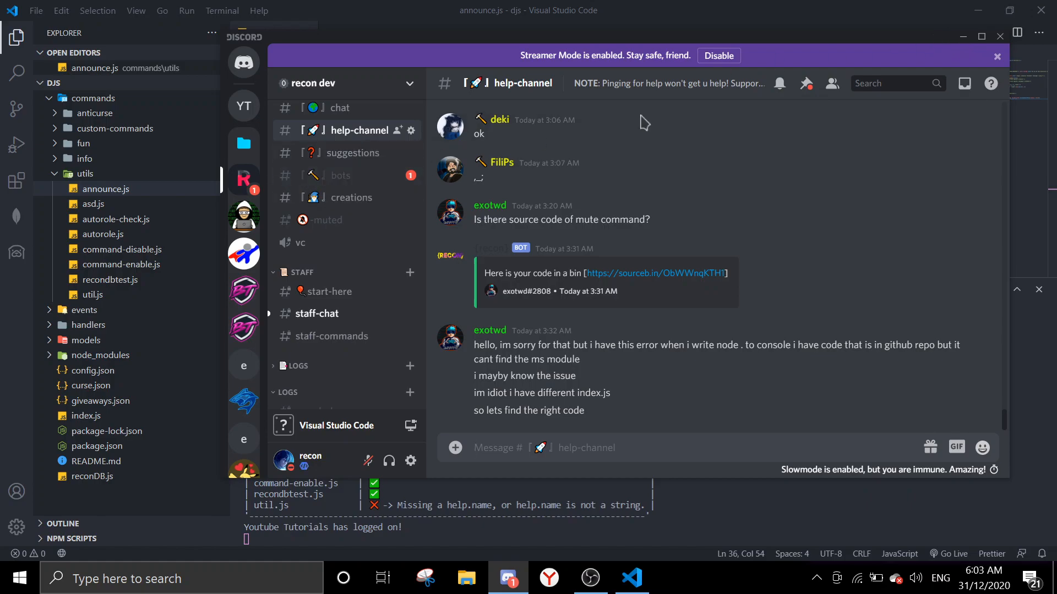
mouse_move(963, 36)
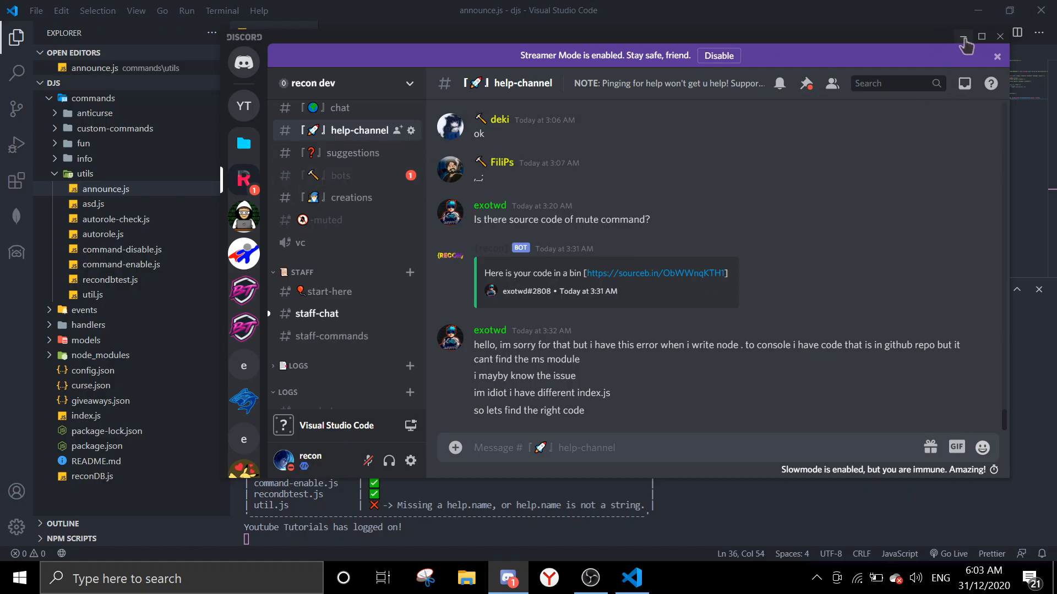
click(631, 577)
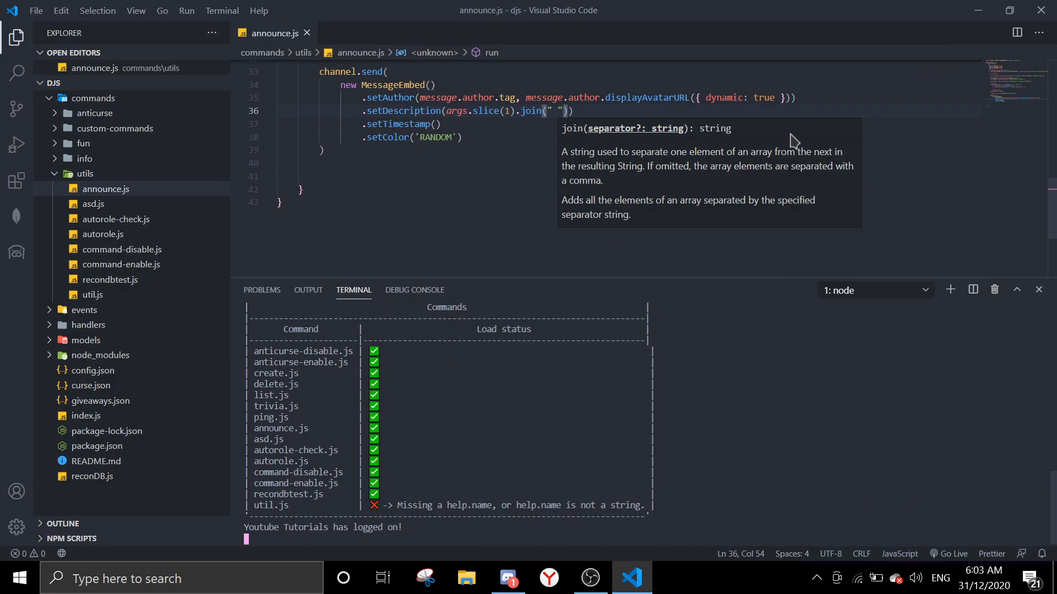